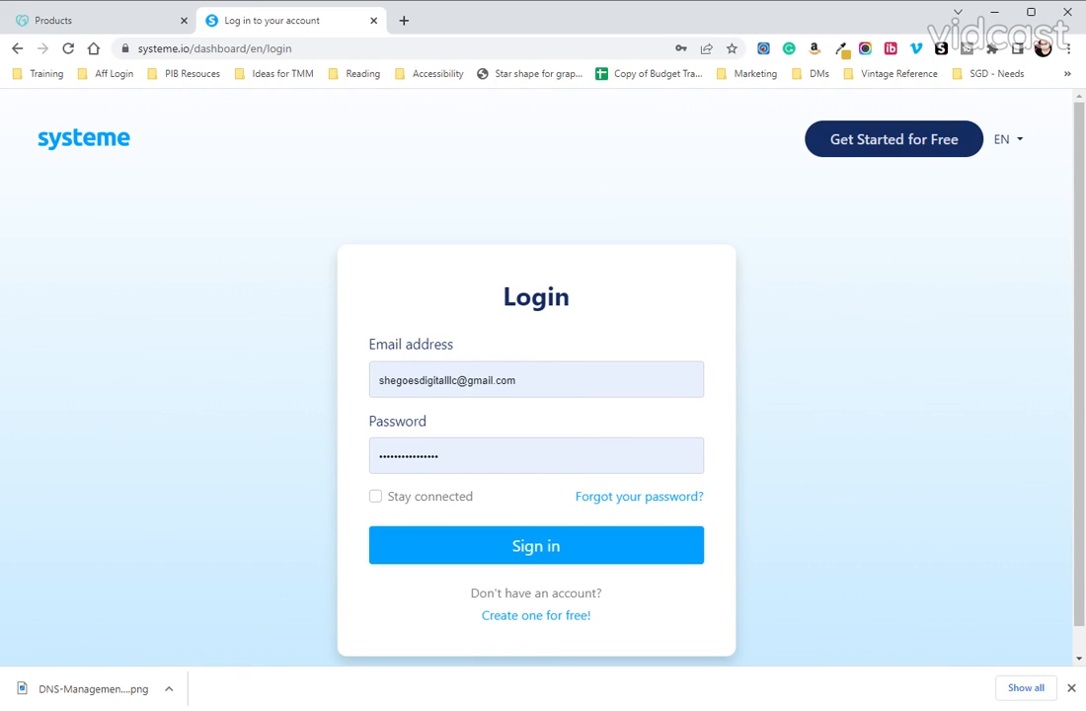
mouse_move(277, 293)
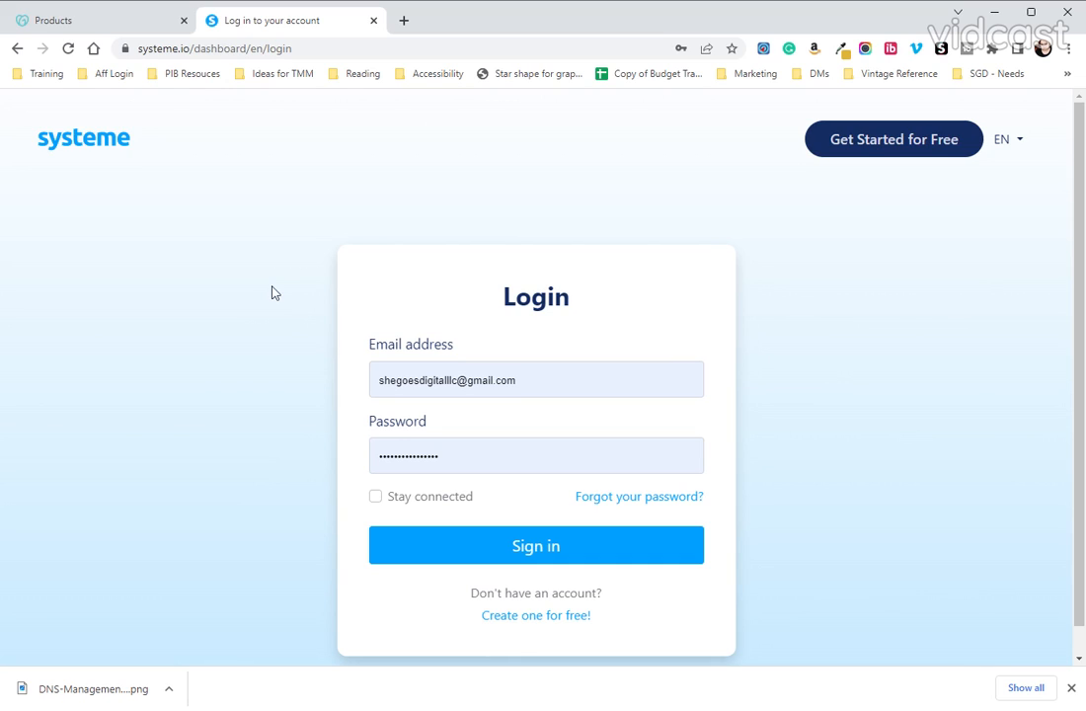
mouse_move(256, 336)
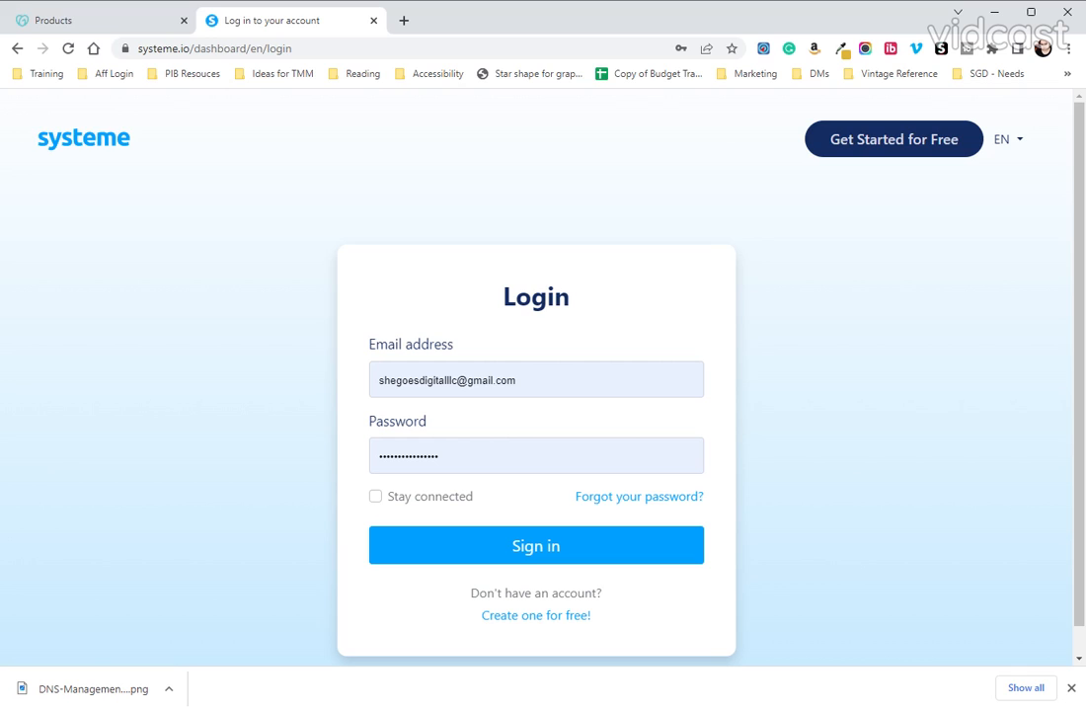
mouse_move(633, 525)
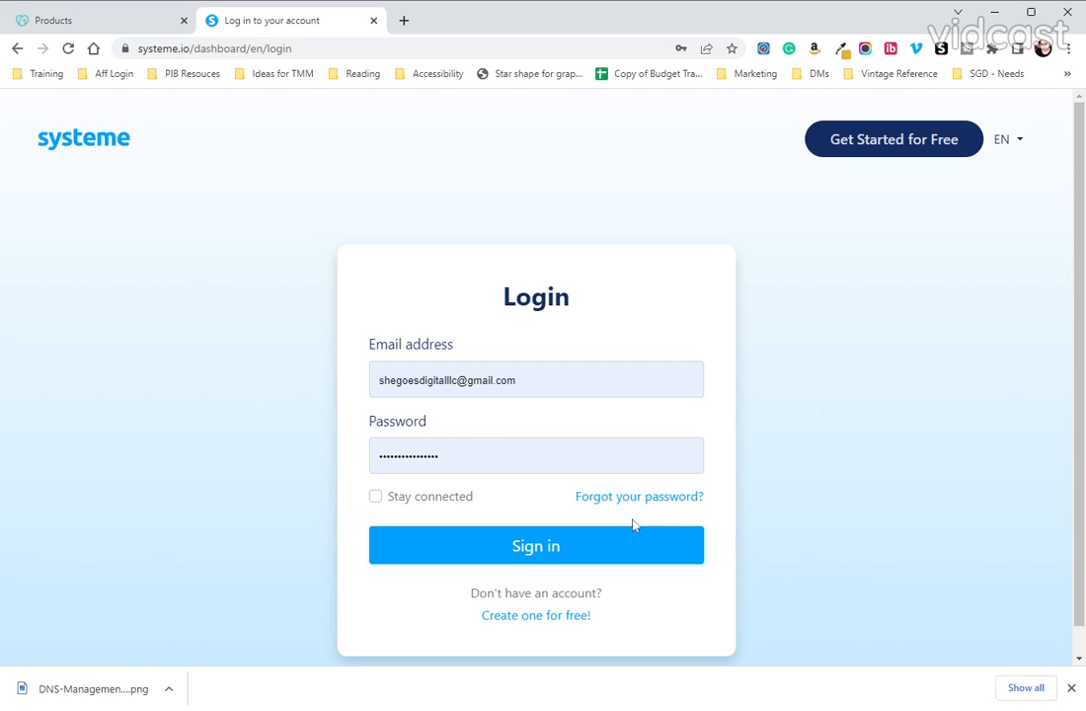
mouse_move(606, 521)
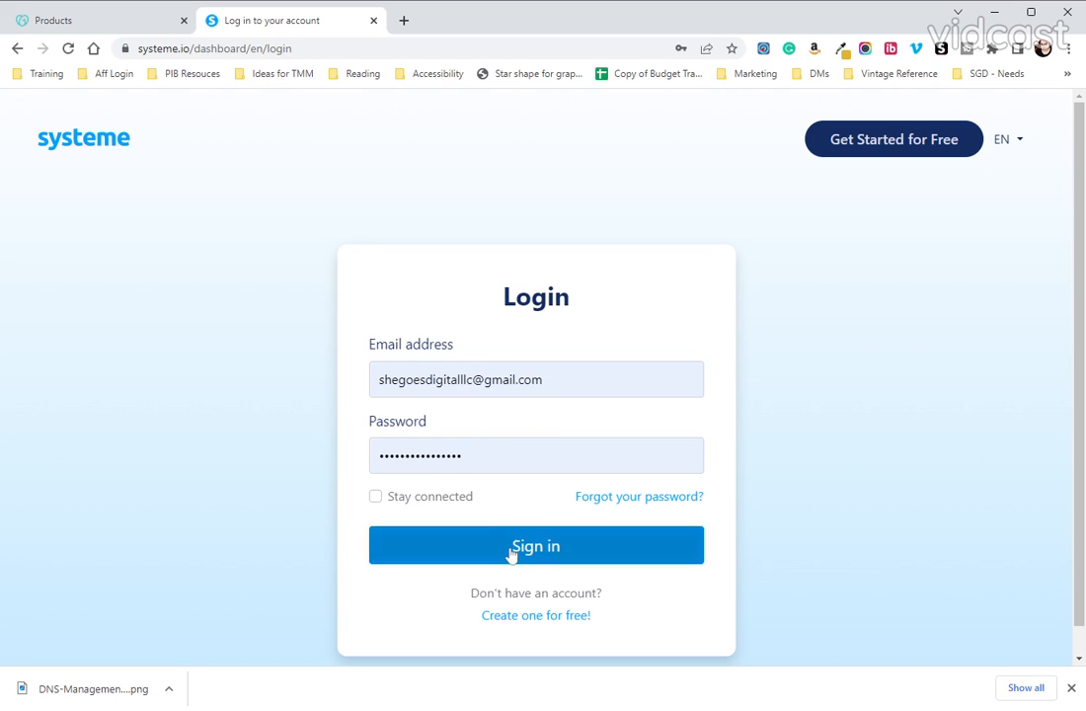
Step: Sign in, go to account Settings and reach the Custom domains page
click(535, 544)
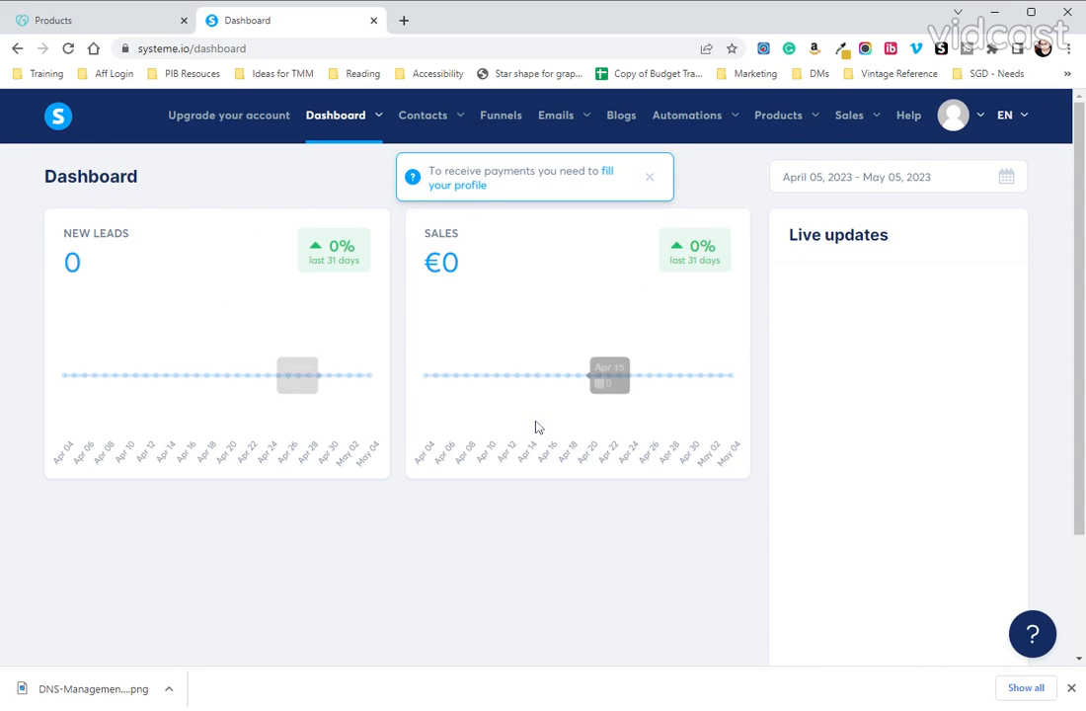
click(952, 114)
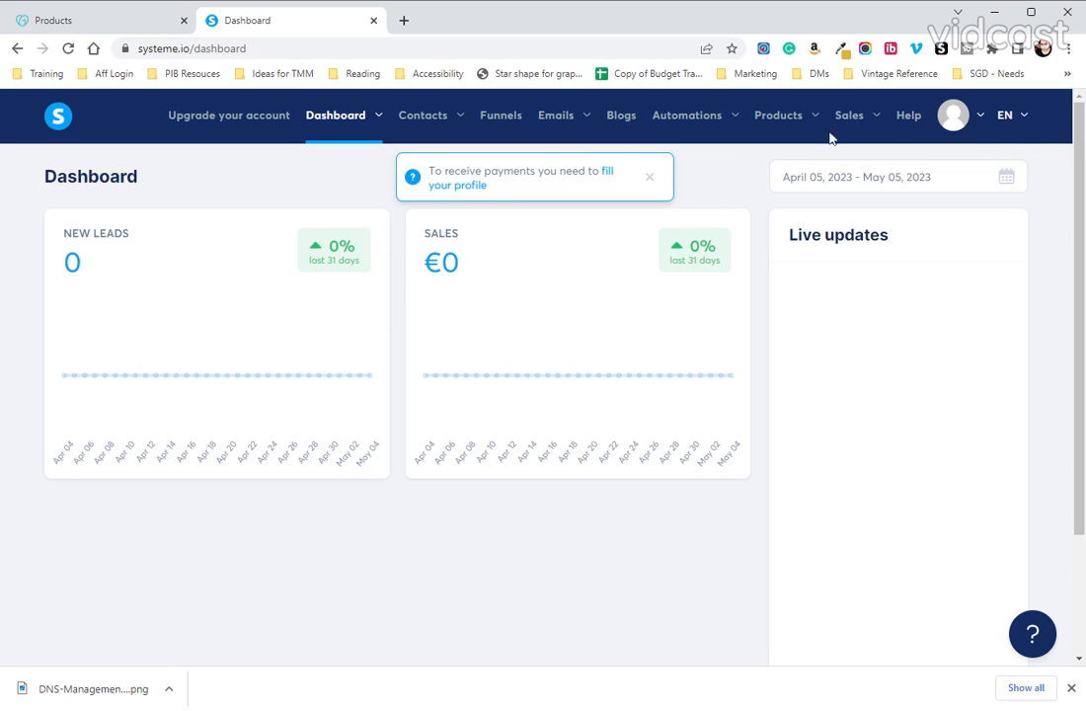
click(975, 114)
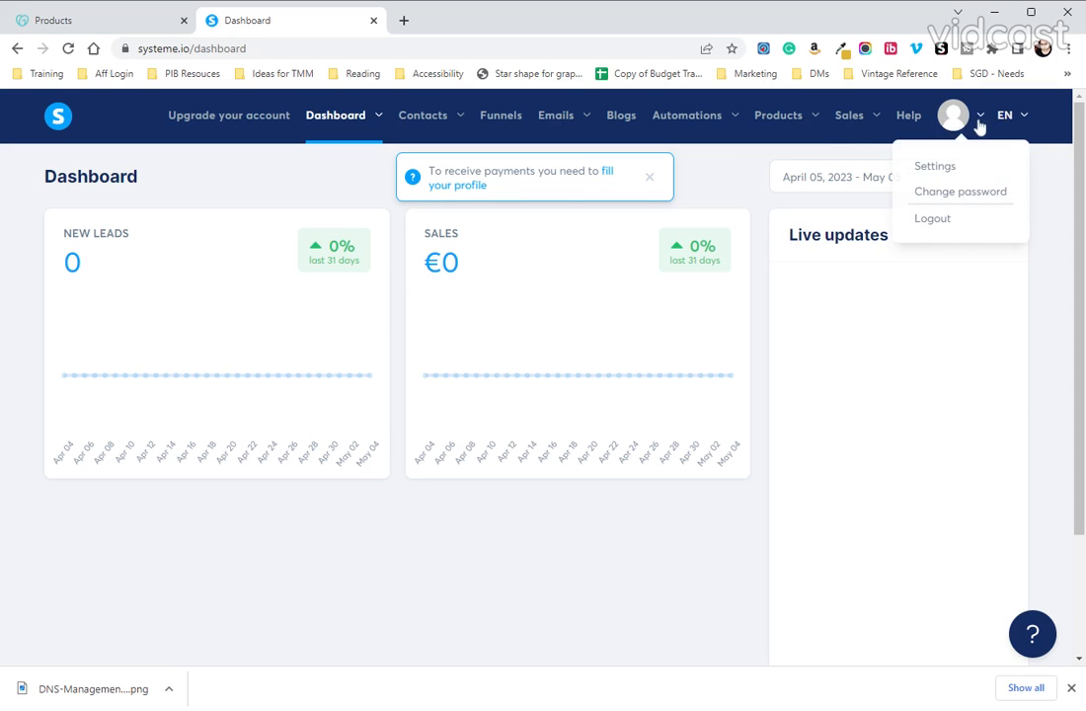
mouse_move(949, 166)
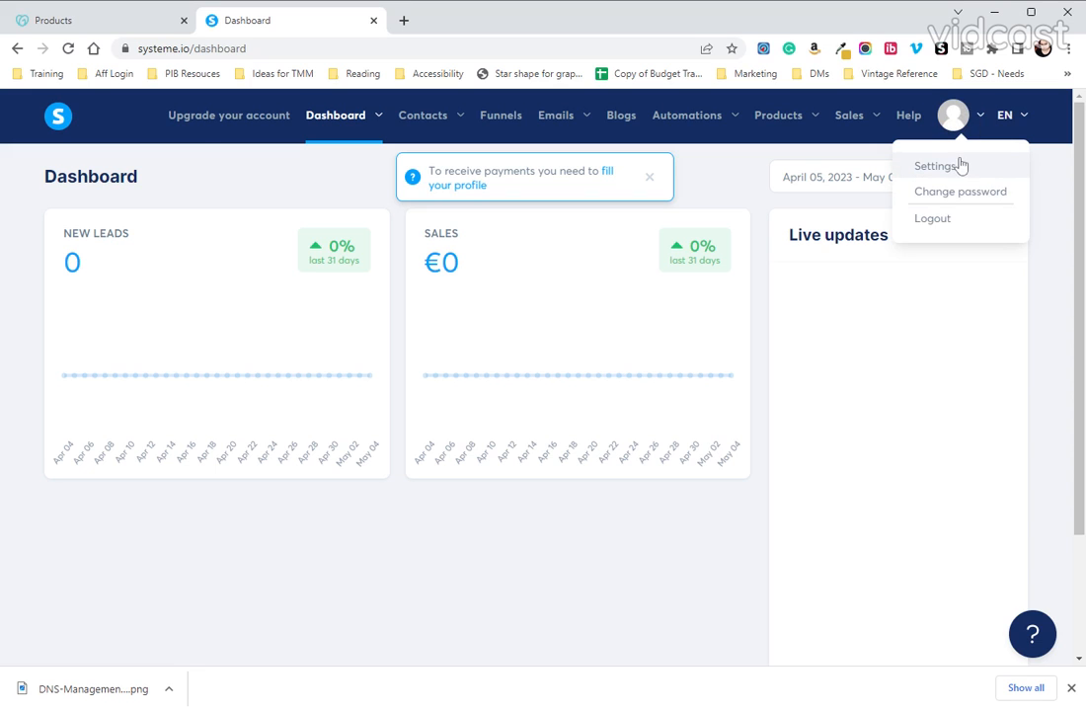
click(934, 166)
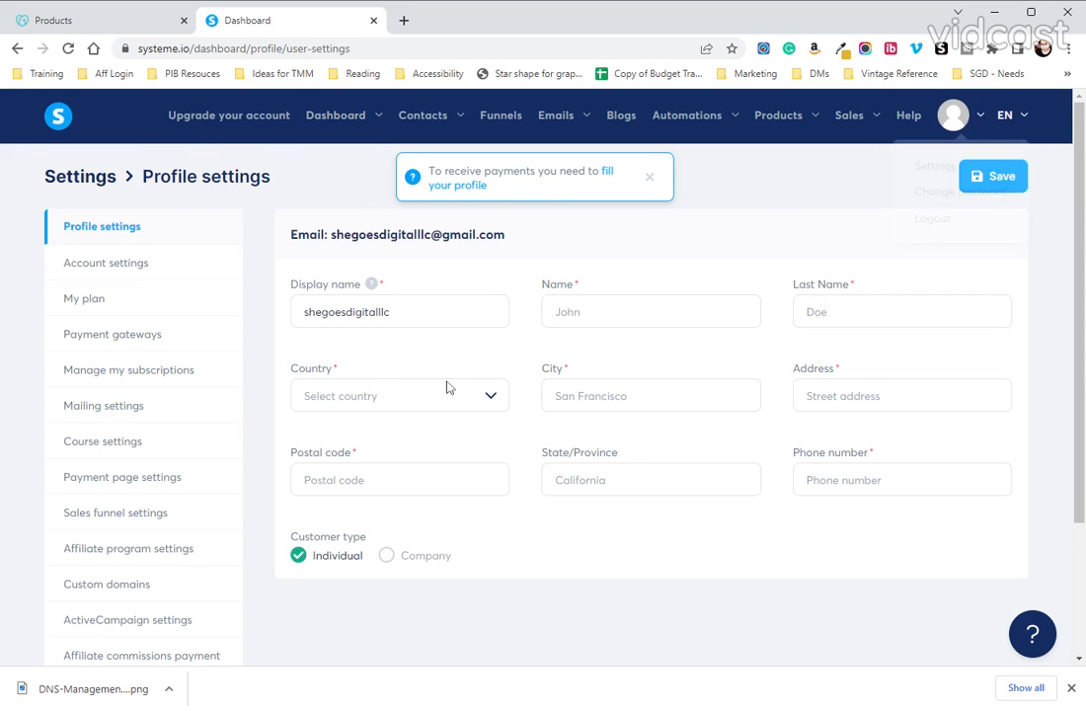
scroll(down, 3)
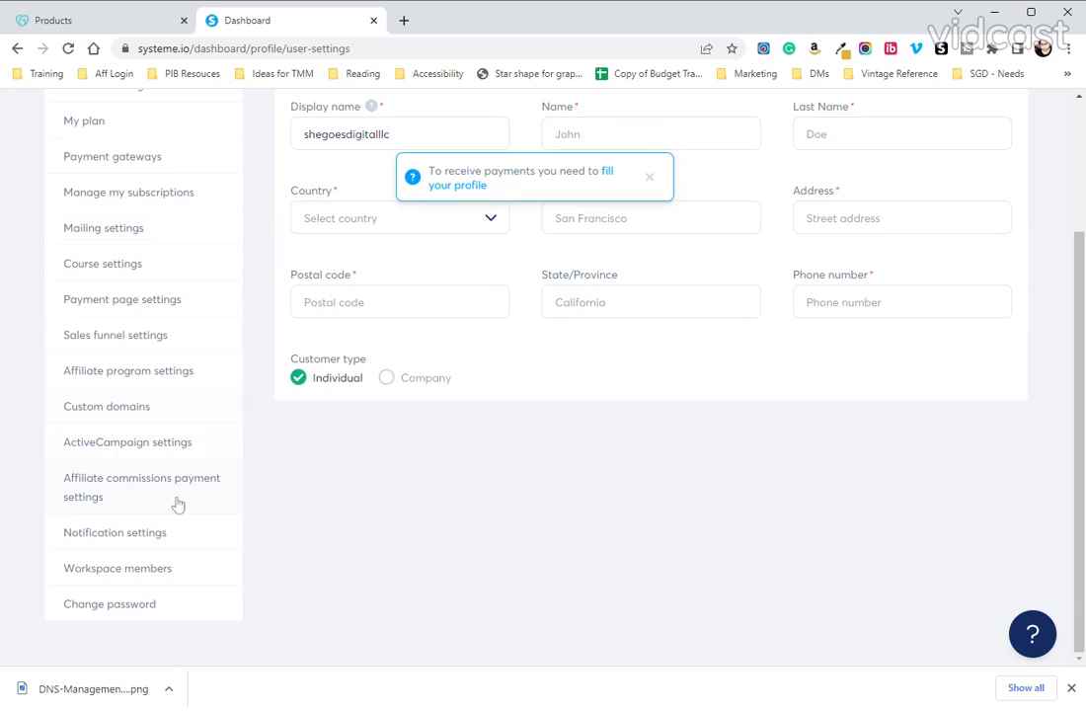
click(107, 406)
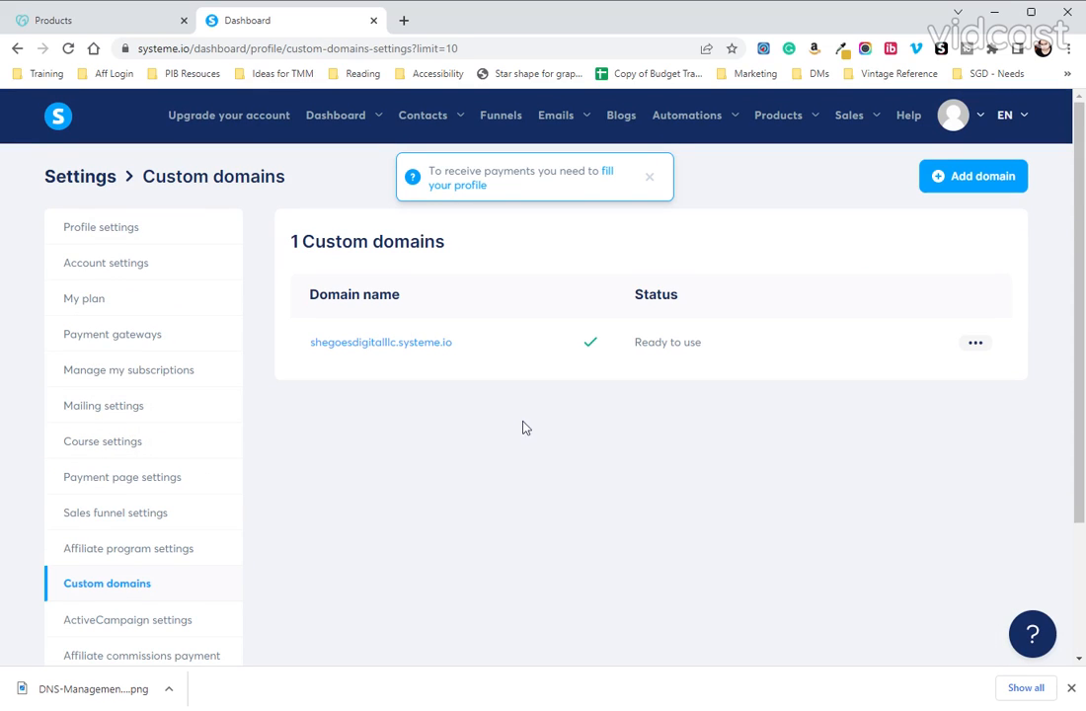
mouse_move(633, 442)
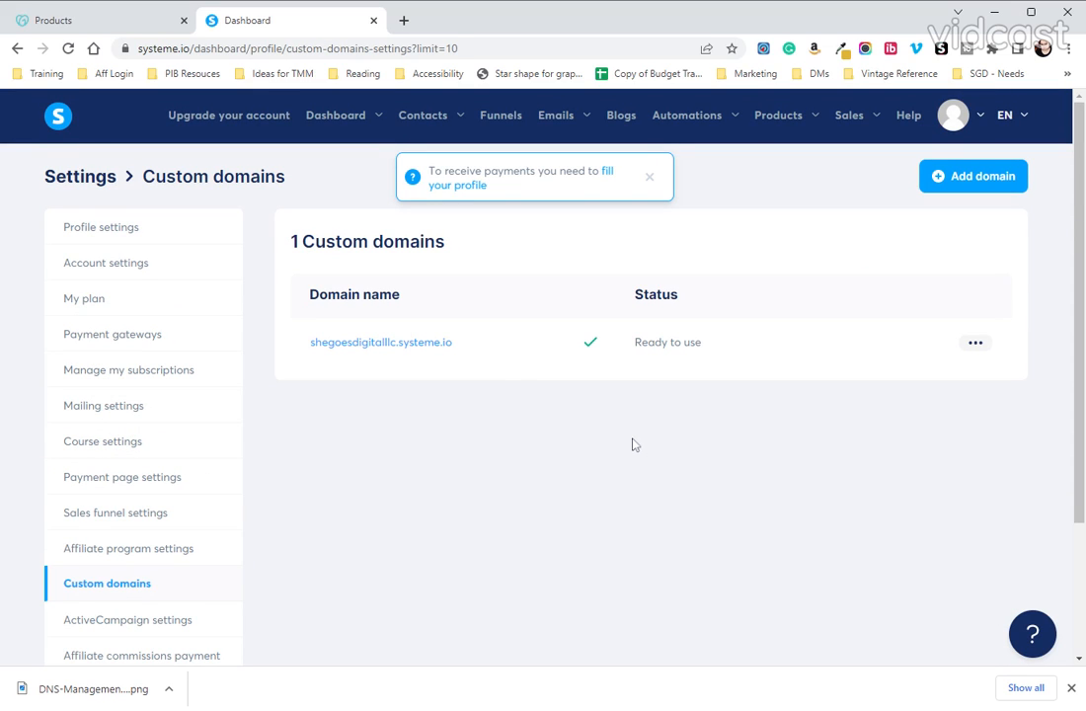
mouse_move(339, 349)
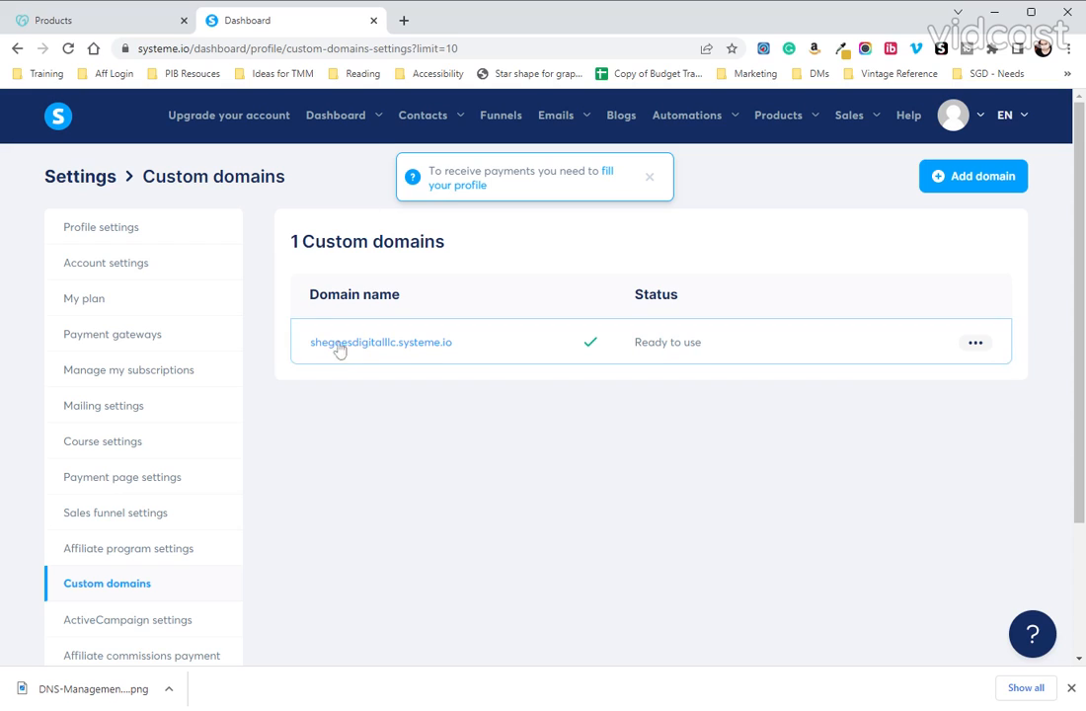
mouse_move(395, 420)
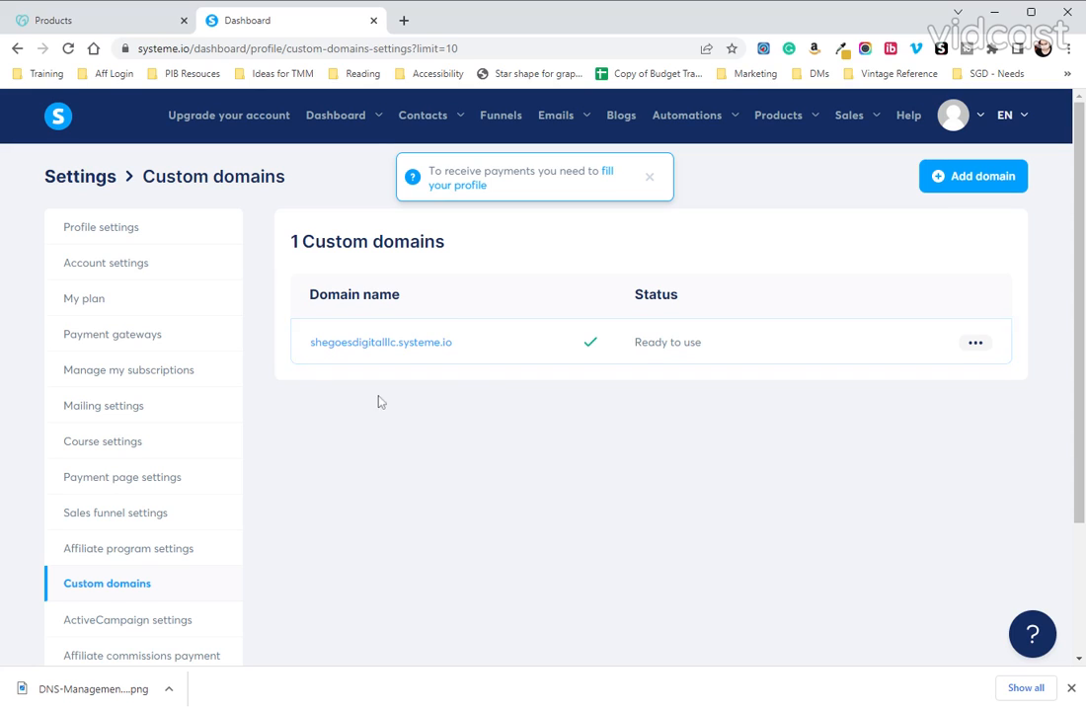
mouse_move(507, 328)
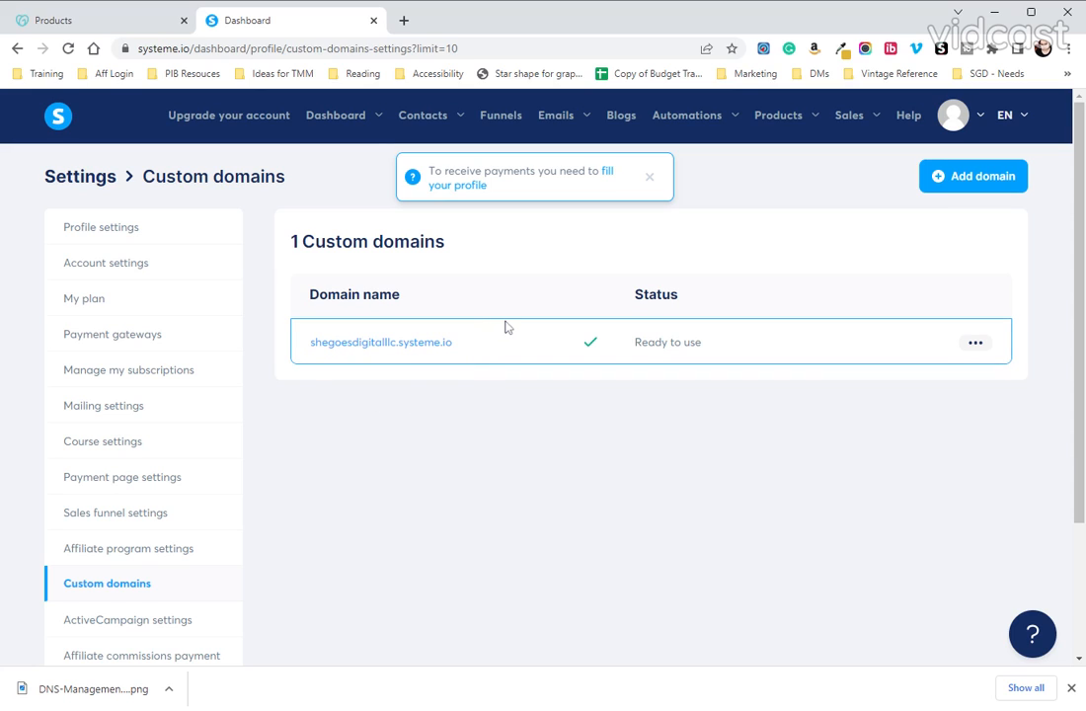
mouse_move(446, 304)
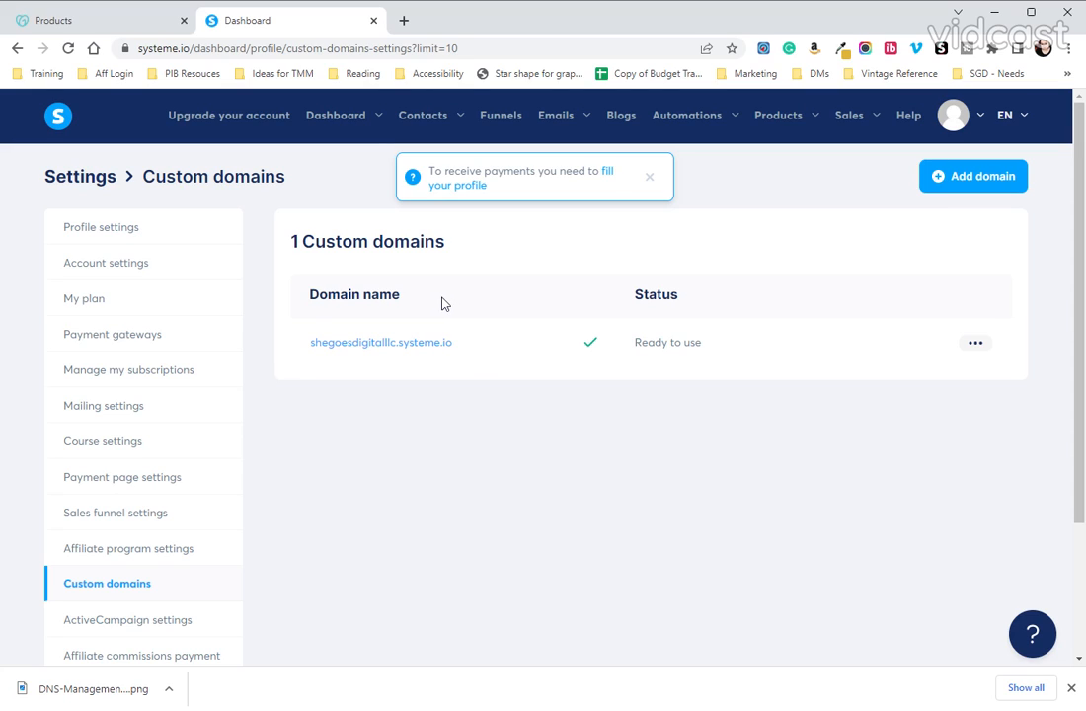
mouse_move(950, 164)
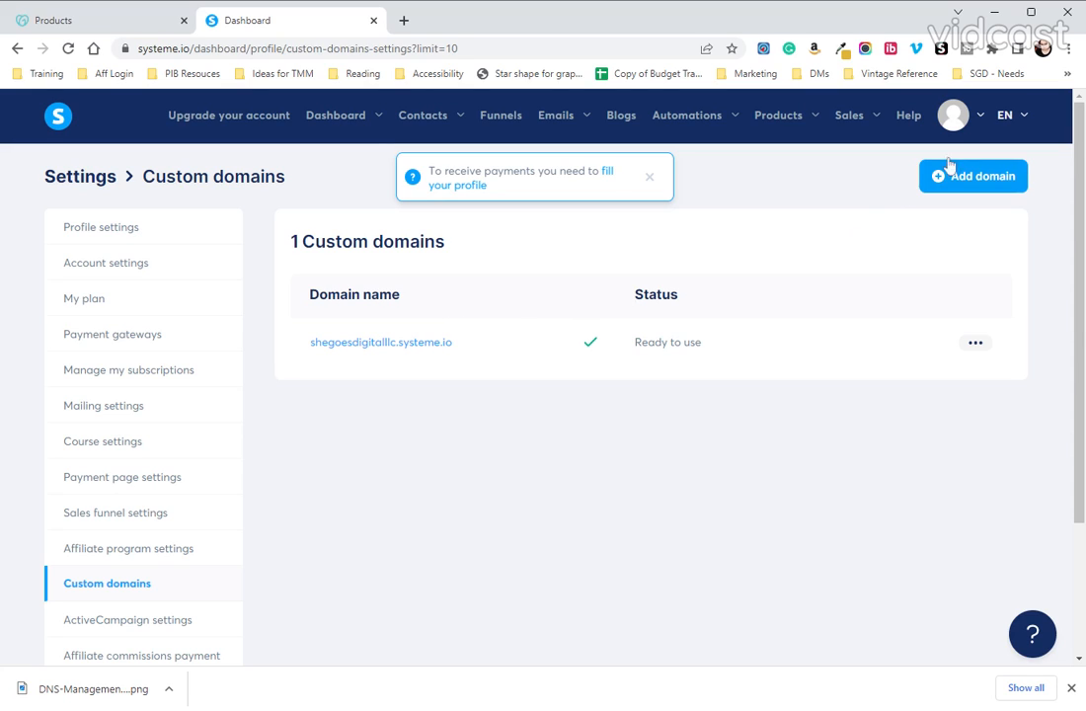
mouse_move(951, 187)
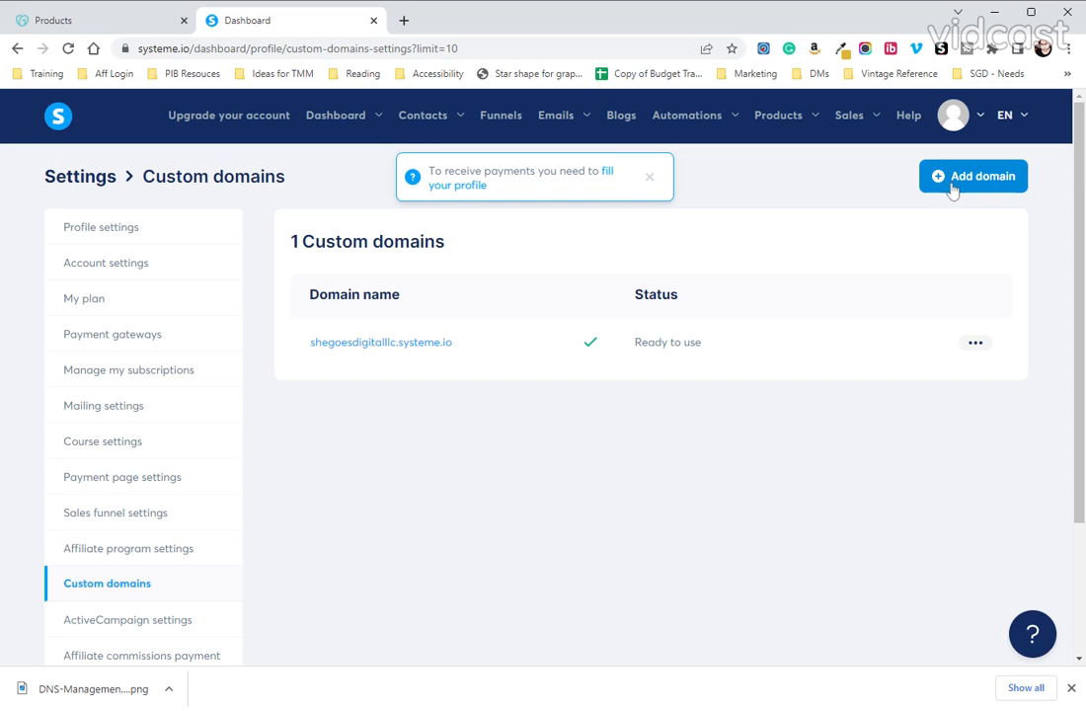
click(971, 176)
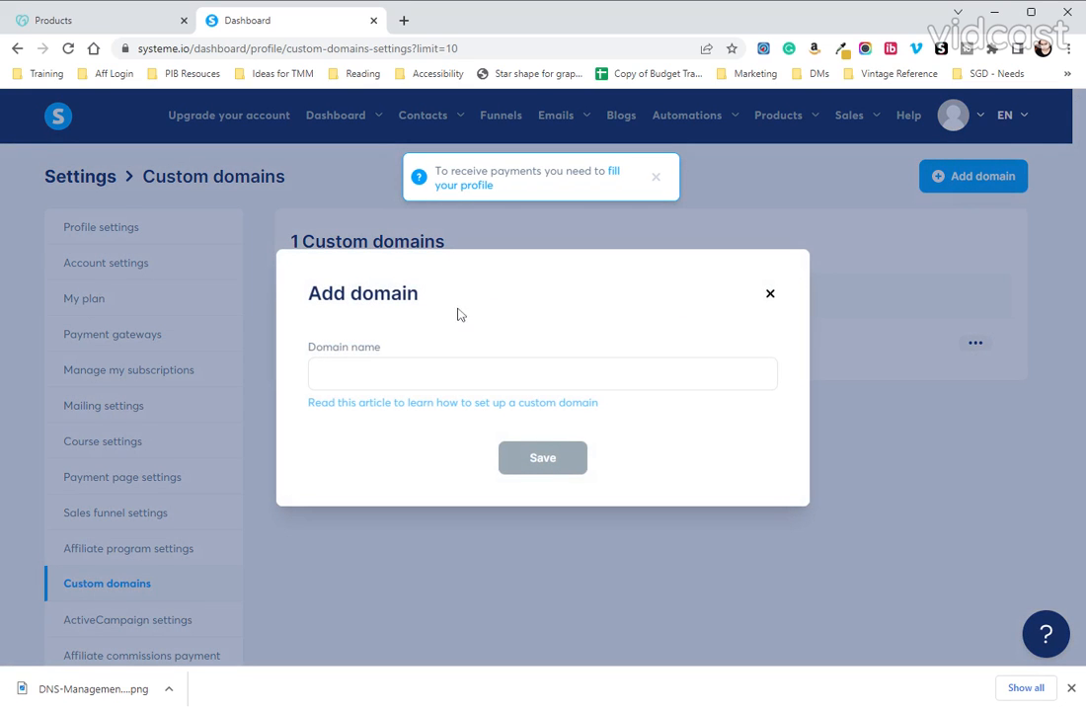
click(541, 373)
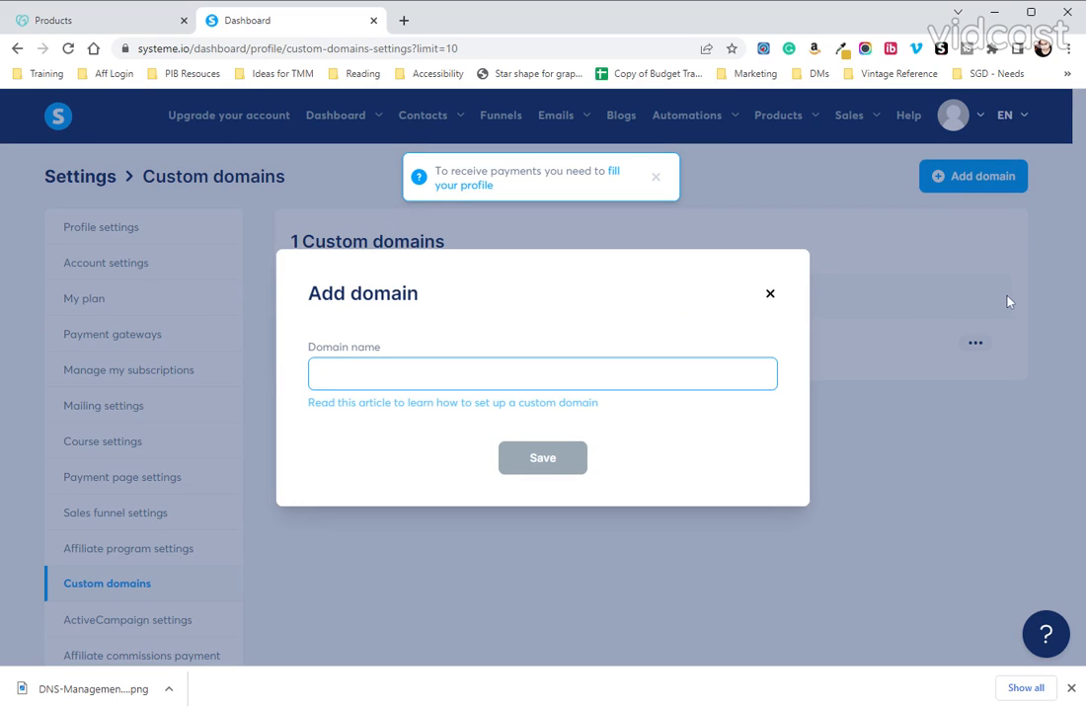
text(www.shegoes)
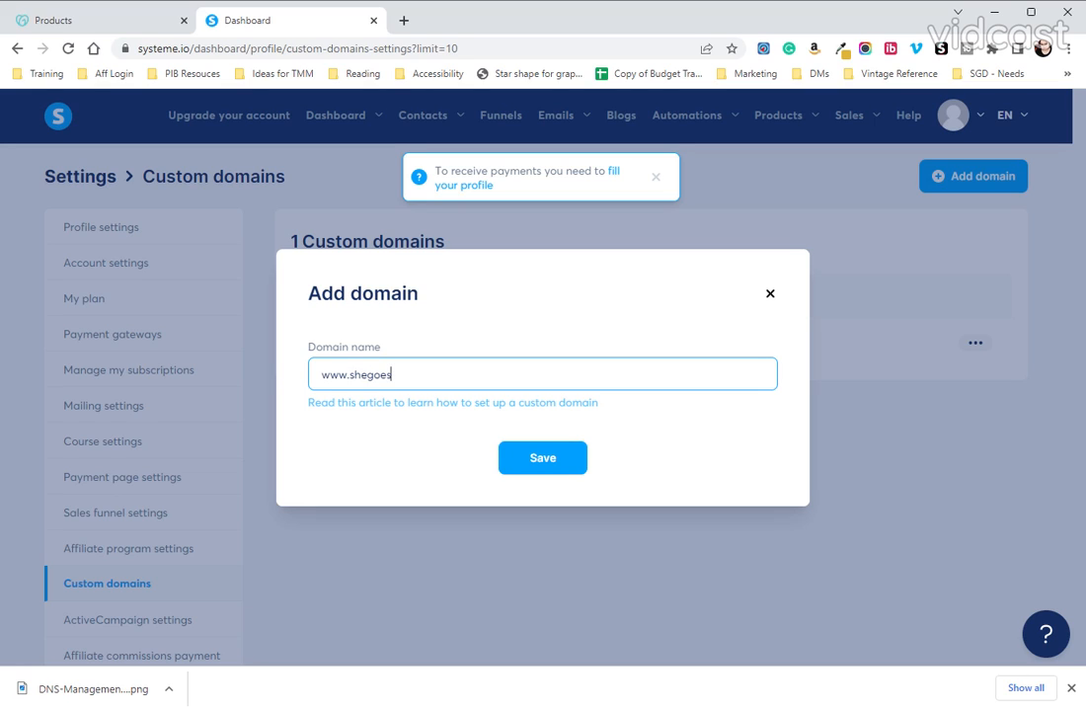
text(digital)
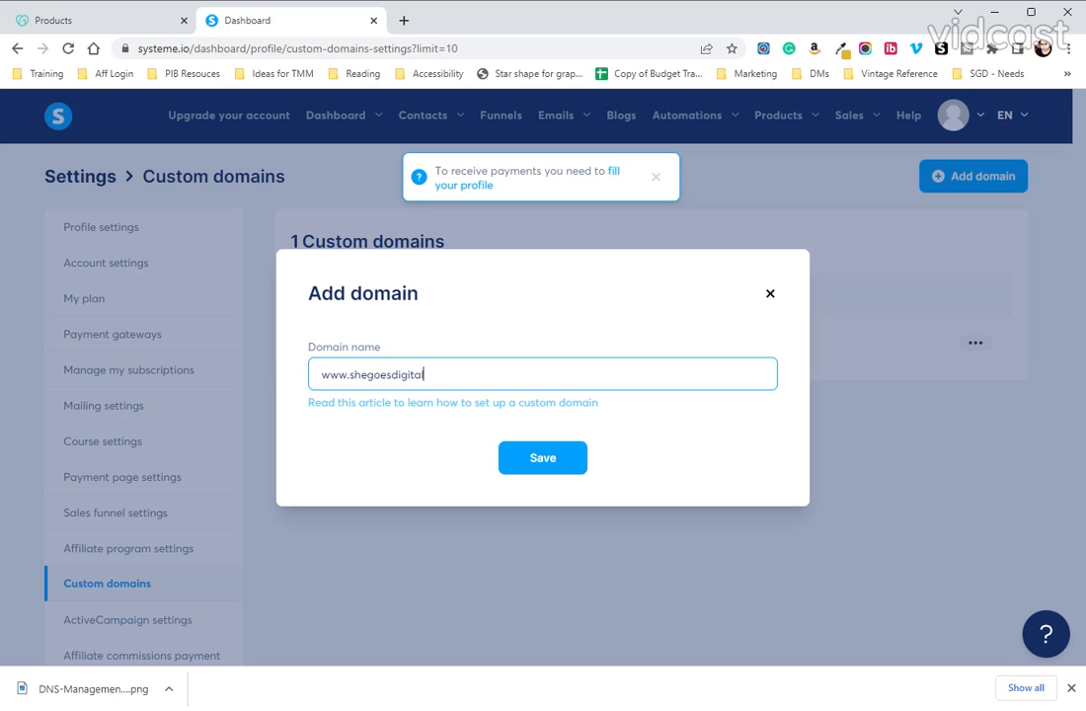
text(.com)
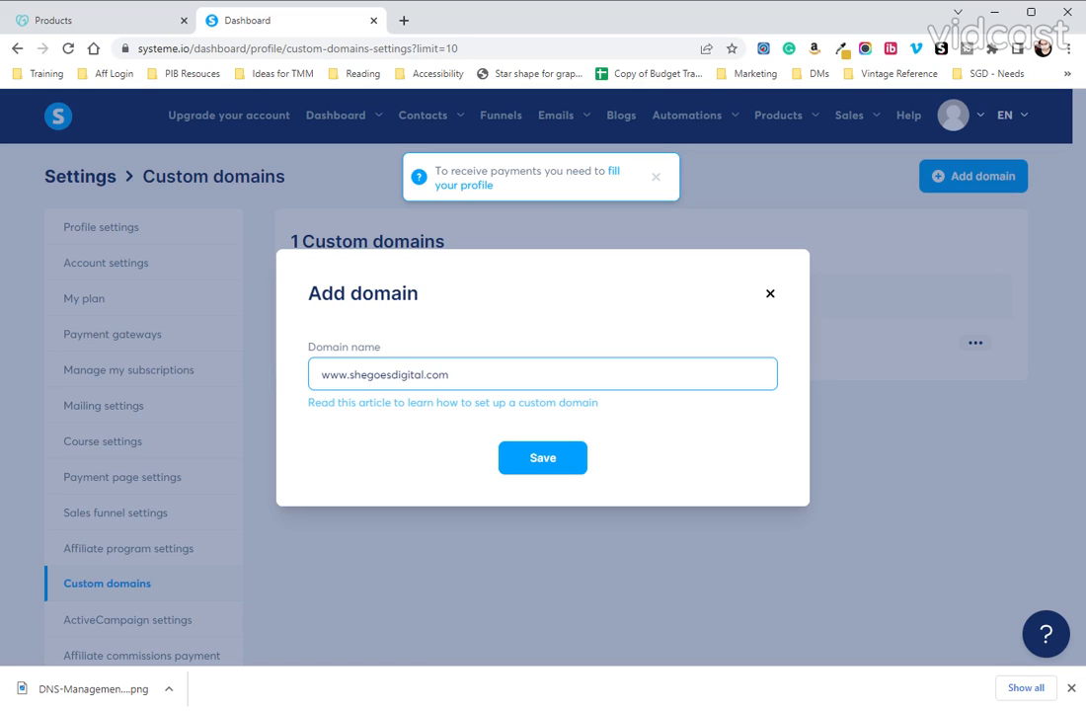
mouse_move(505, 430)
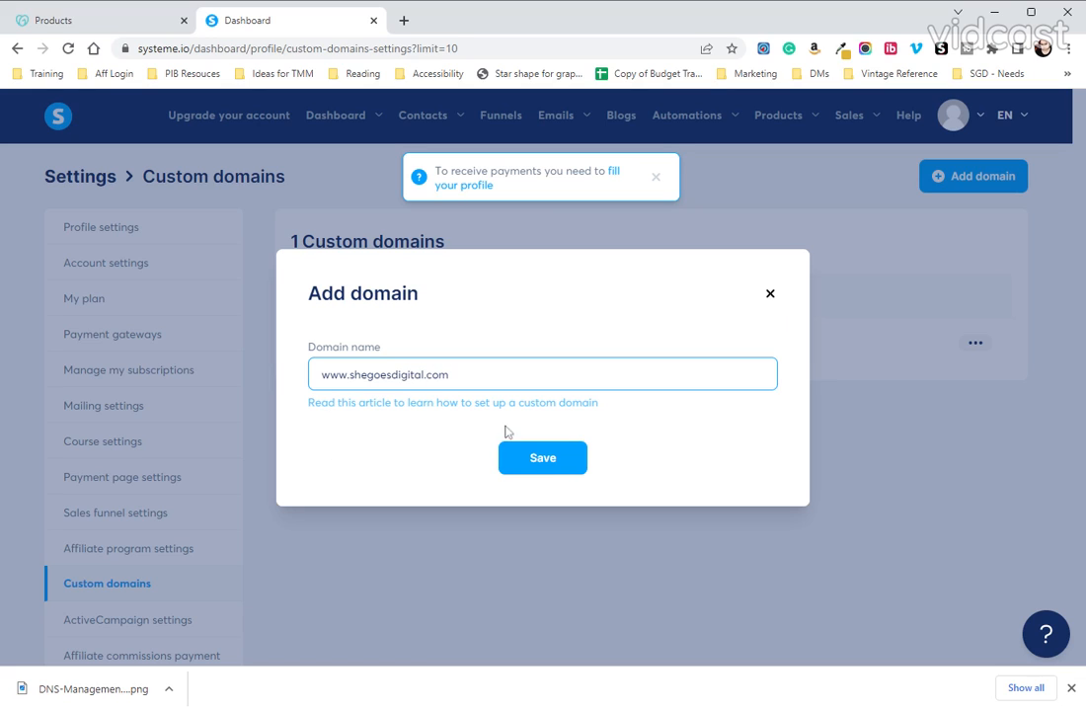
mouse_move(468, 424)
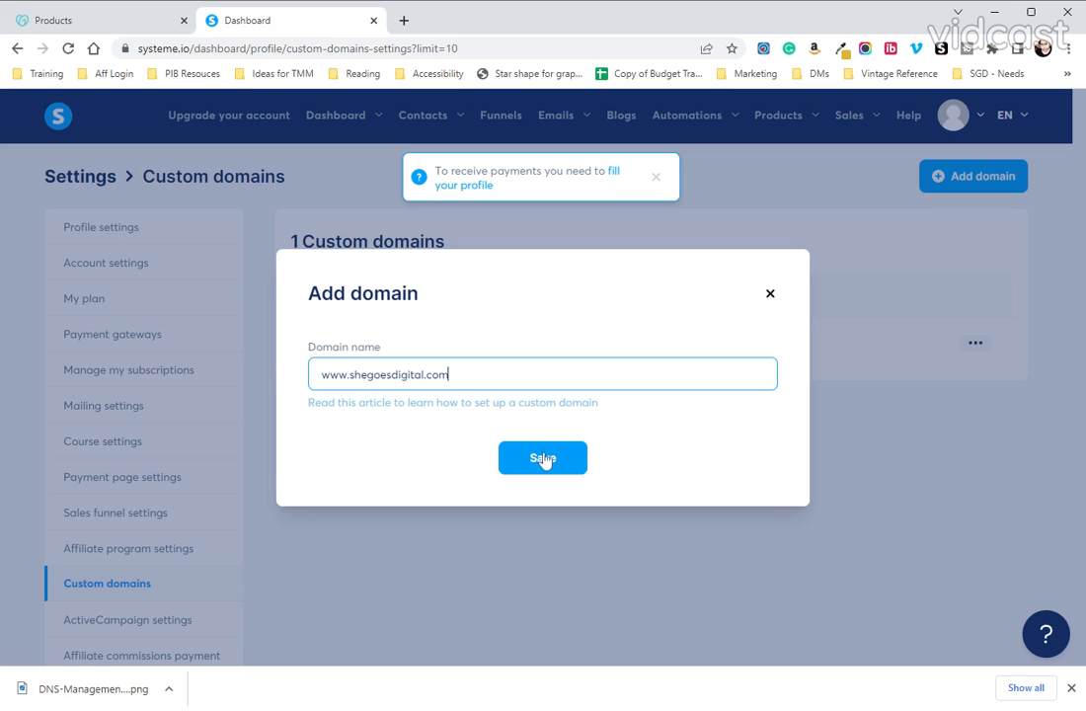
click(541, 458)
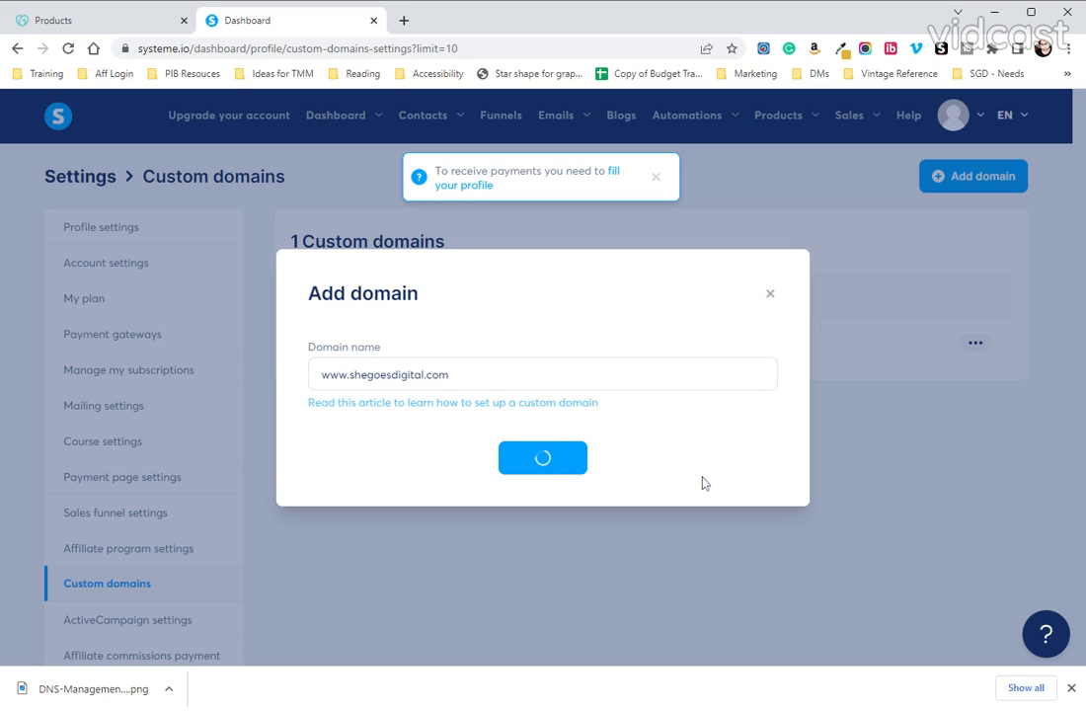
Step: Close the DNS configuration details and switch to the GoDaddy products page
click(541, 458)
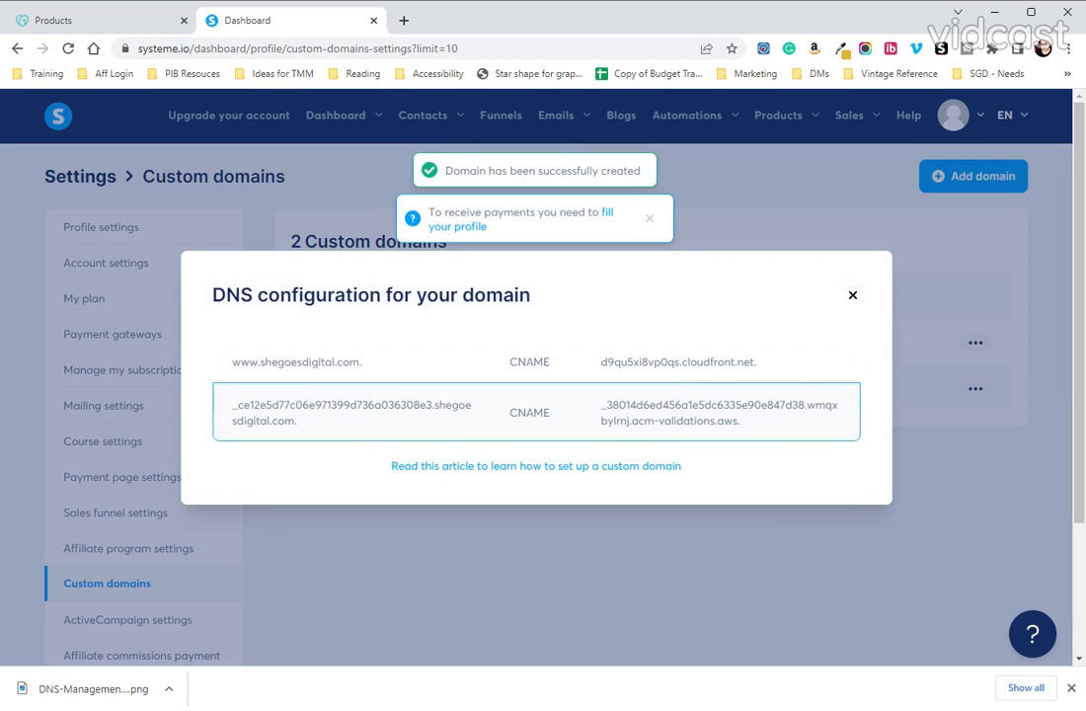
mouse_move(545, 472)
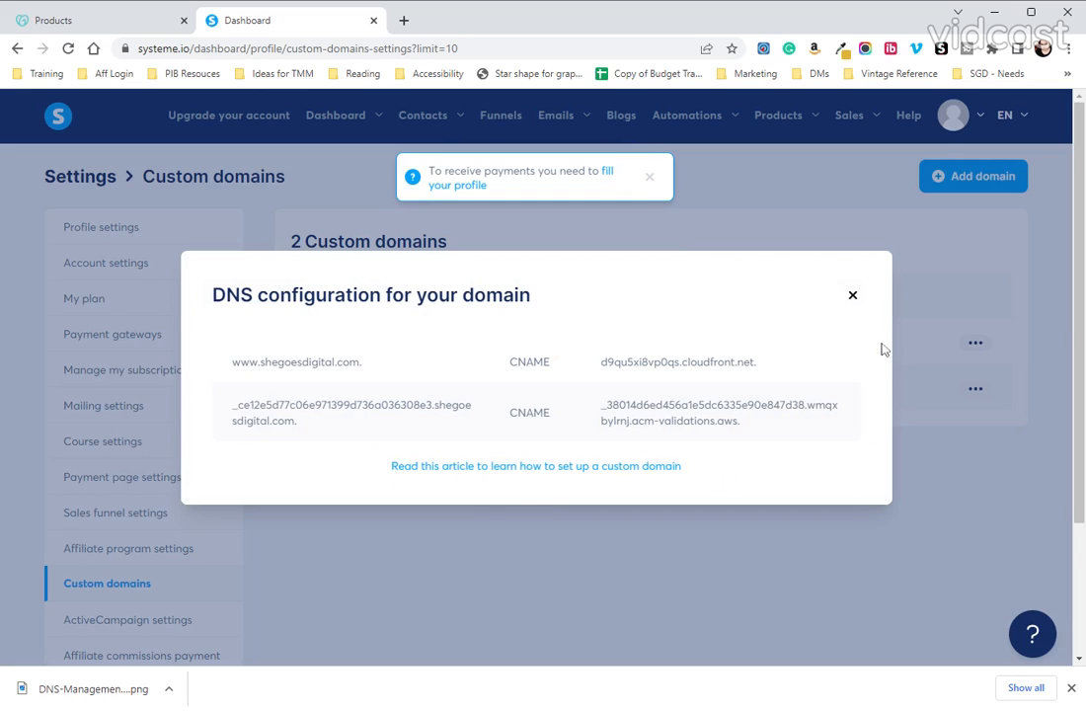
mouse_move(853, 296)
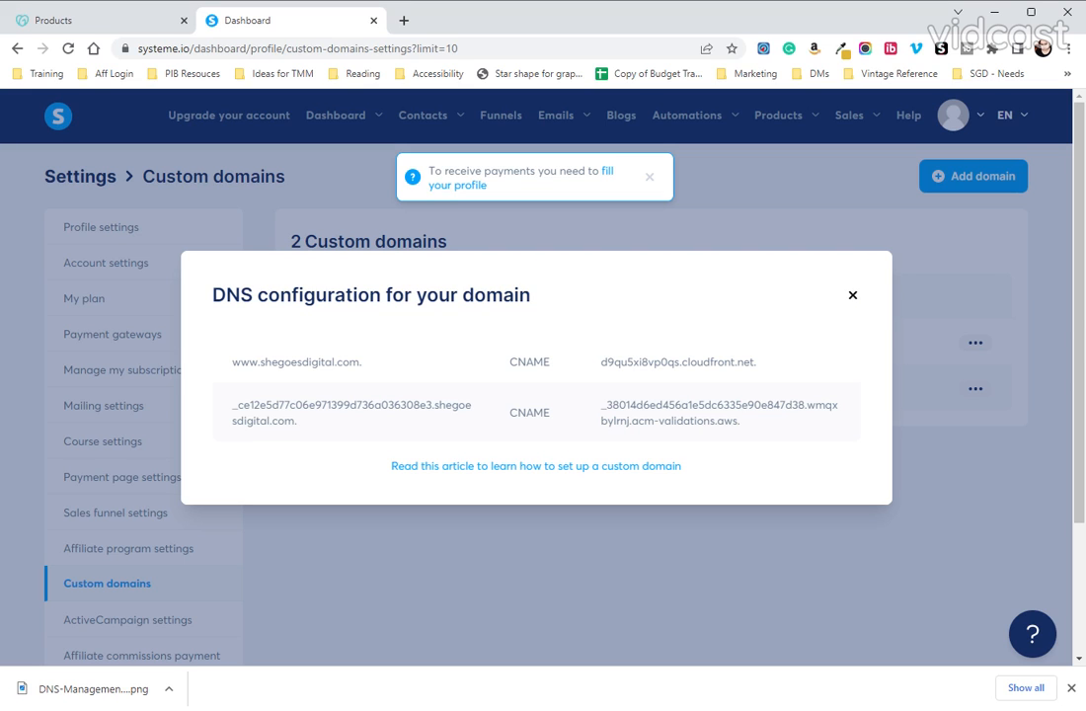
click(852, 296)
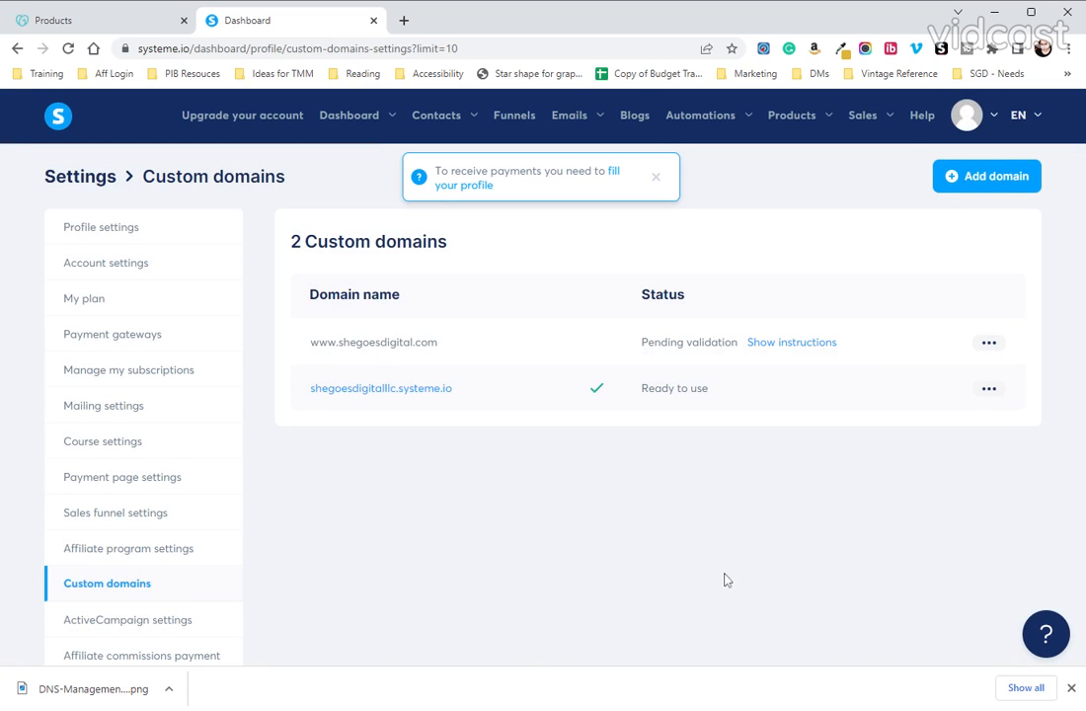
mouse_move(326, 337)
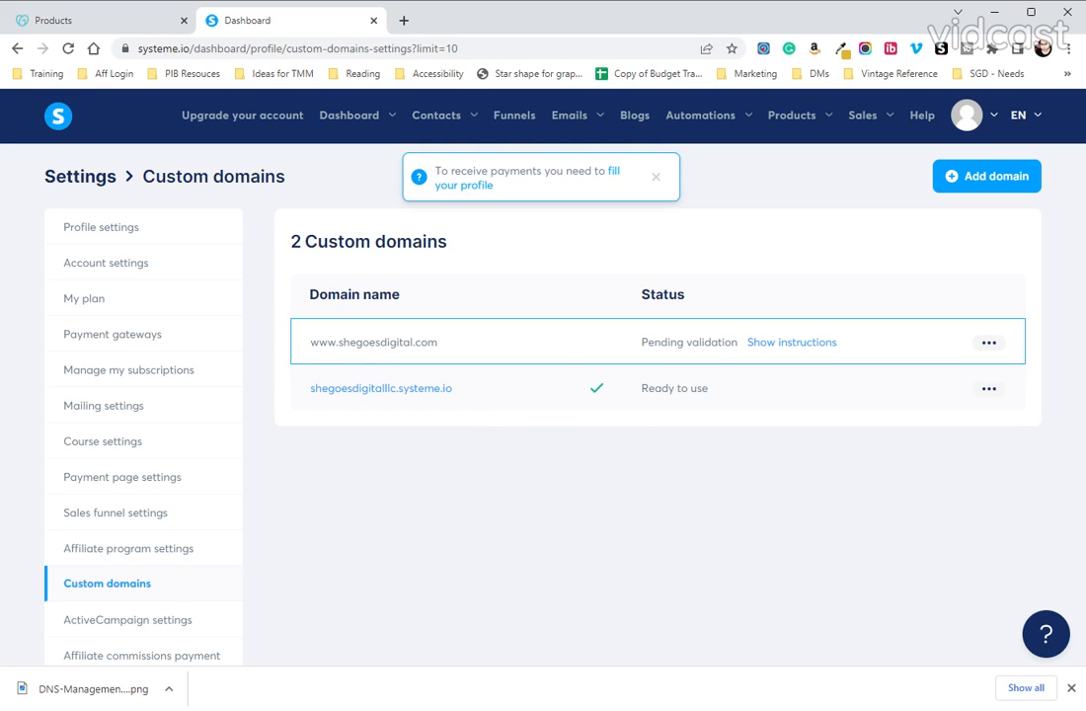
mouse_move(790, 353)
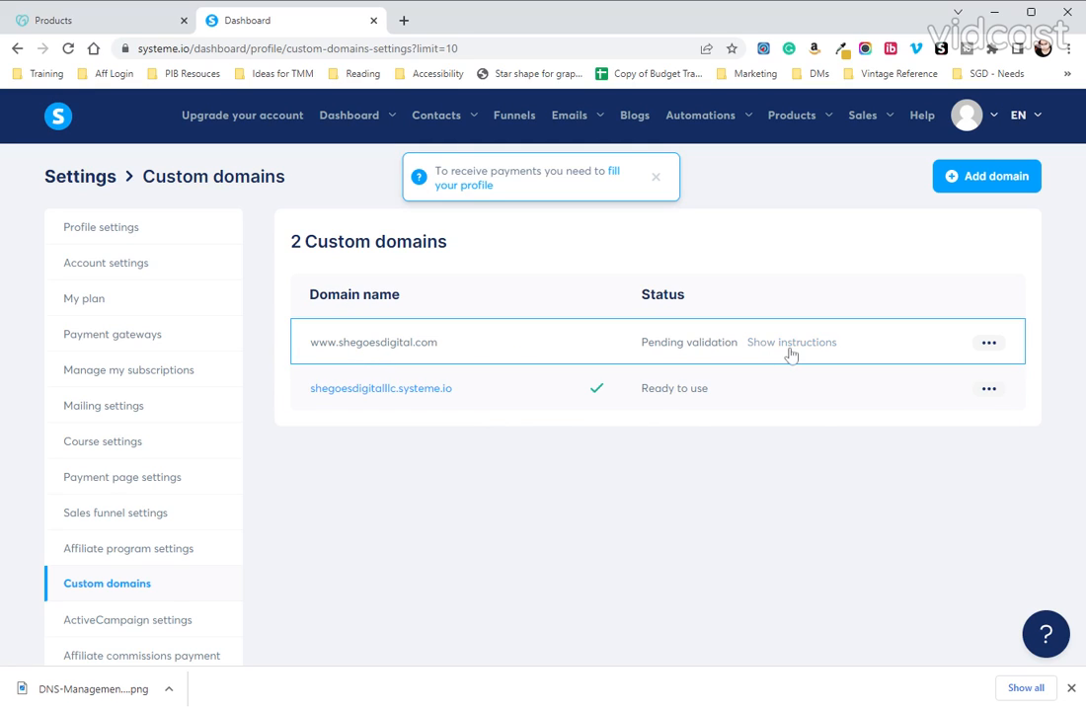
click(791, 341)
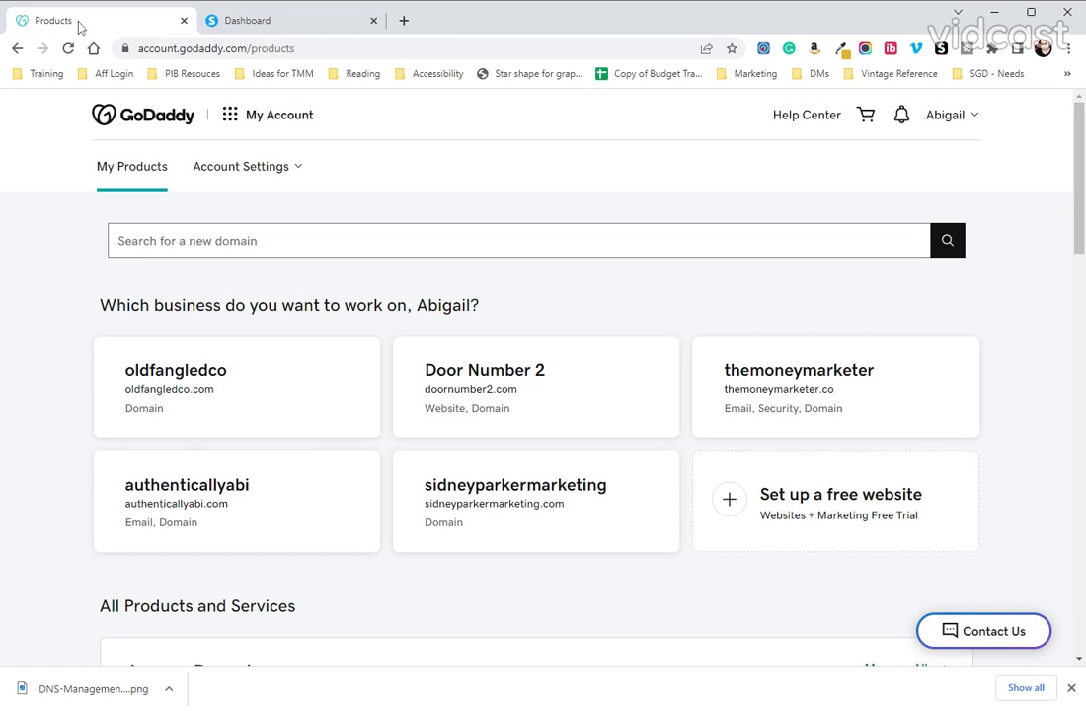
Step: From My Products, open DNS settings for shegoesdigital.com
click(943, 114)
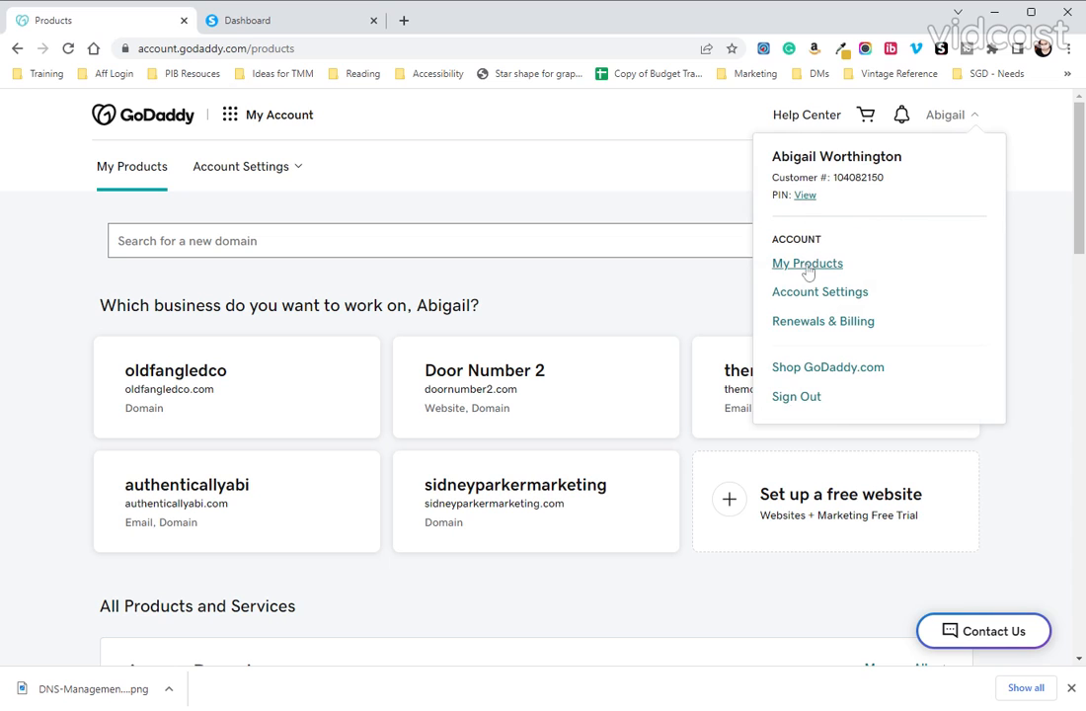
click(806, 263)
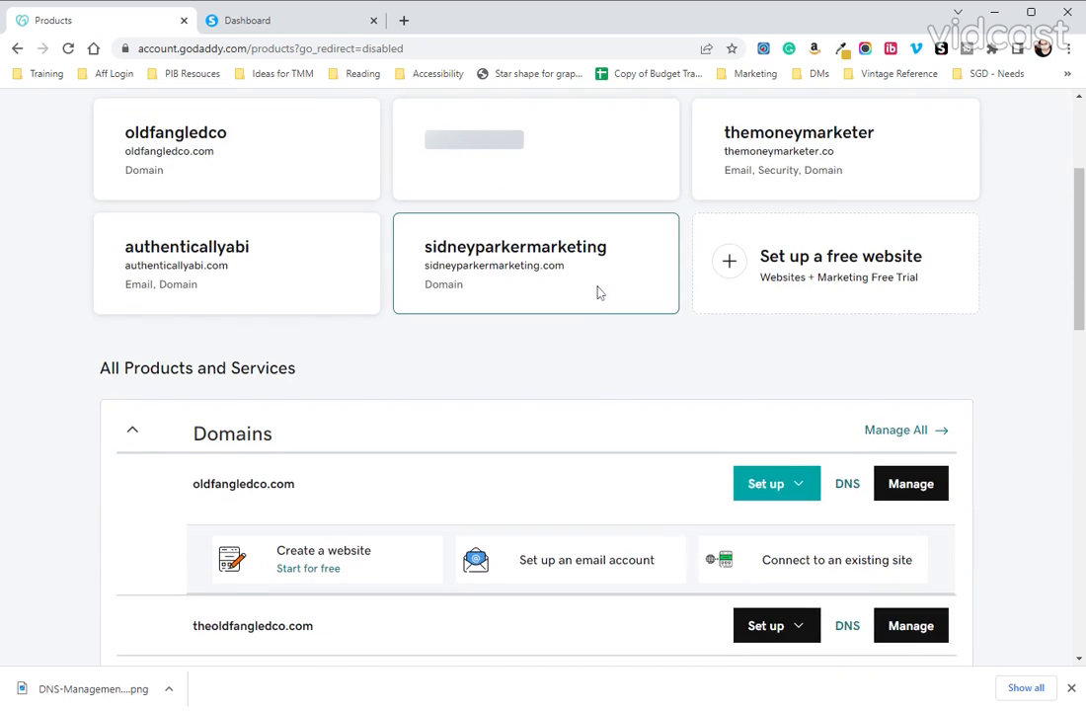
scroll(down, 3)
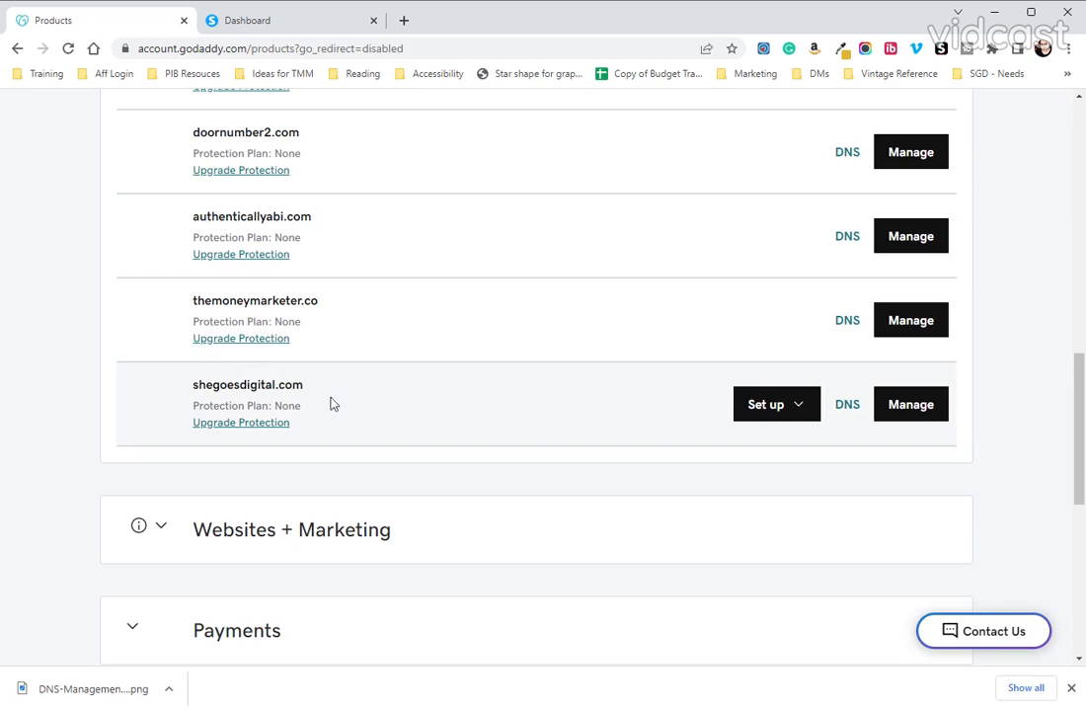
mouse_move(177, 390)
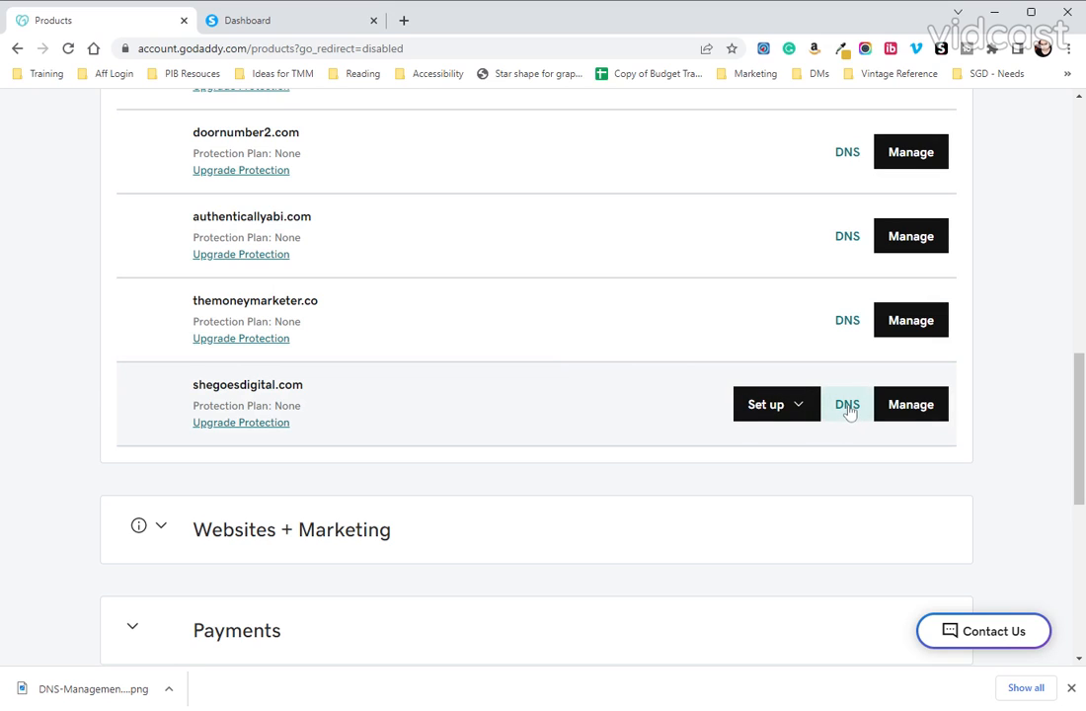
click(845, 403)
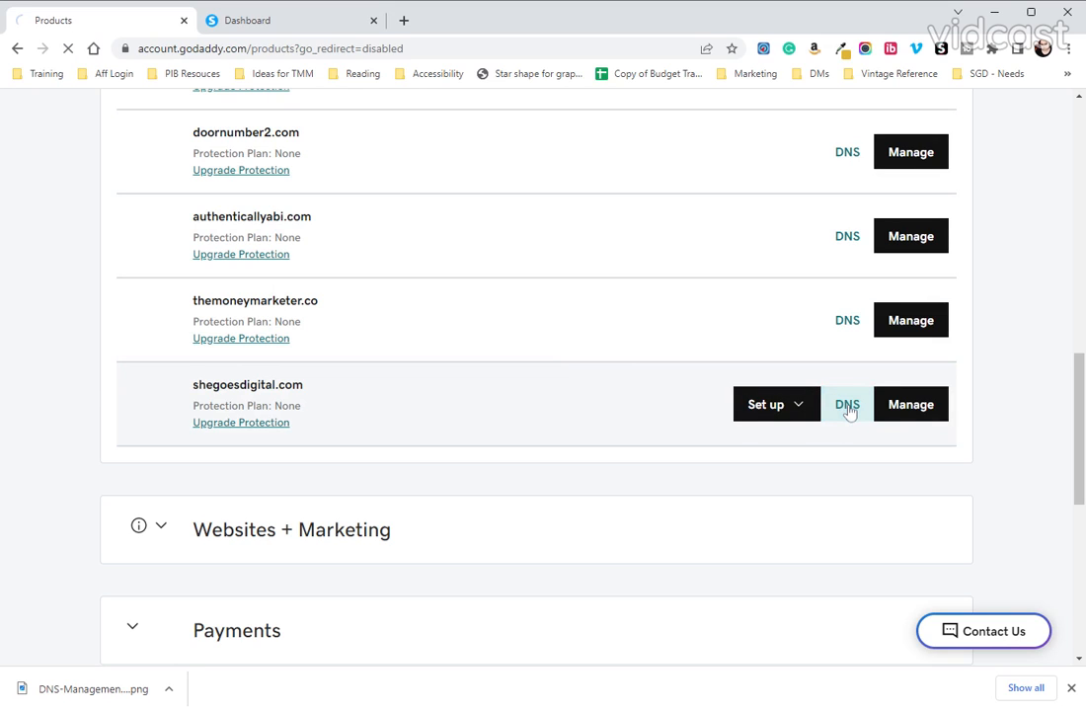
click(847, 402)
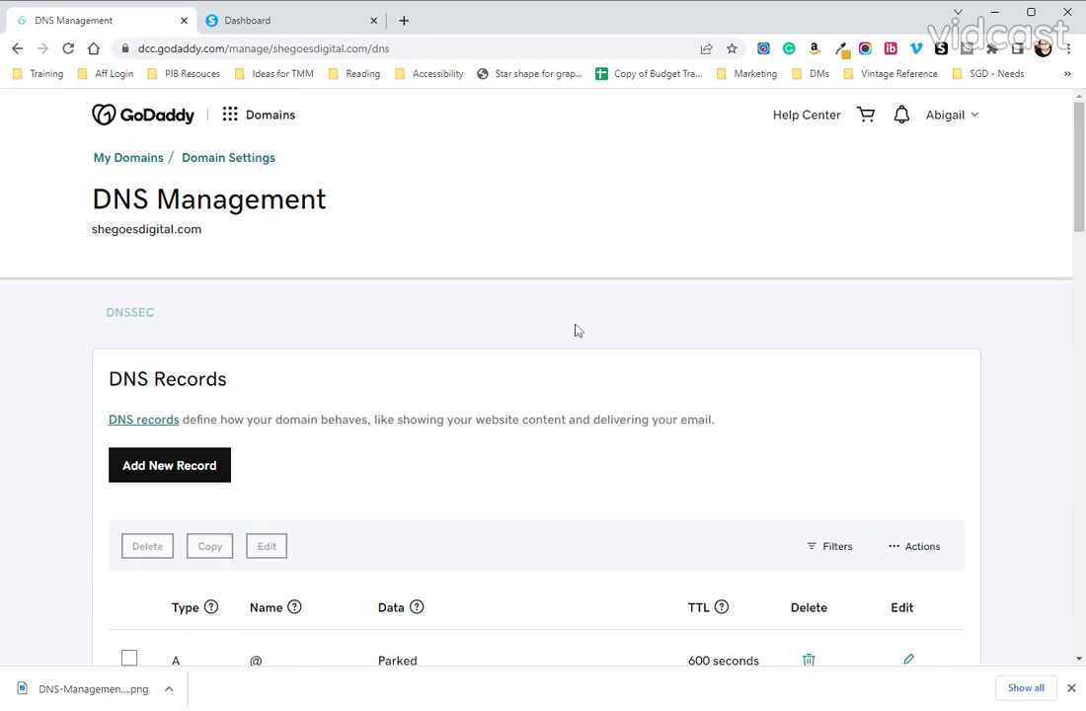
Step: Review the DNS records table and start editing the www CNAME record
scroll(down, 3)
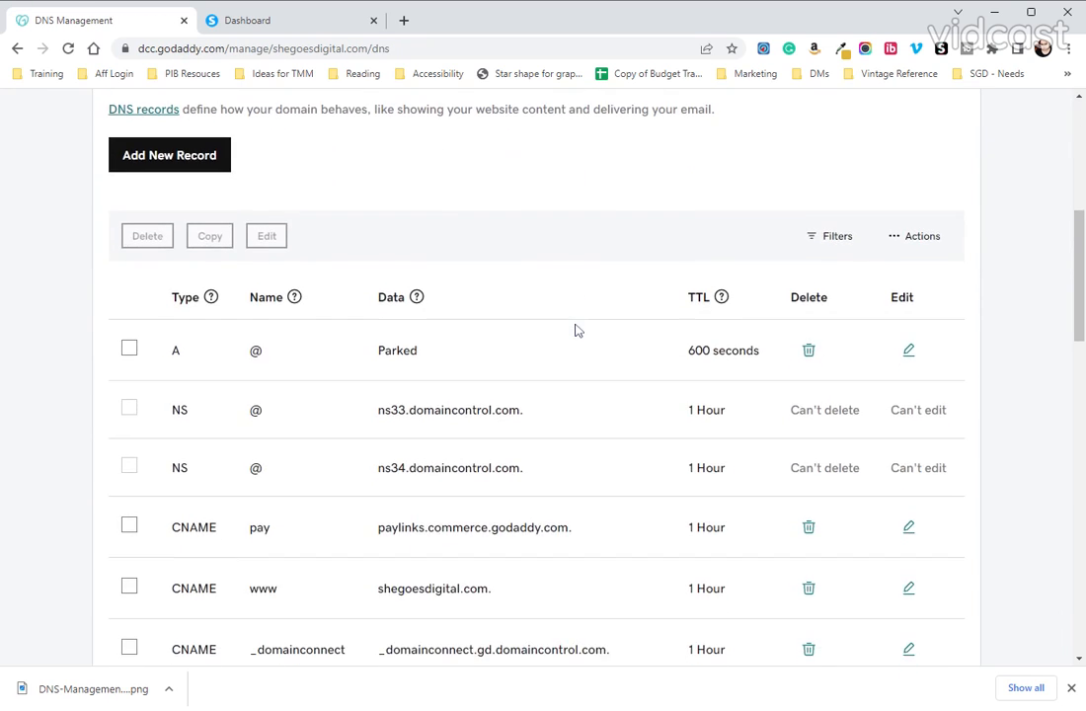
scroll(down, 3)
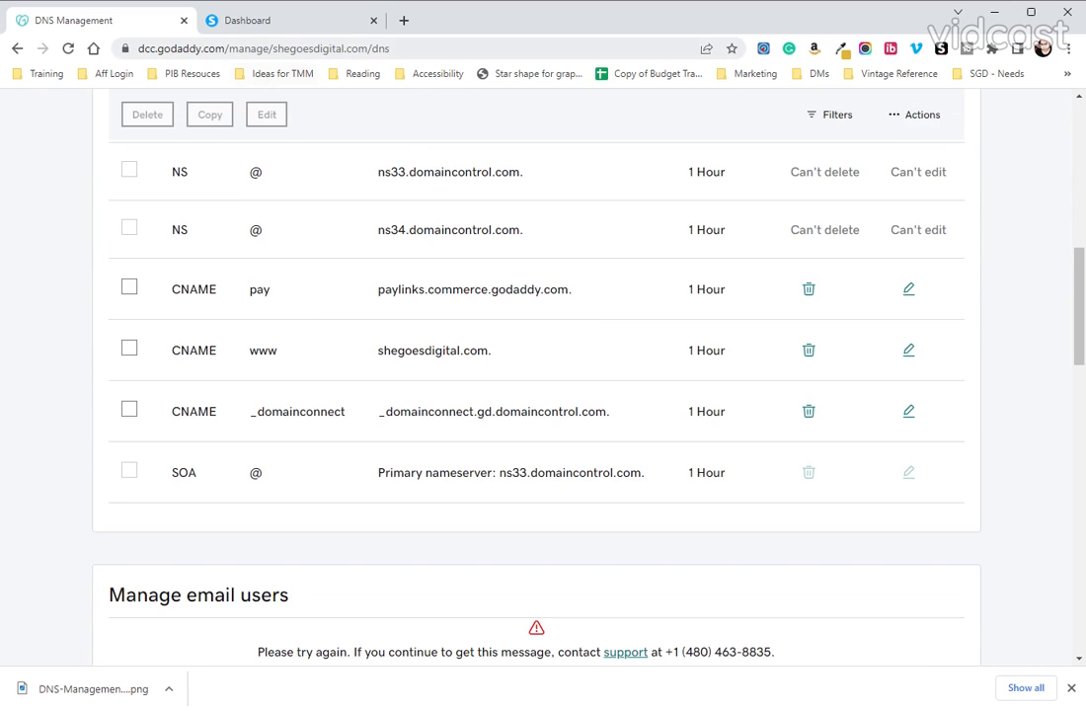
click(277, 22)
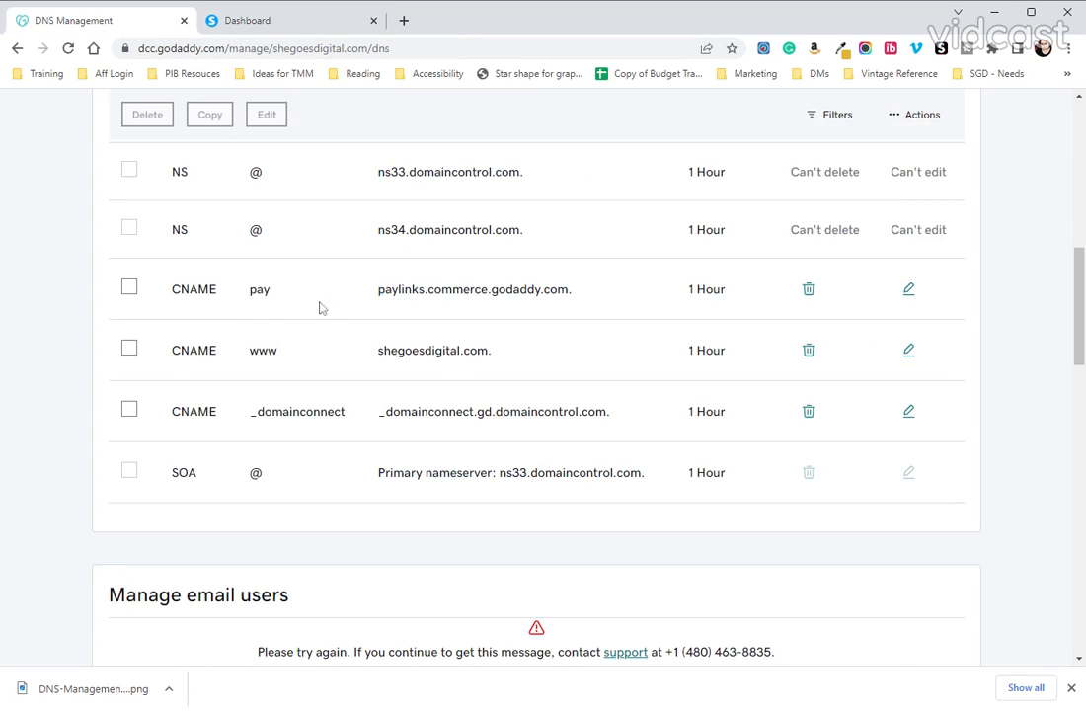
mouse_move(809, 355)
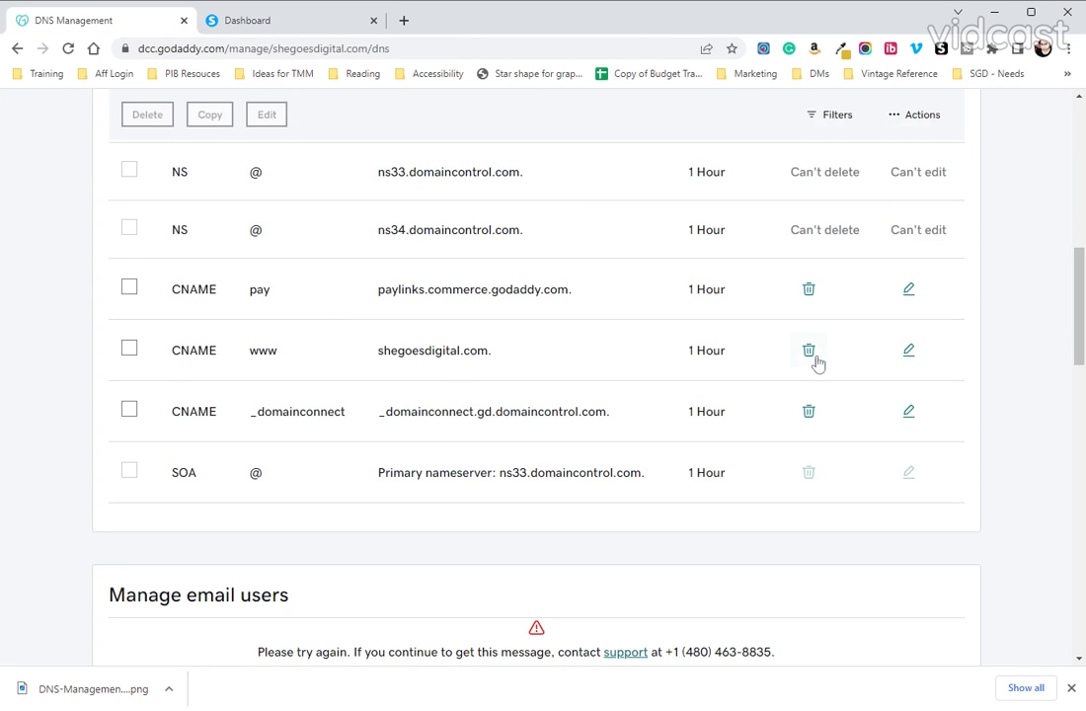
click(908, 350)
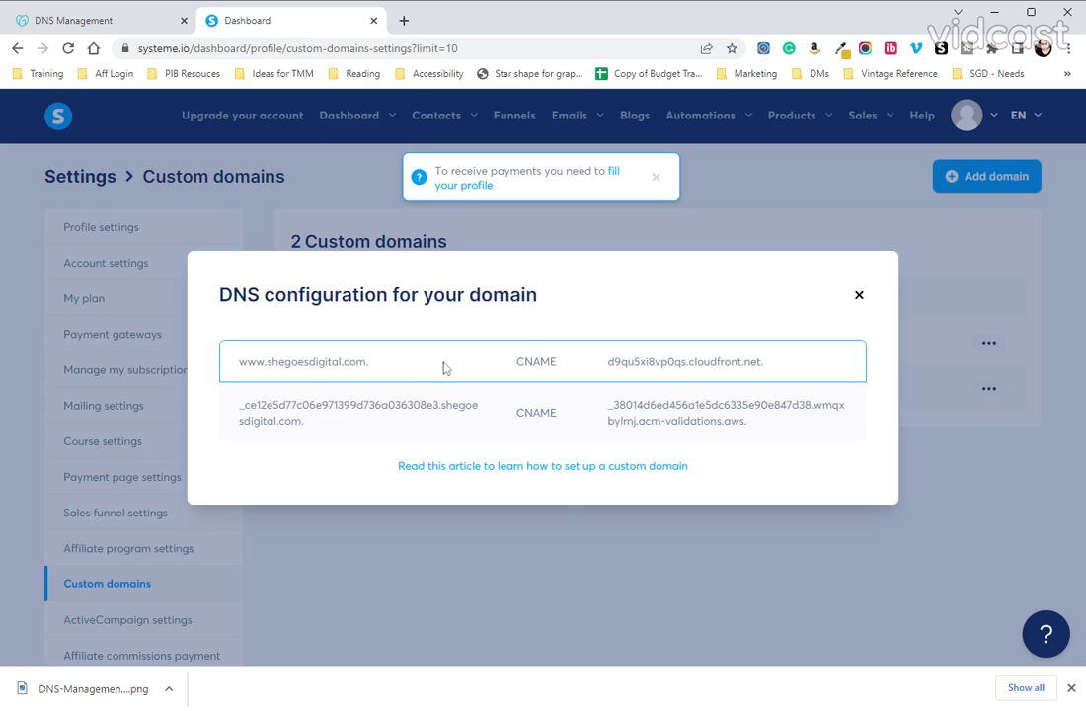
Step: Point the www CNAME record to d9qu5xi8vp0qs.cloudfront.net and save it
double_click(683, 361)
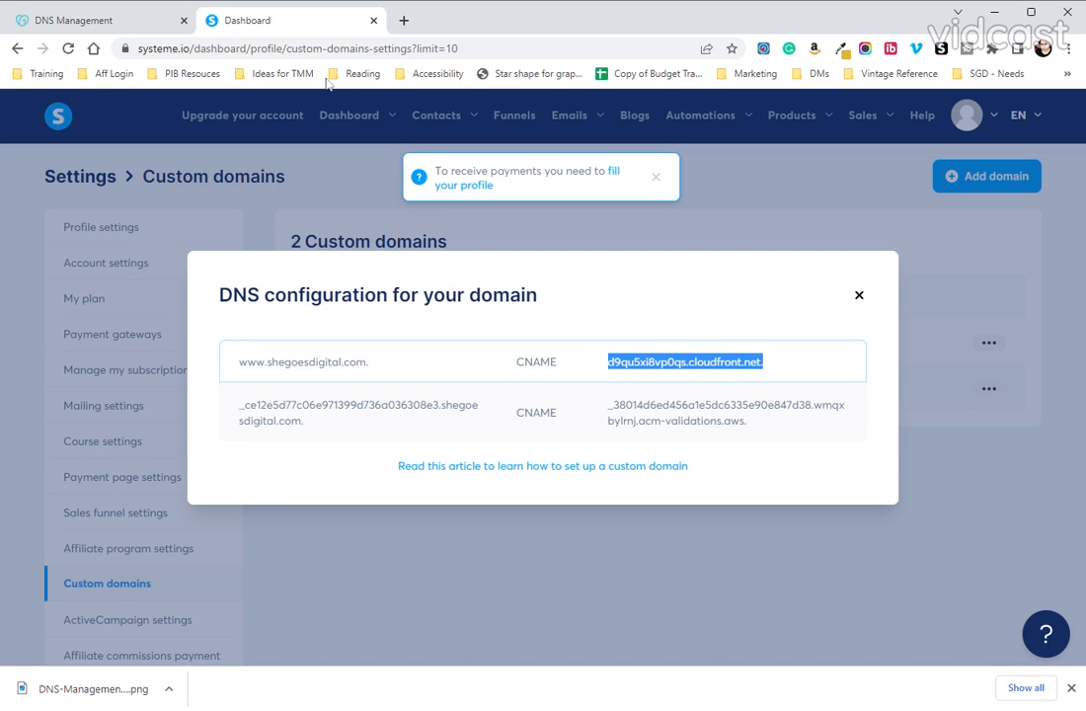
click(89, 20)
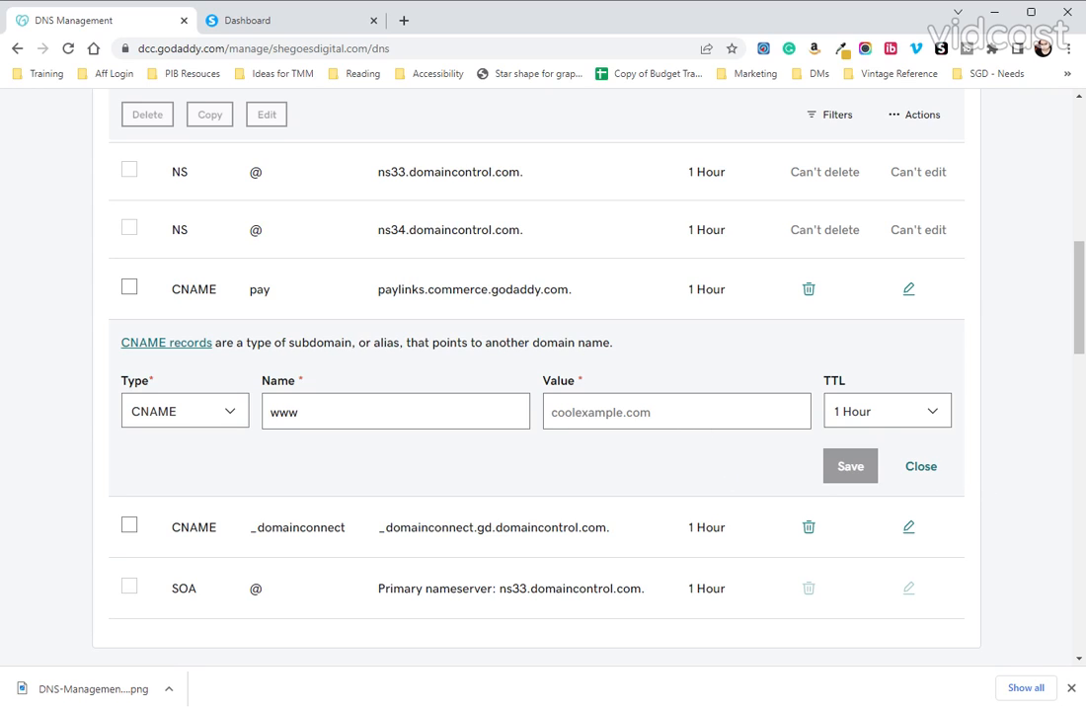
text(d9qu5xi8vp0qs.cloudfront.net.)
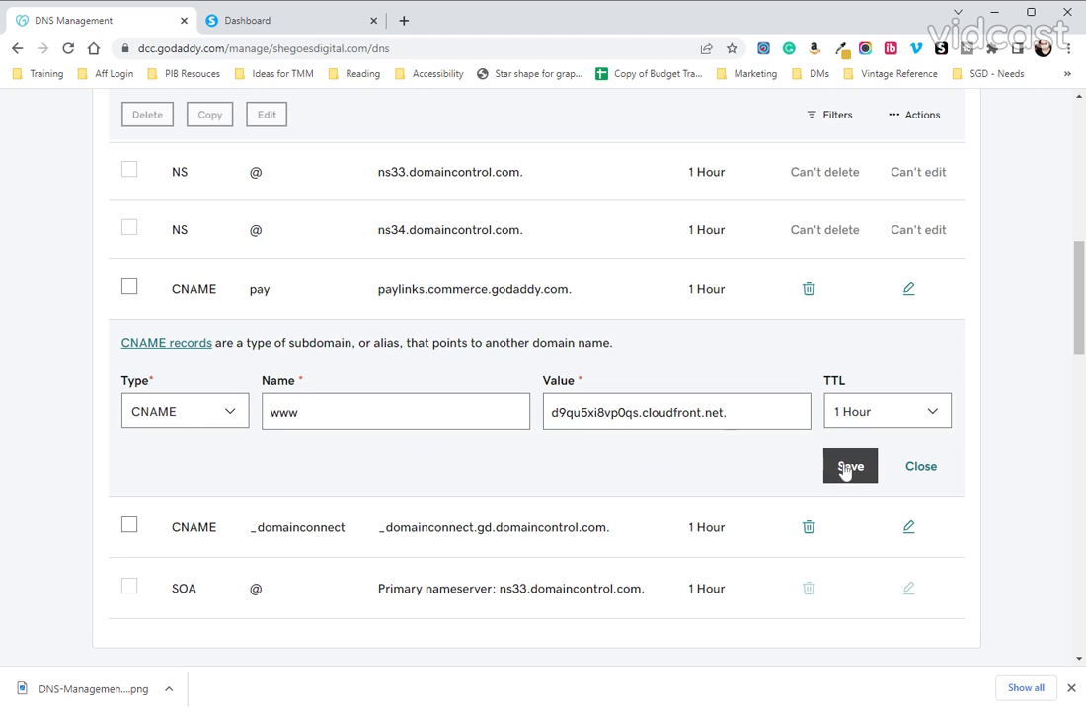
click(849, 466)
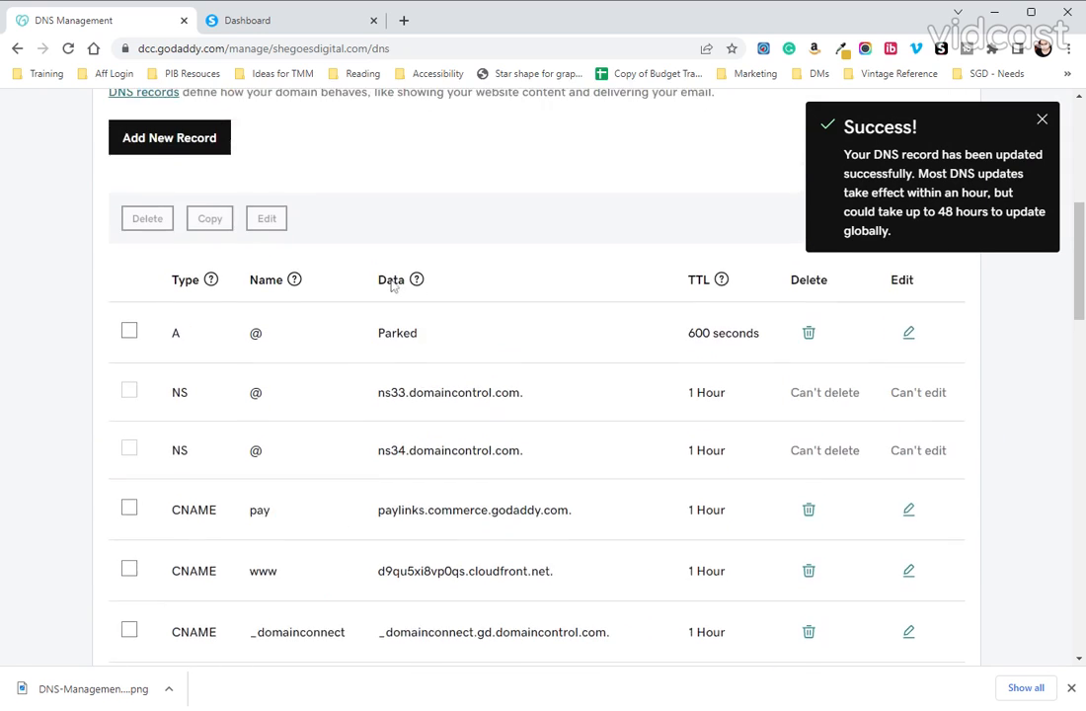
click(252, 20)
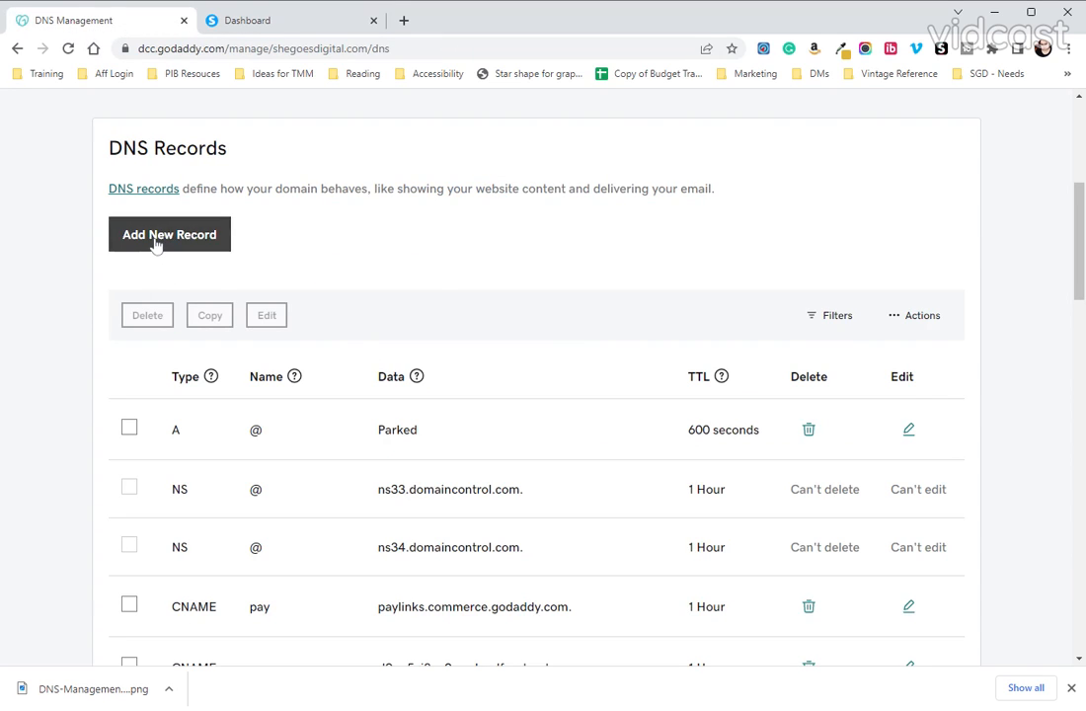
Step: Add a new CNAME record named _84f017a0c209b1eede0b9ec807b8c771 / _ce12e5d77c06e971399d736a036308e3 from systeme.io
click(170, 233)
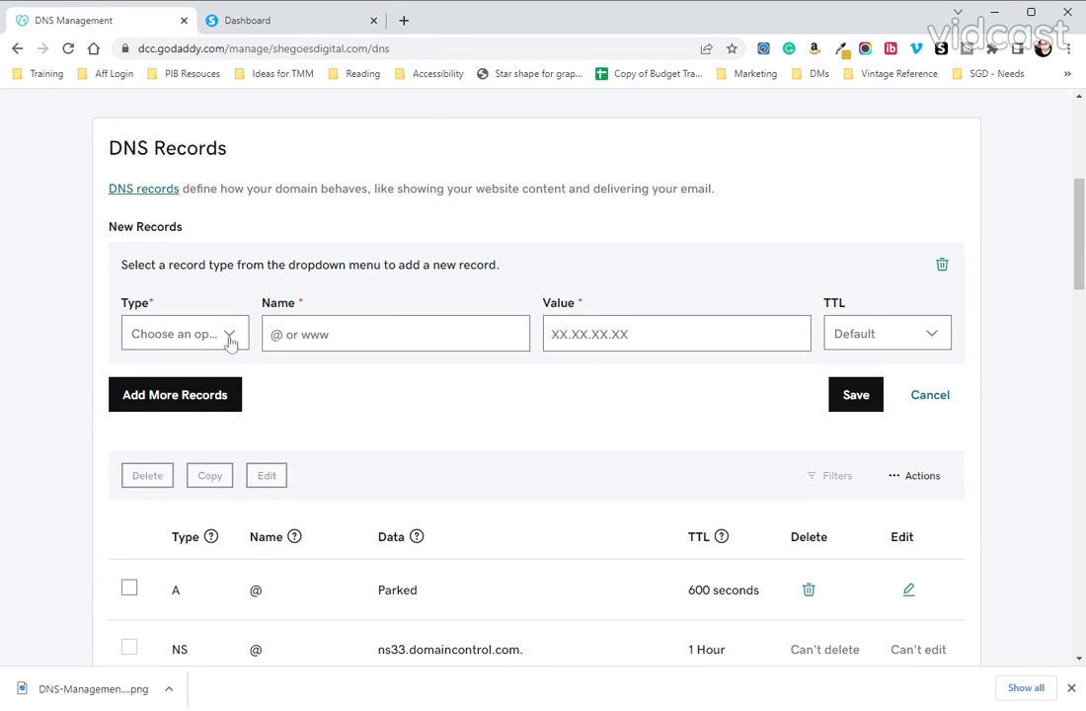
click(184, 331)
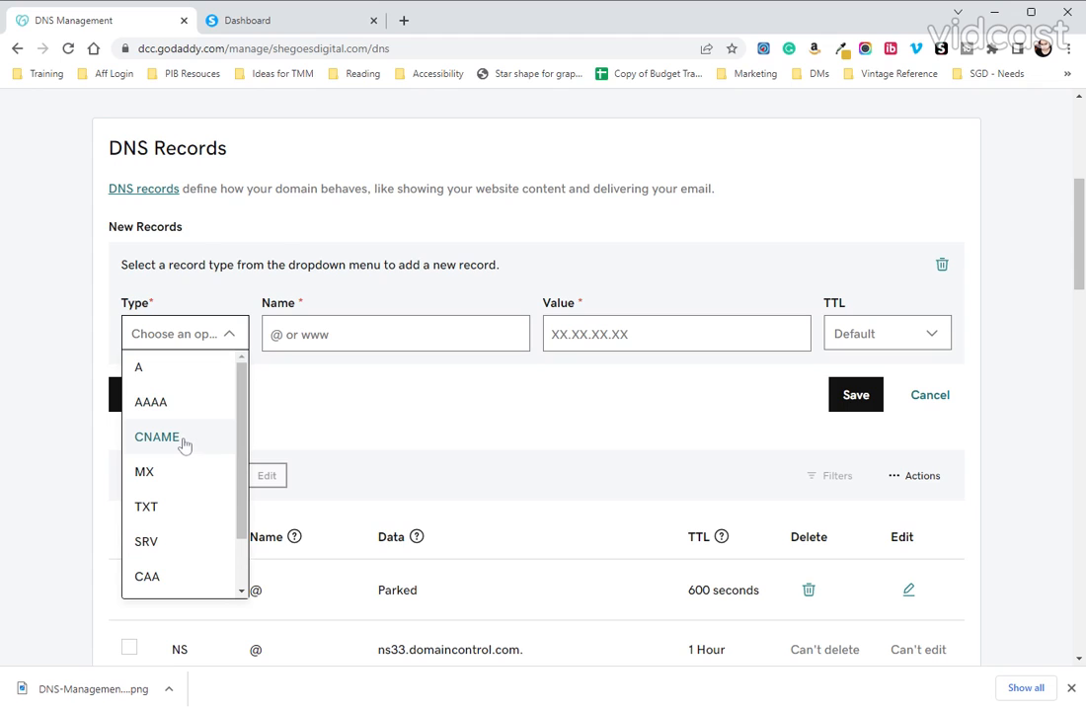
click(156, 436)
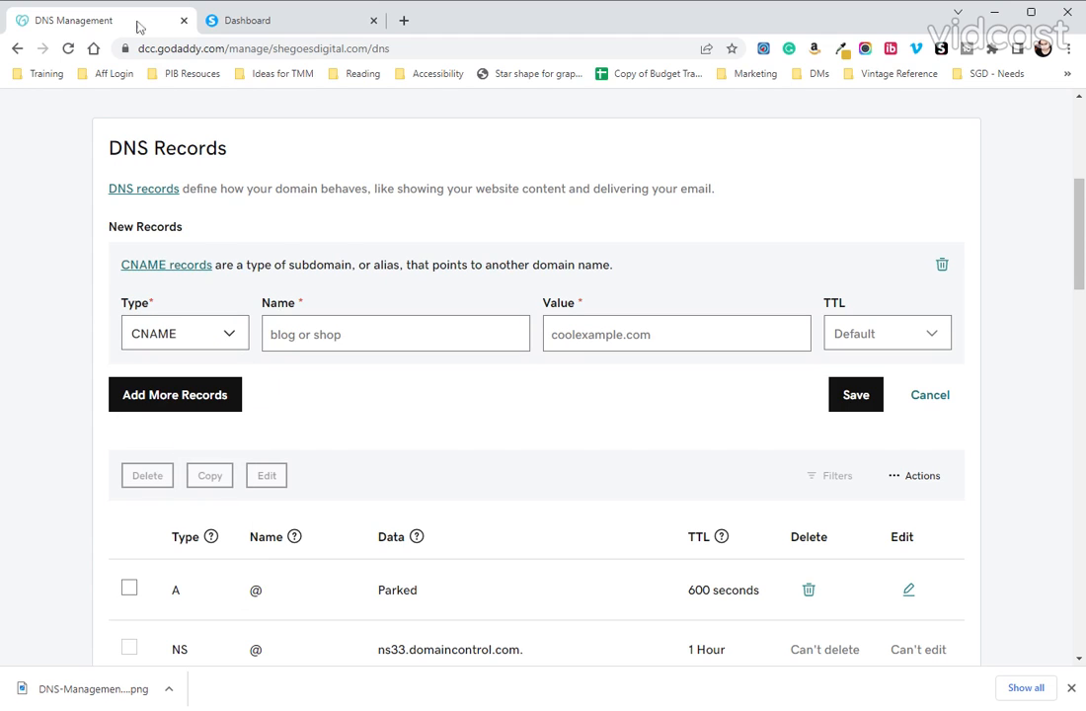
click(266, 20)
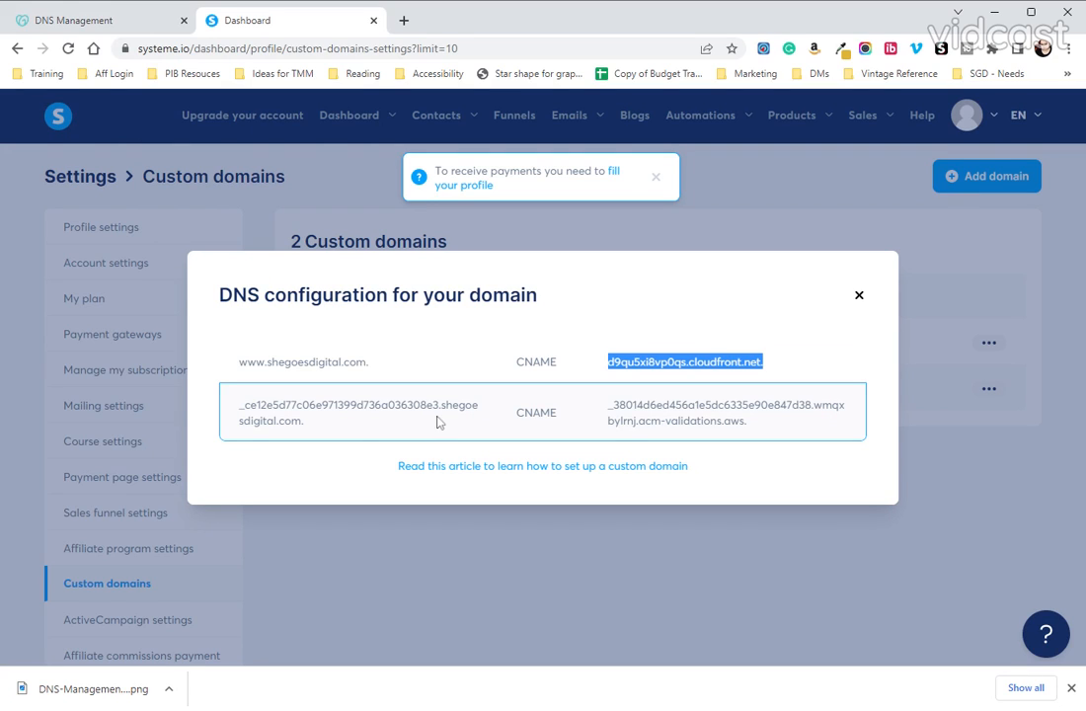
mouse_move(361, 420)
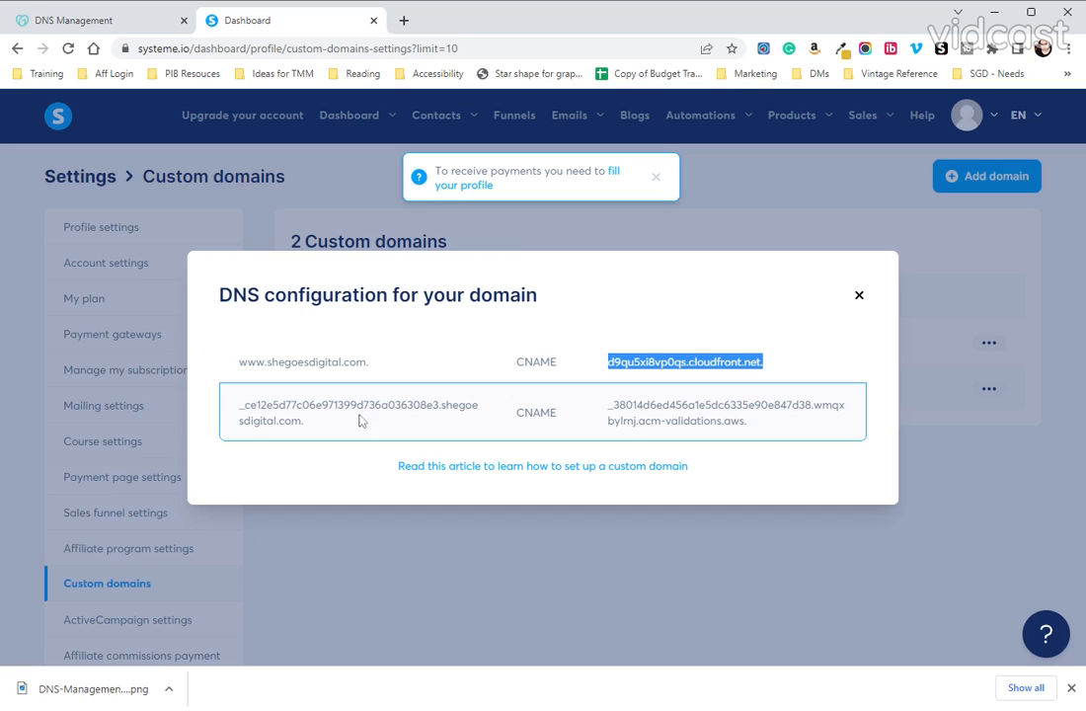
mouse_move(477, 418)
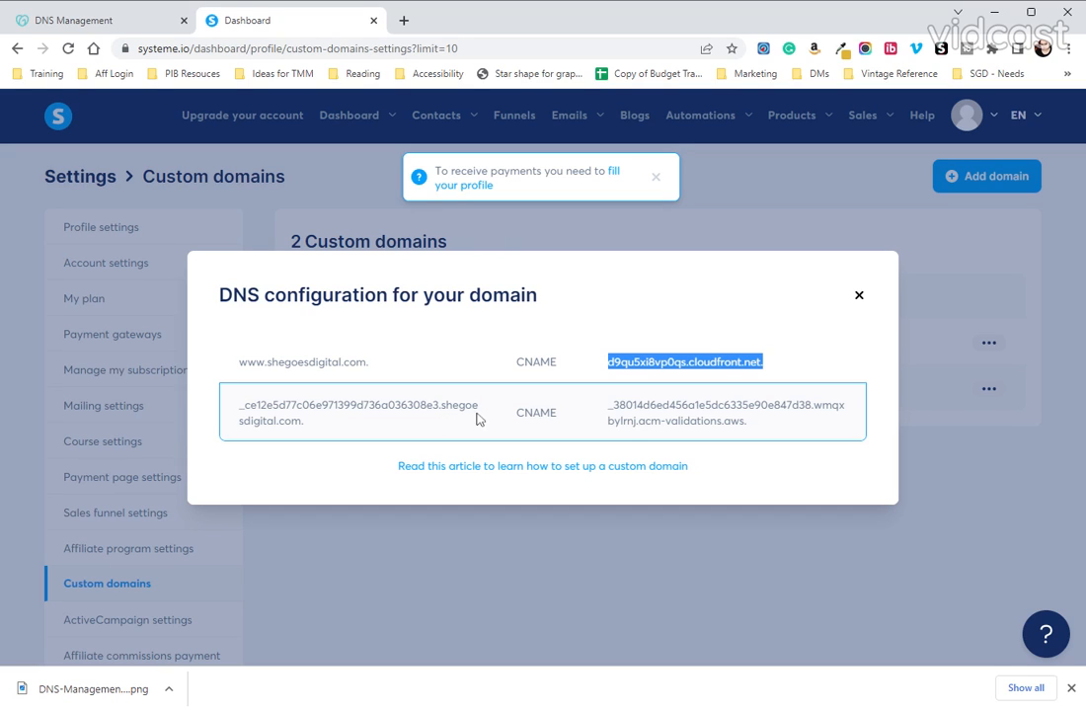
mouse_move(383, 446)
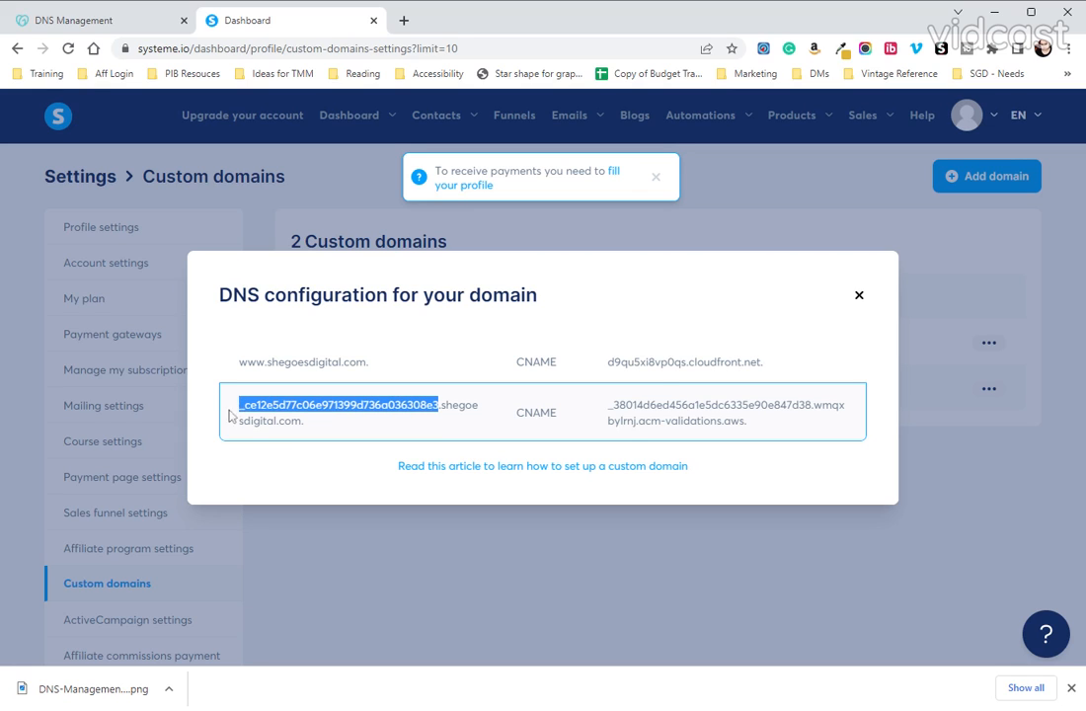
mouse_move(261, 379)
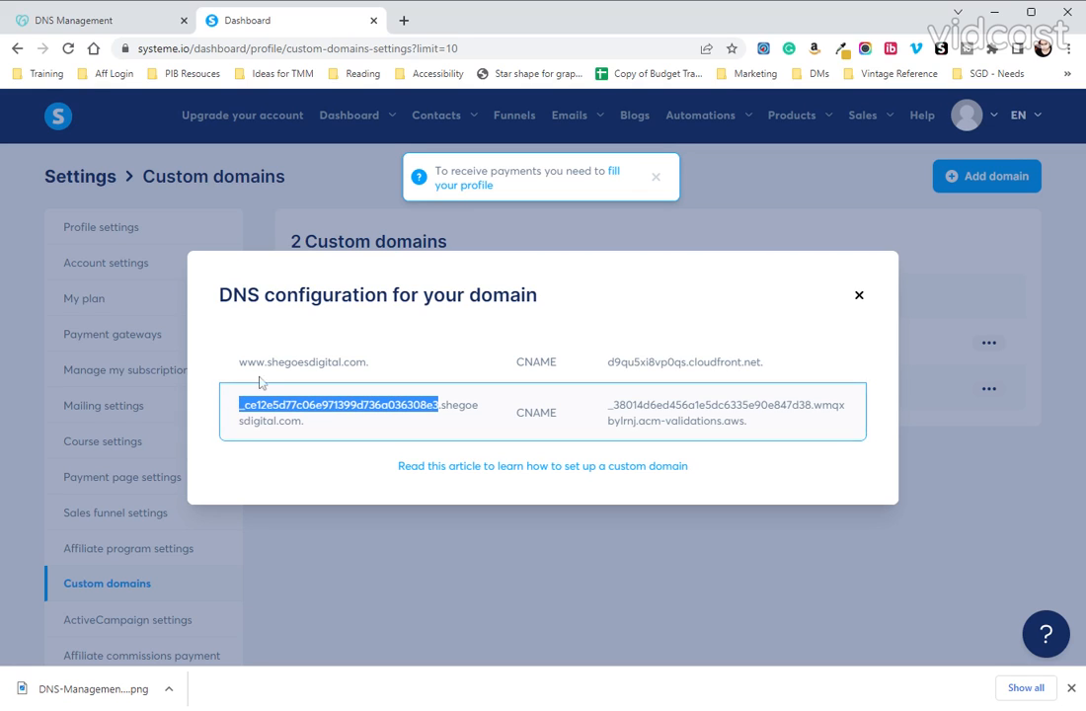
click(87, 20)
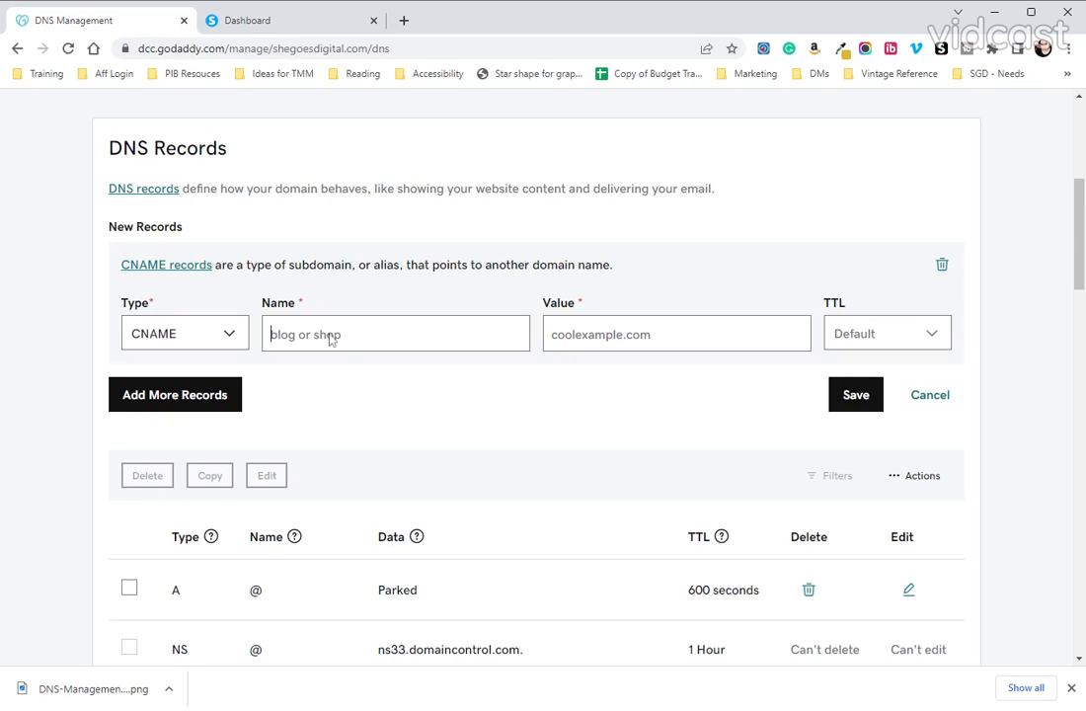
text(_84f017a0c209b1eede0b9ec807b8c771.)
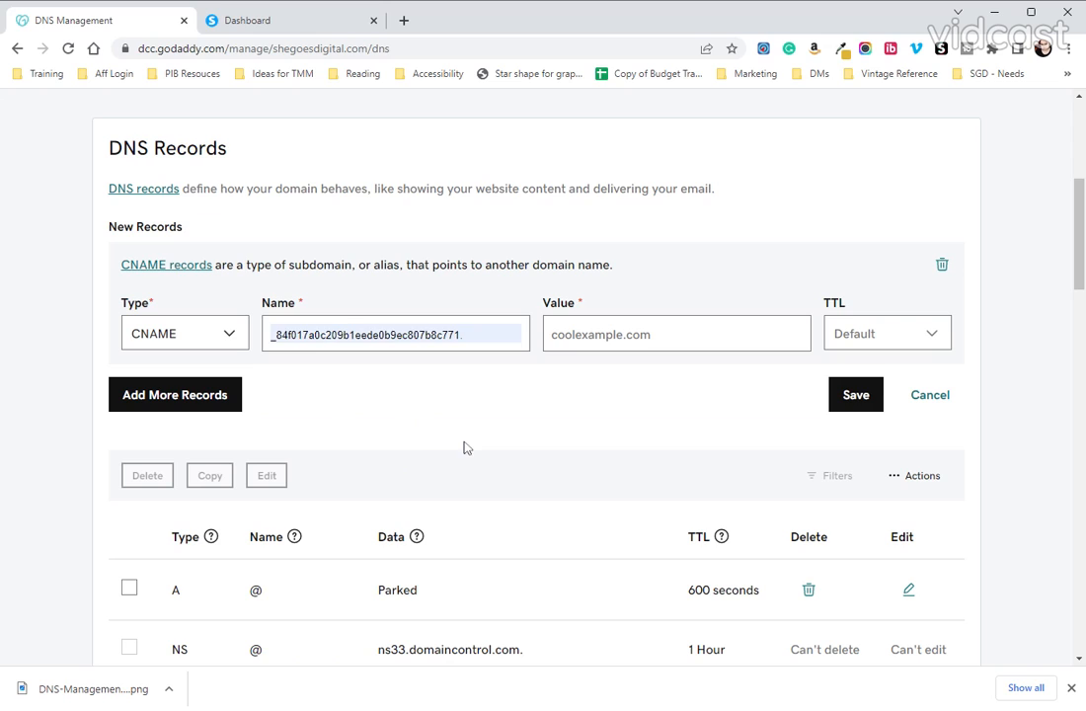
text(_ce12e5d77c06e971399d736a036308e3)
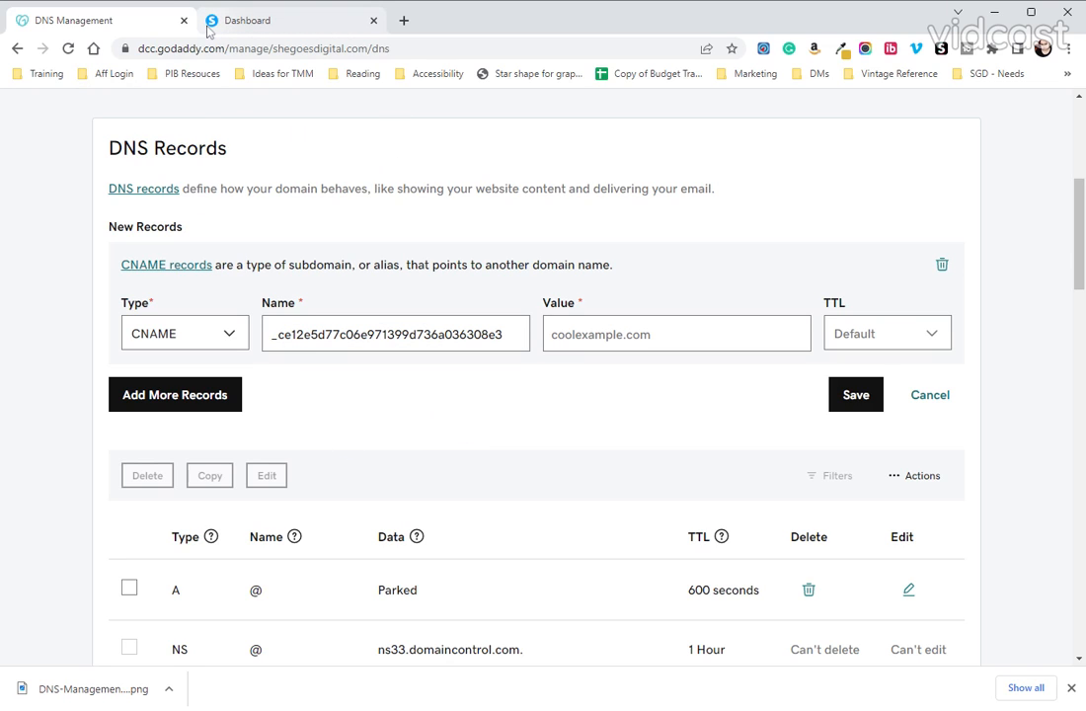
mouse_move(481, 363)
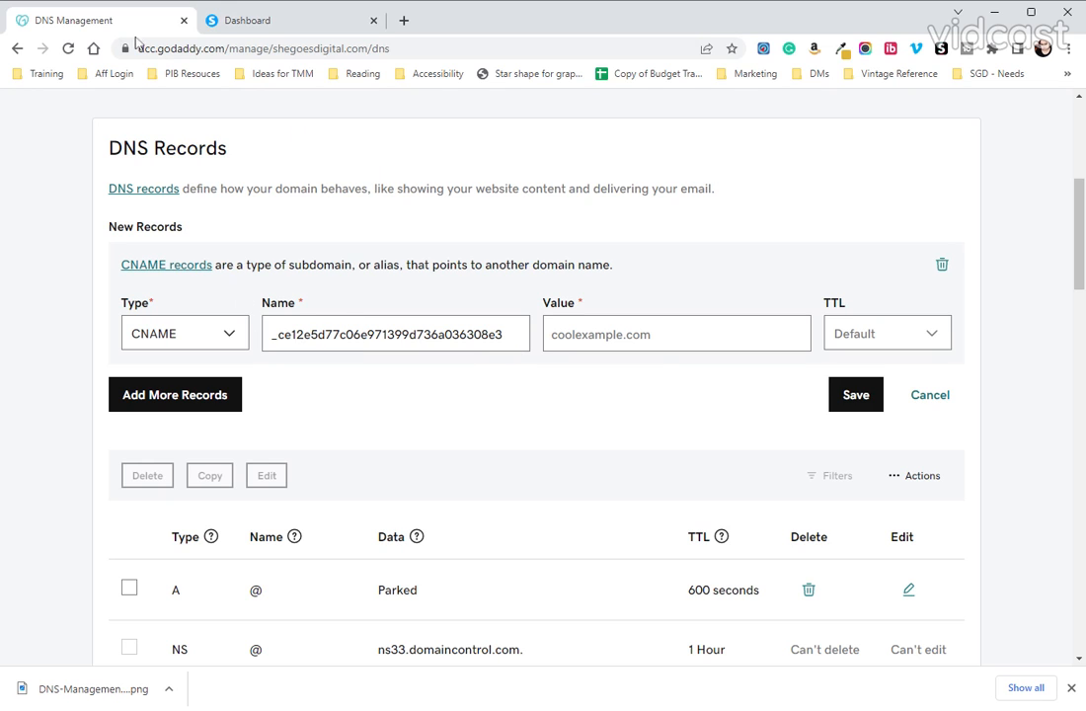
Step: Set its value to the acm-validations.aws target copied from systeme.io and save the record
click(286, 22)
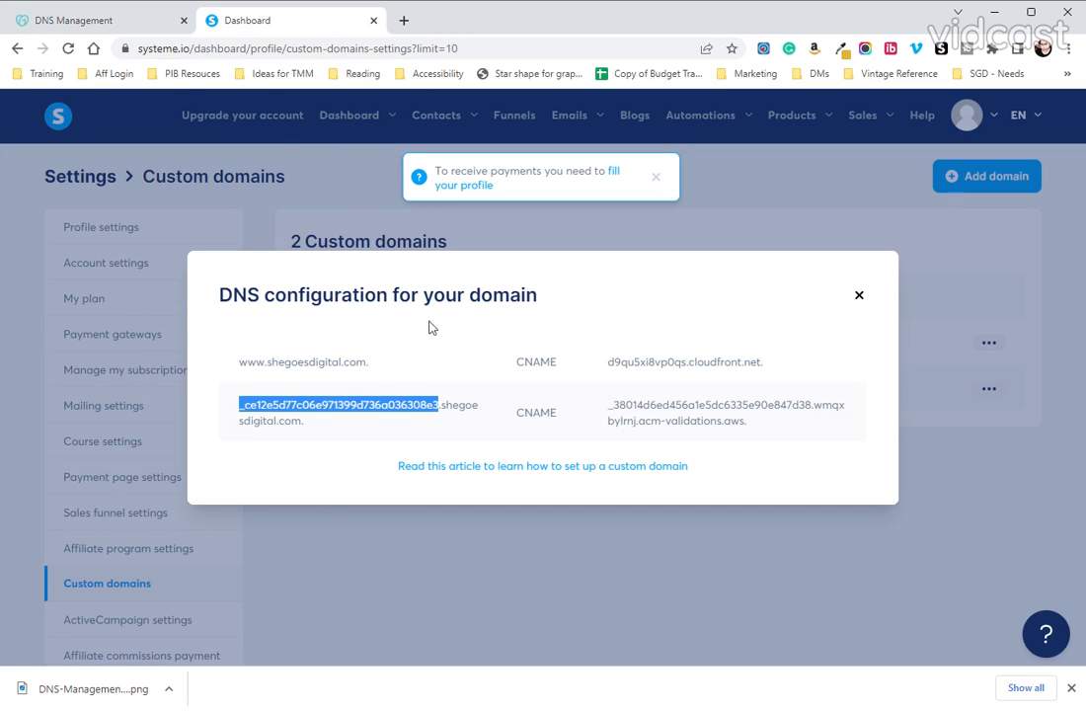
mouse_move(556, 315)
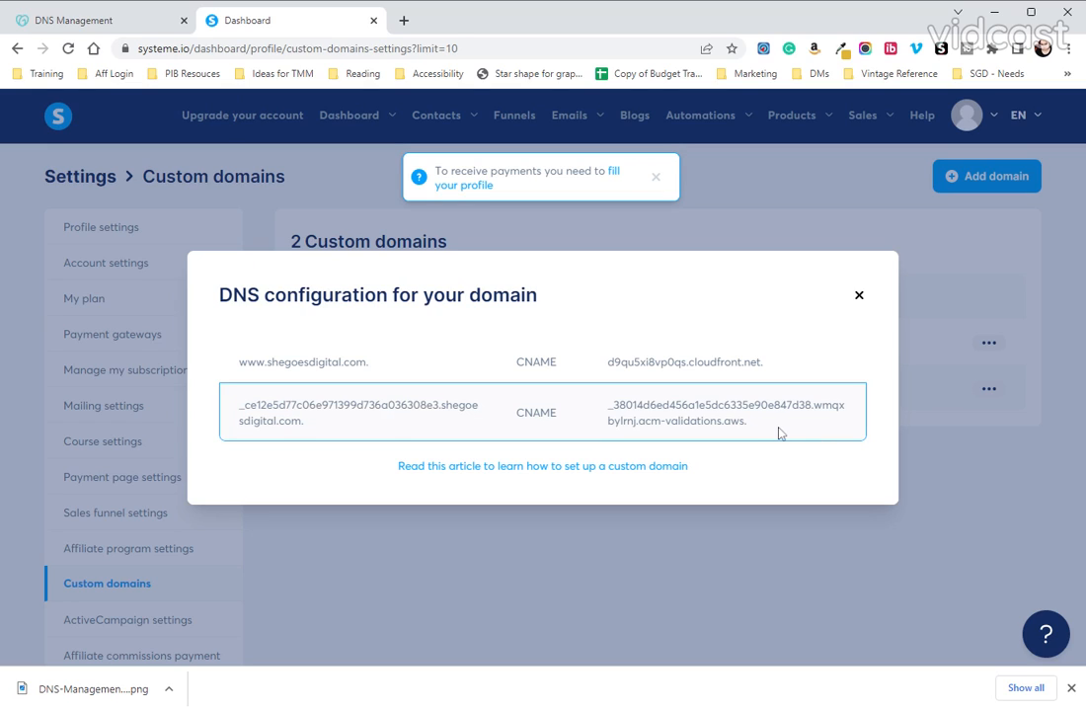
double_click(673, 421)
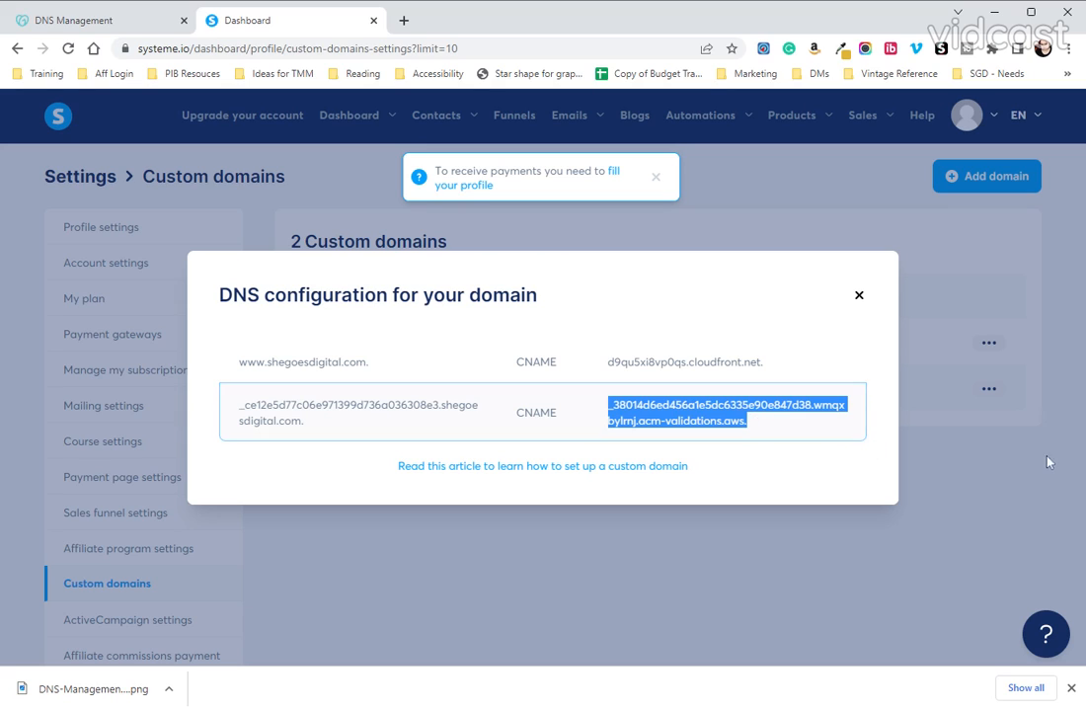
mouse_move(580, 415)
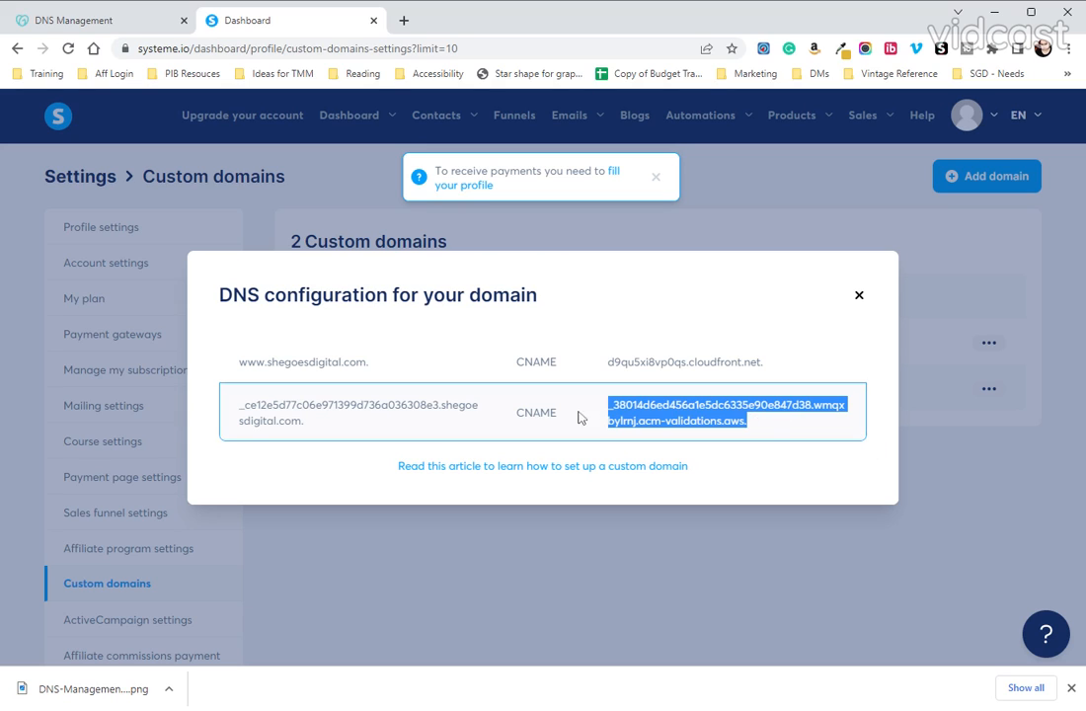
mouse_move(855, 448)
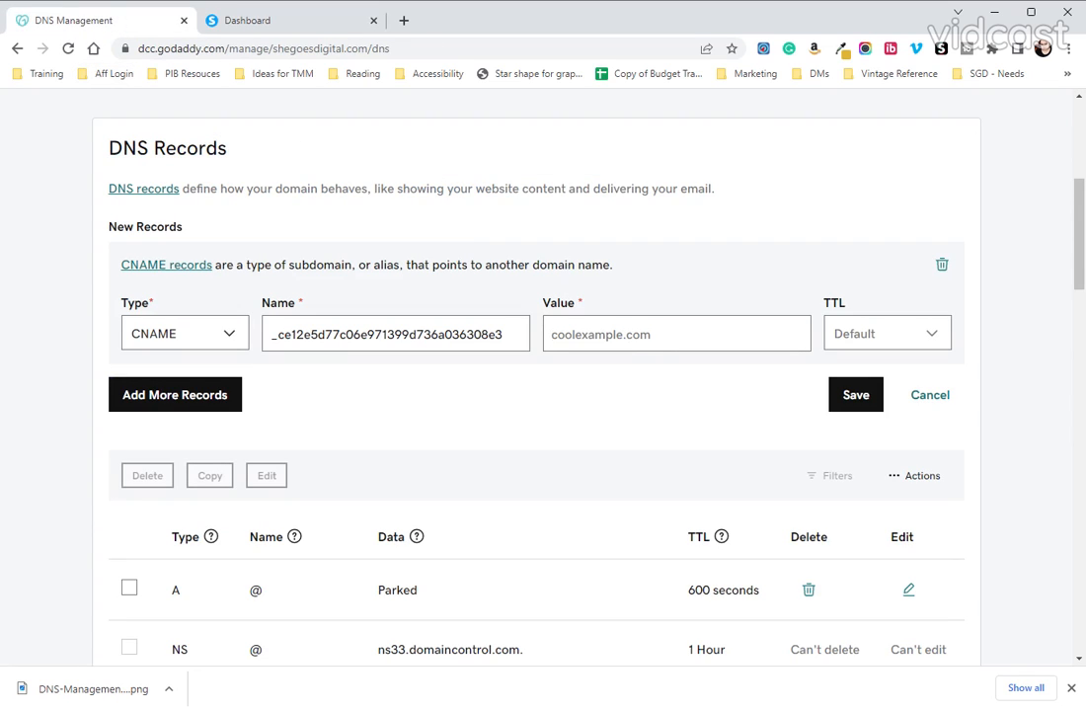
text(0e847d38.wmqxbylrnj.acm-validations.aws.)
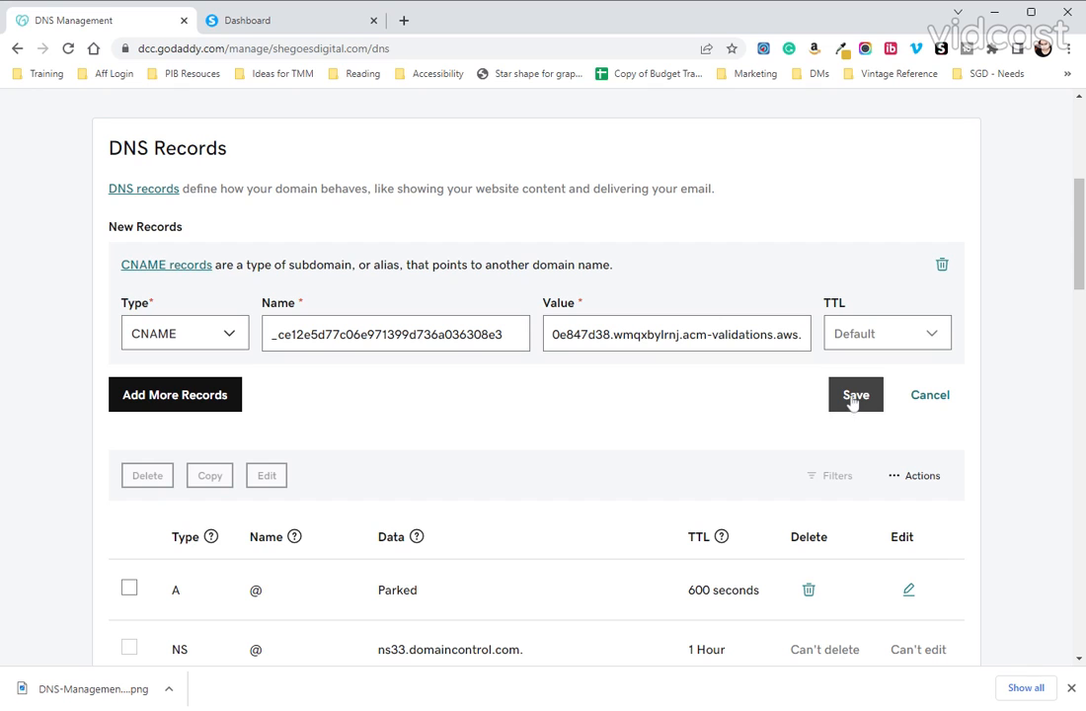
click(854, 395)
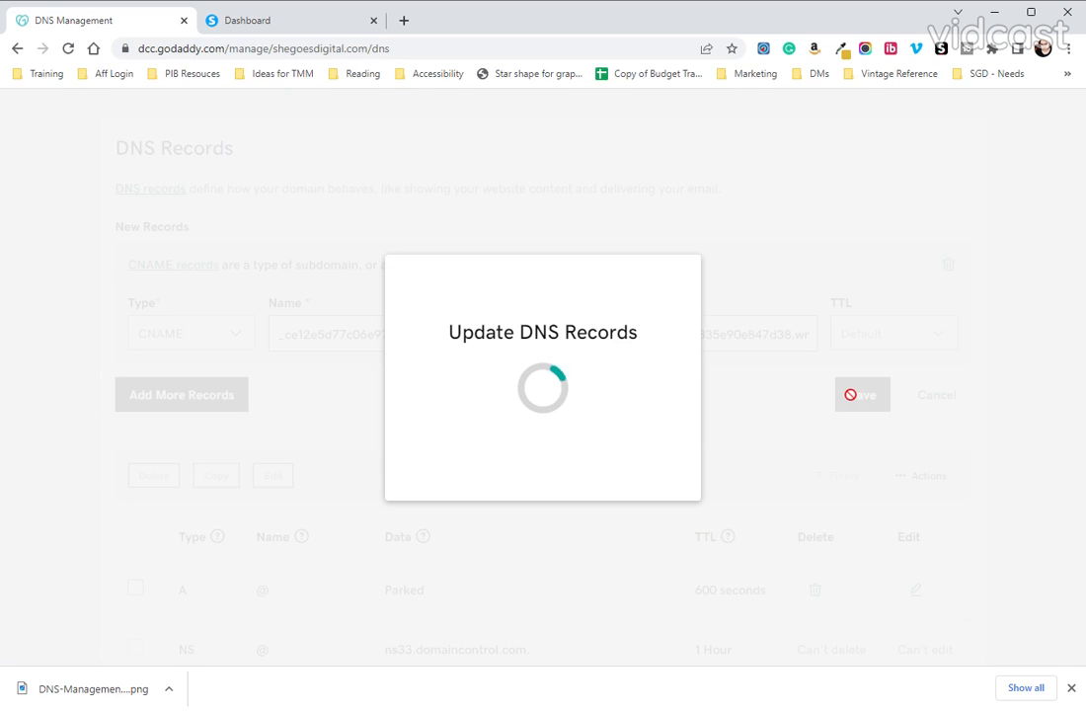
click(860, 395)
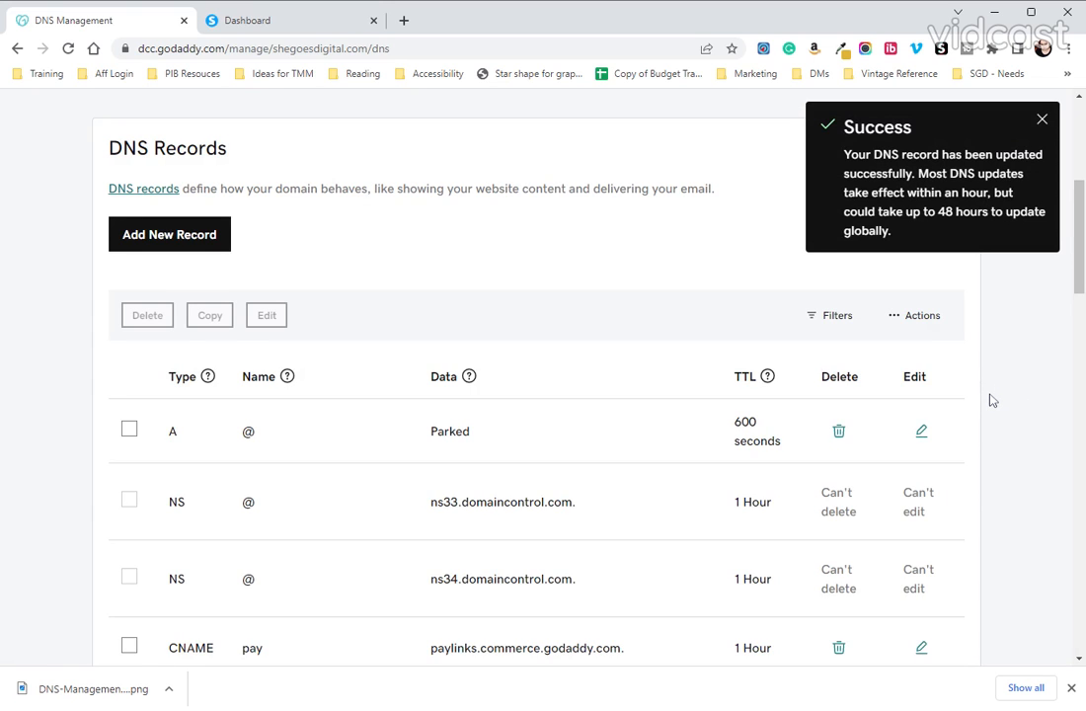
scroll(down, 3)
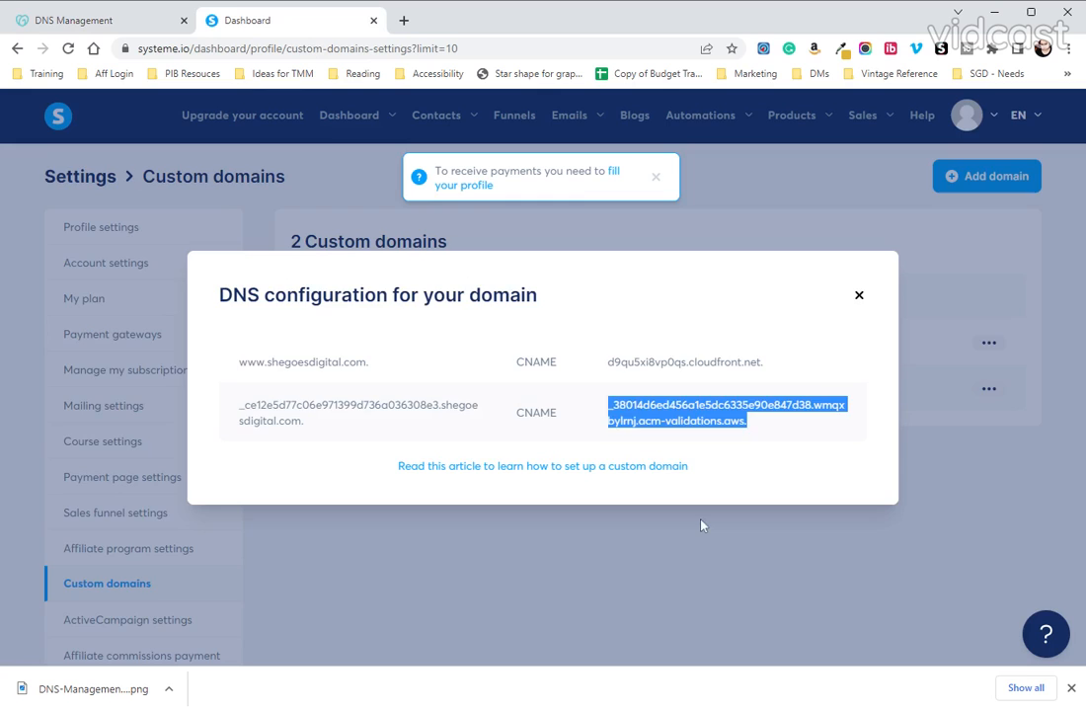
click(858, 296)
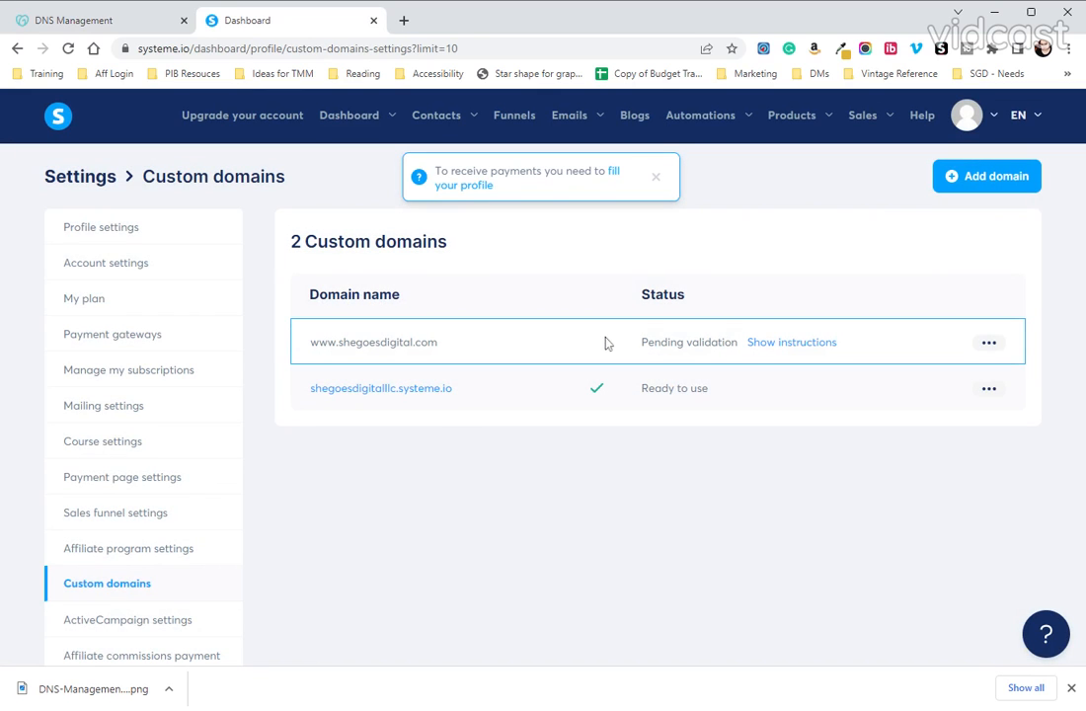
mouse_move(632, 350)
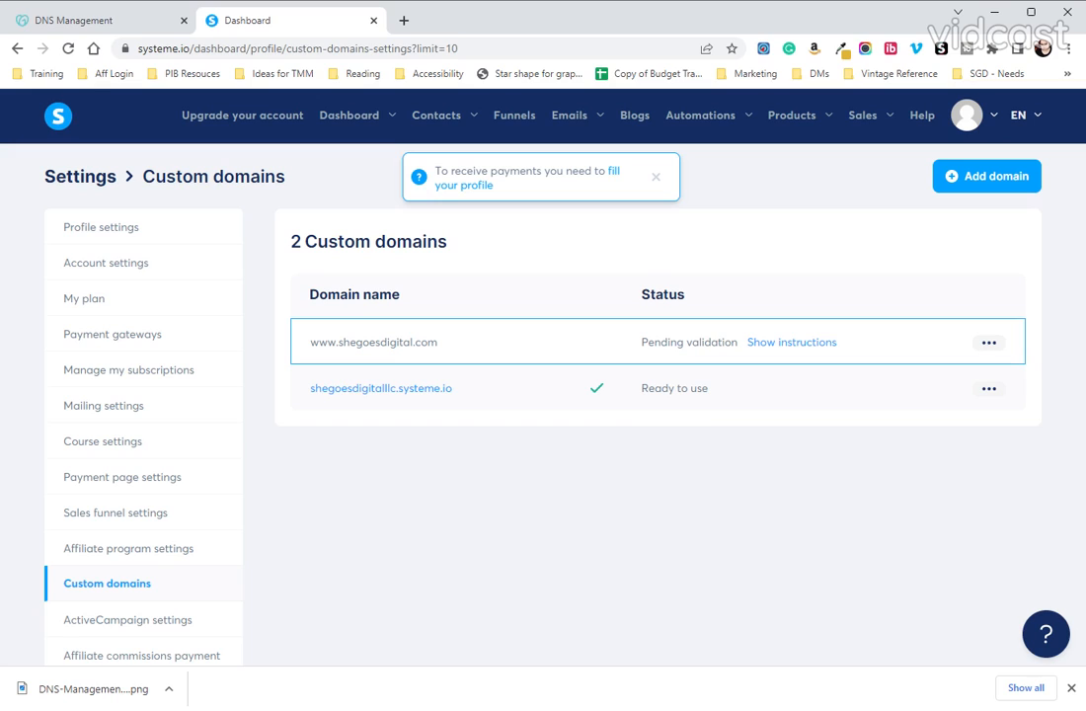
mouse_move(628, 347)
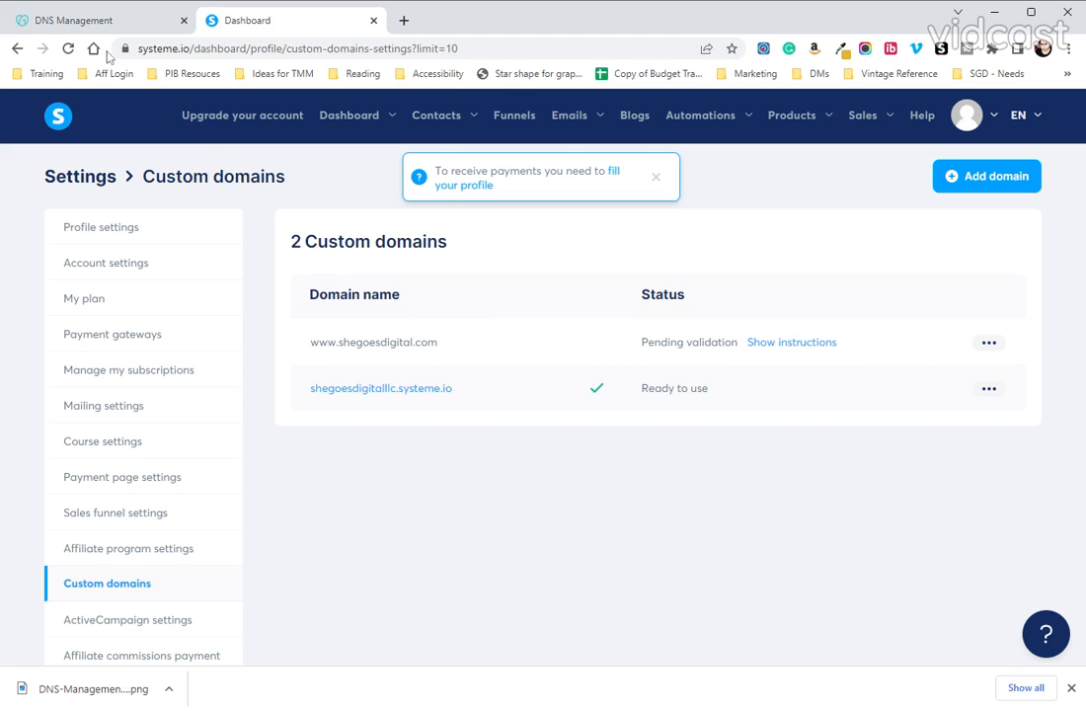
Step: Capture the GoDaddy DNS records table with both CNAME entries as a screenshot
click(95, 22)
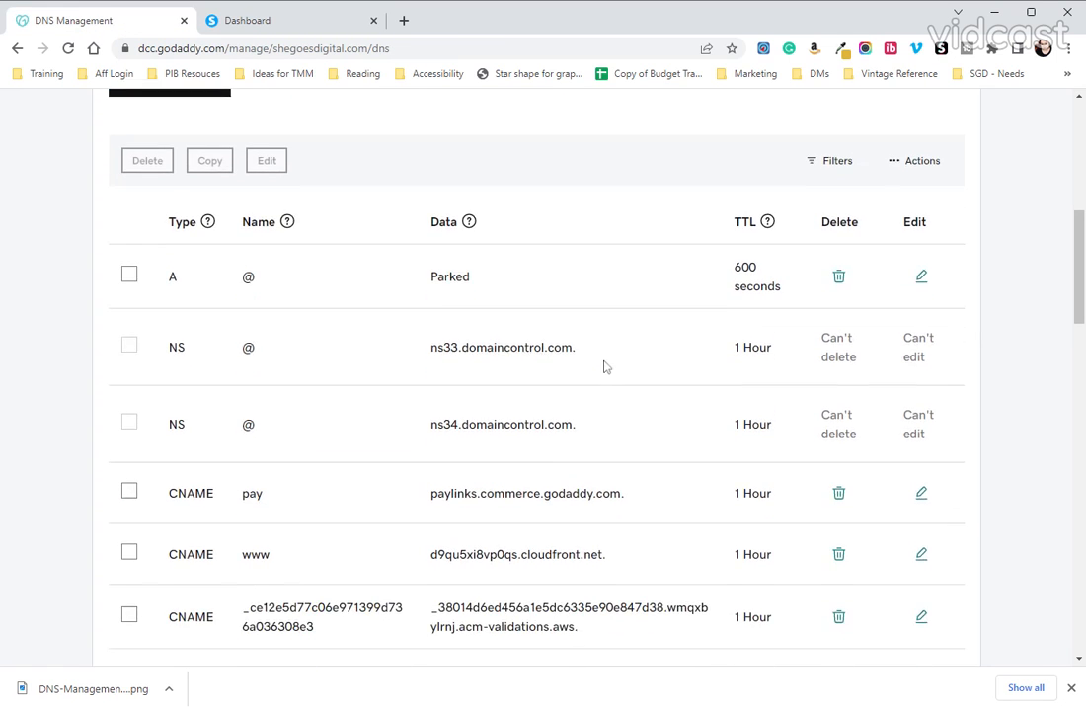
scroll(down, 3)
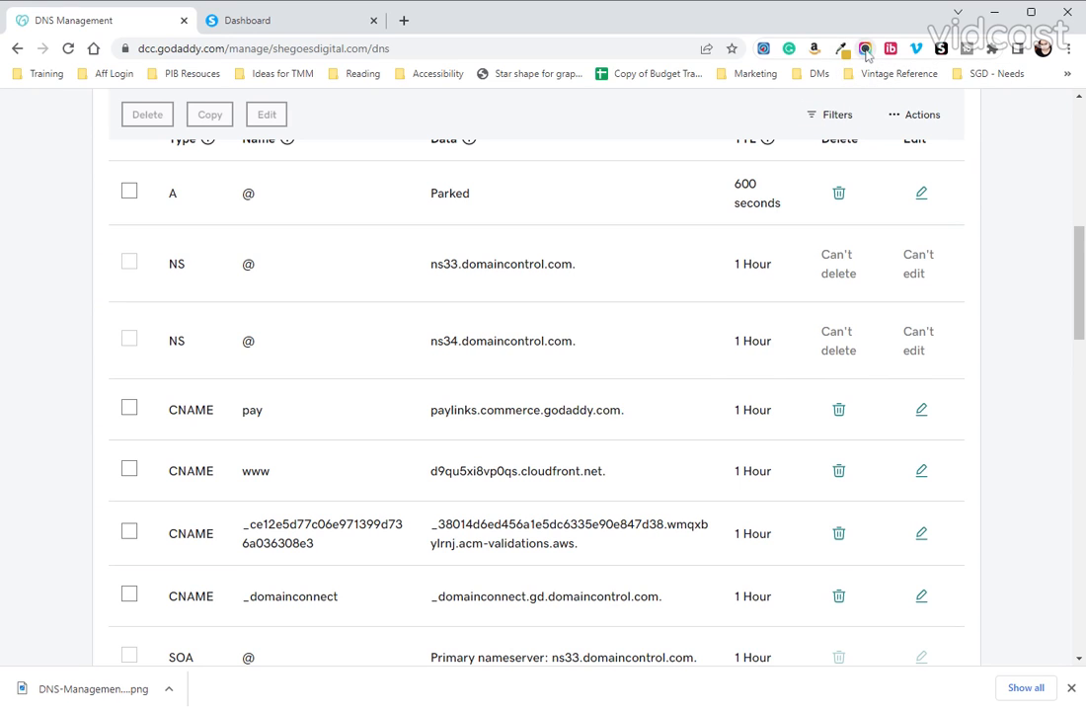
mouse_move(867, 73)
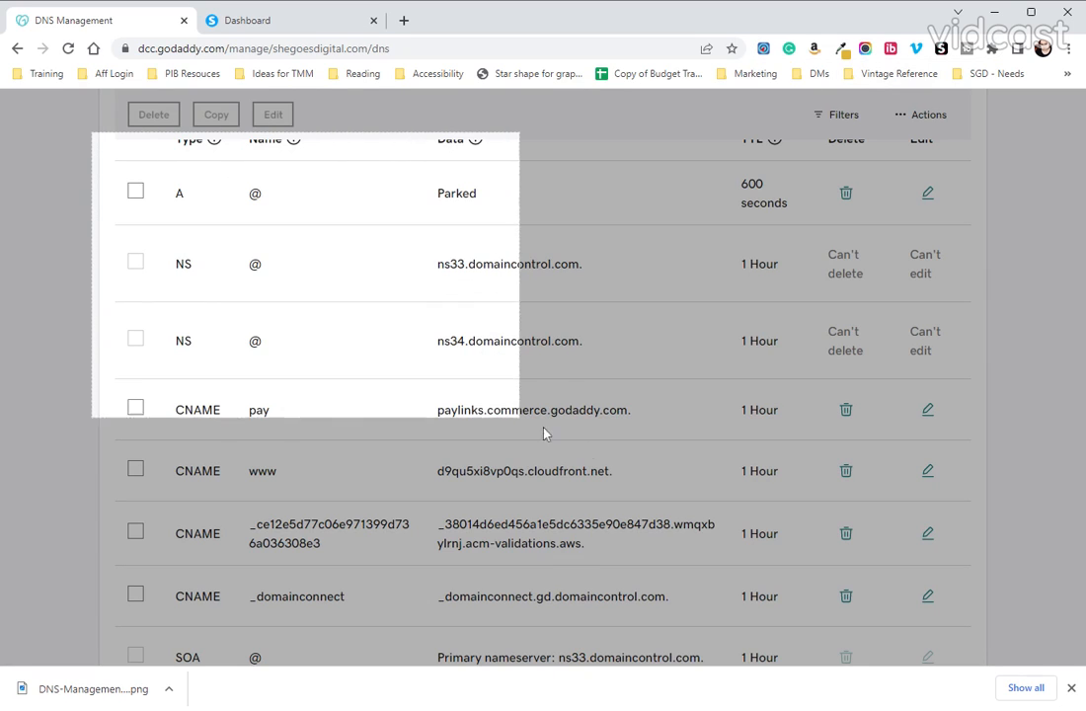
scroll(down, 3)
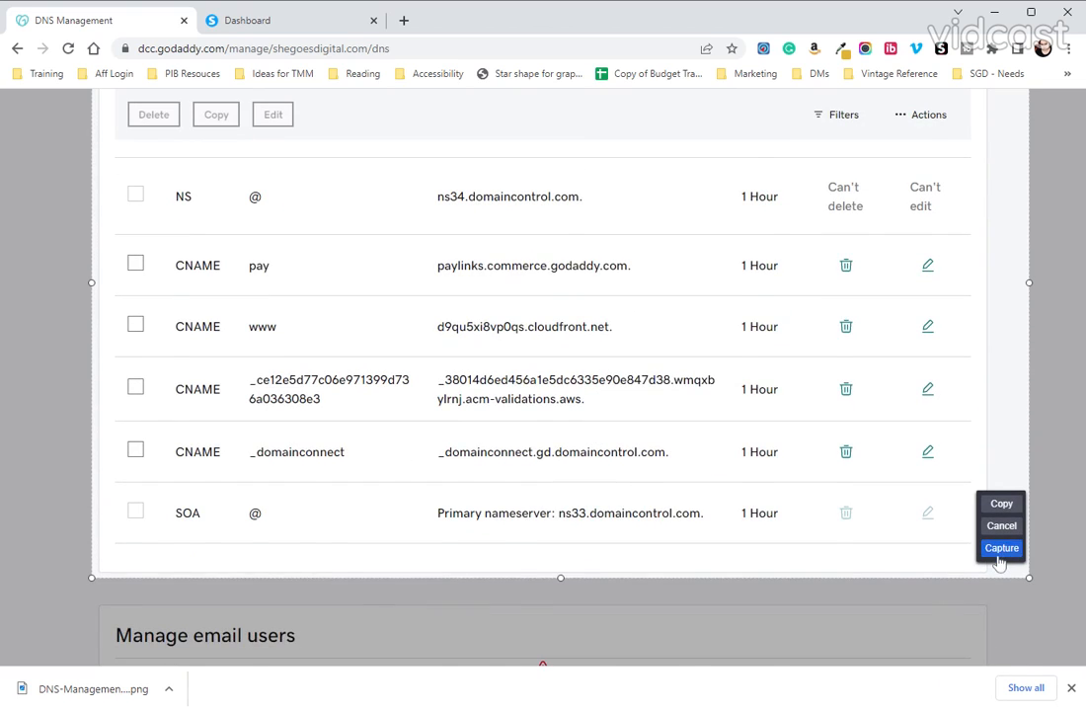
click(1001, 546)
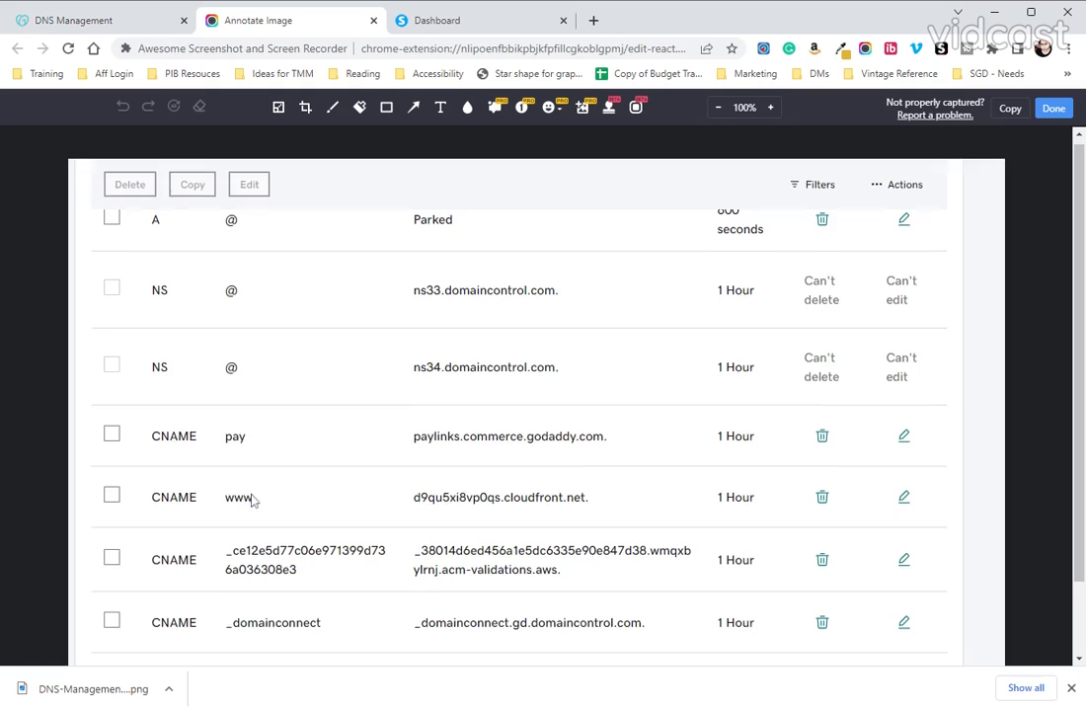
scroll(down, 3)
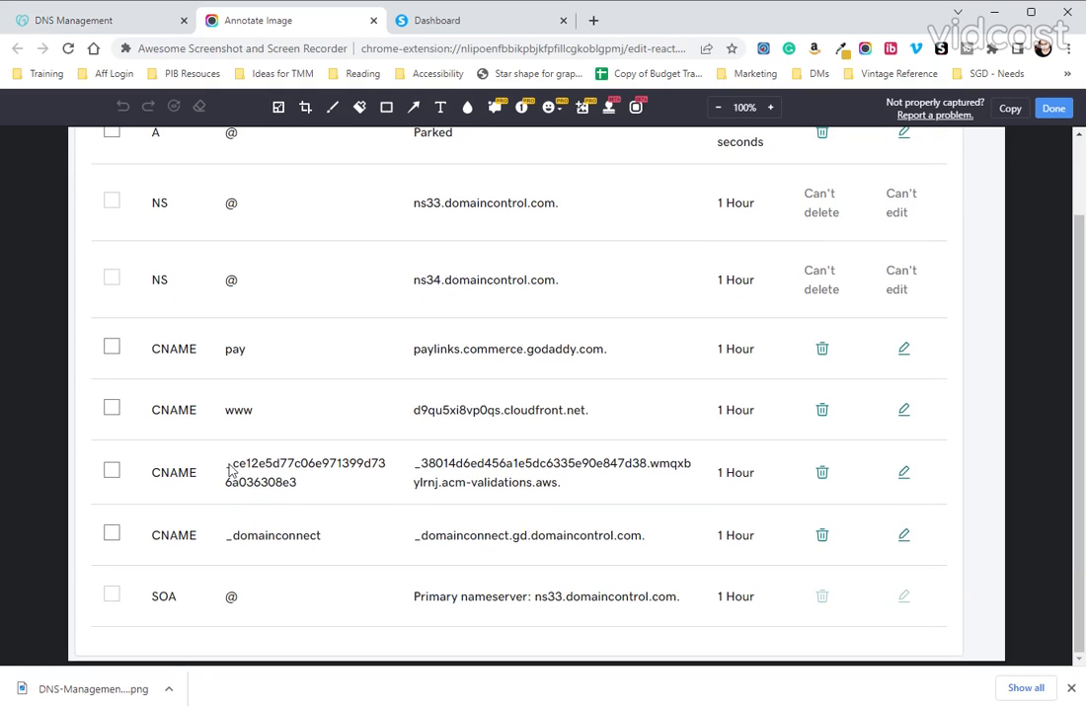
mouse_move(249, 476)
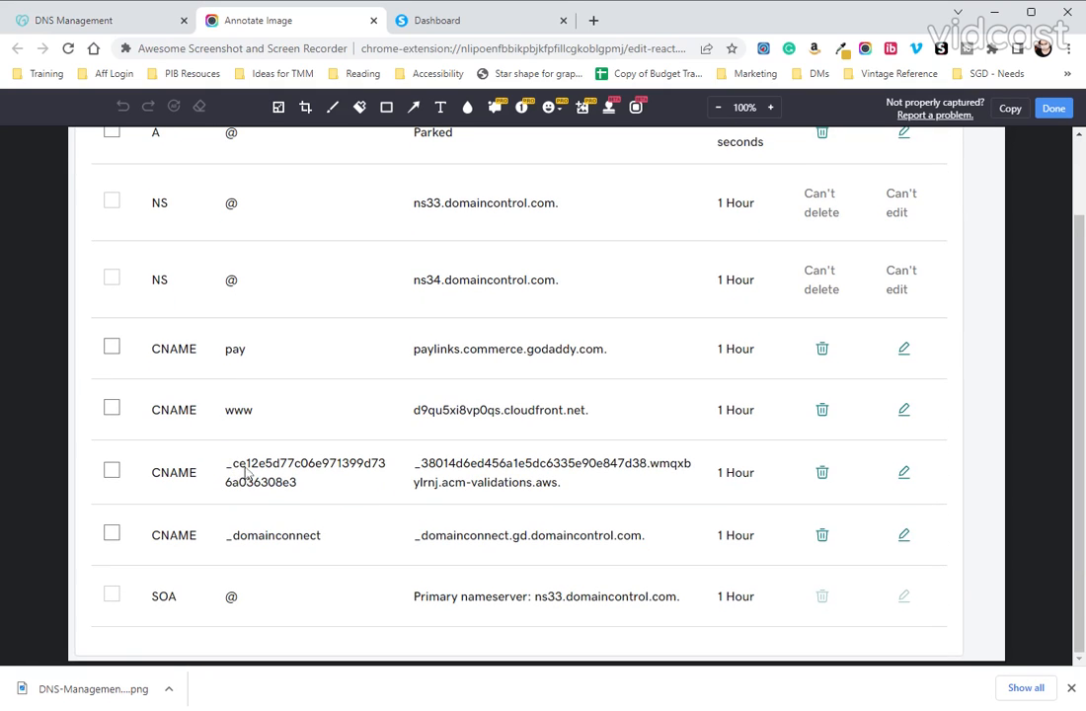
mouse_move(525, 497)
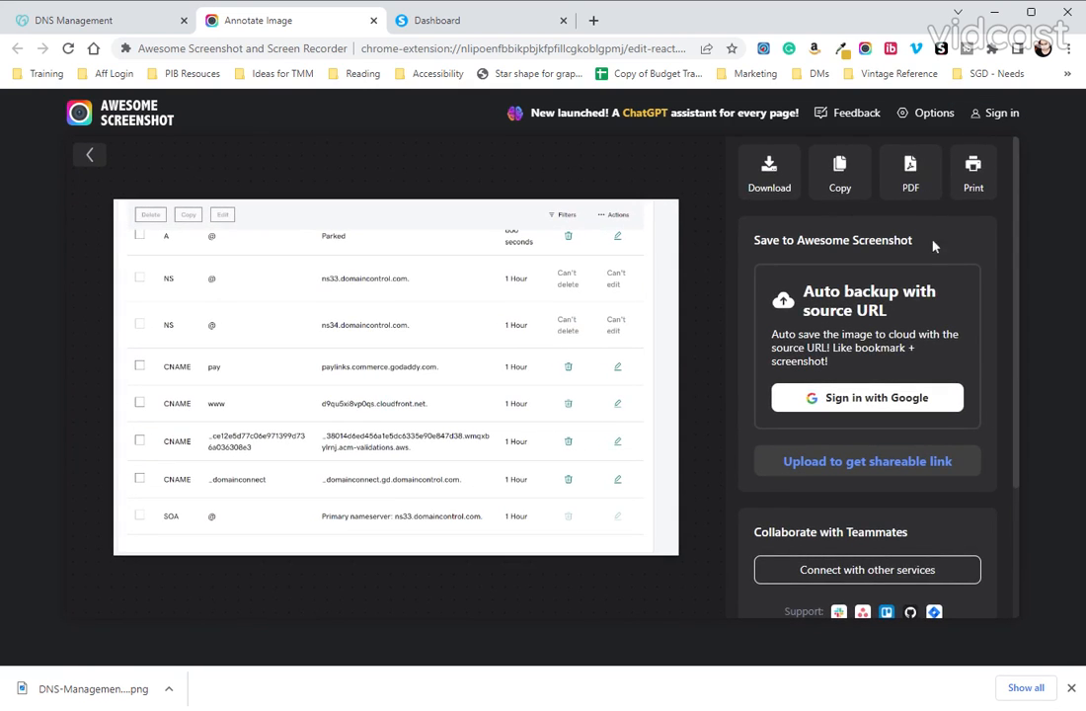
mouse_move(770, 177)
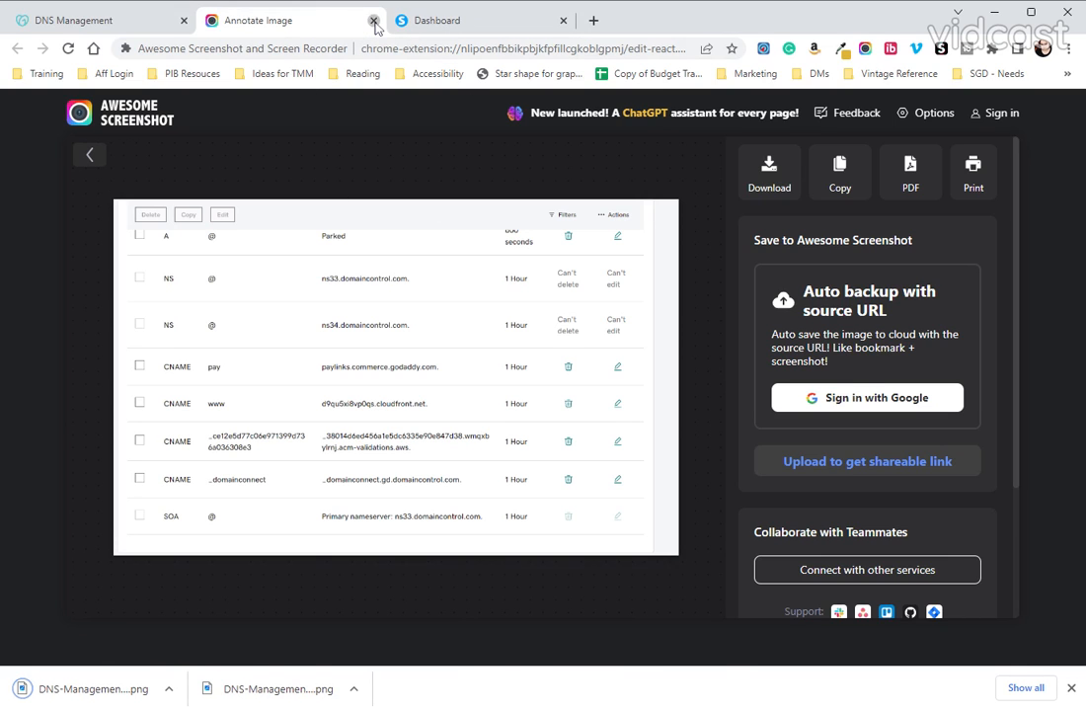
Step: Switch back to the systeme.io custom domains page
click(365, 20)
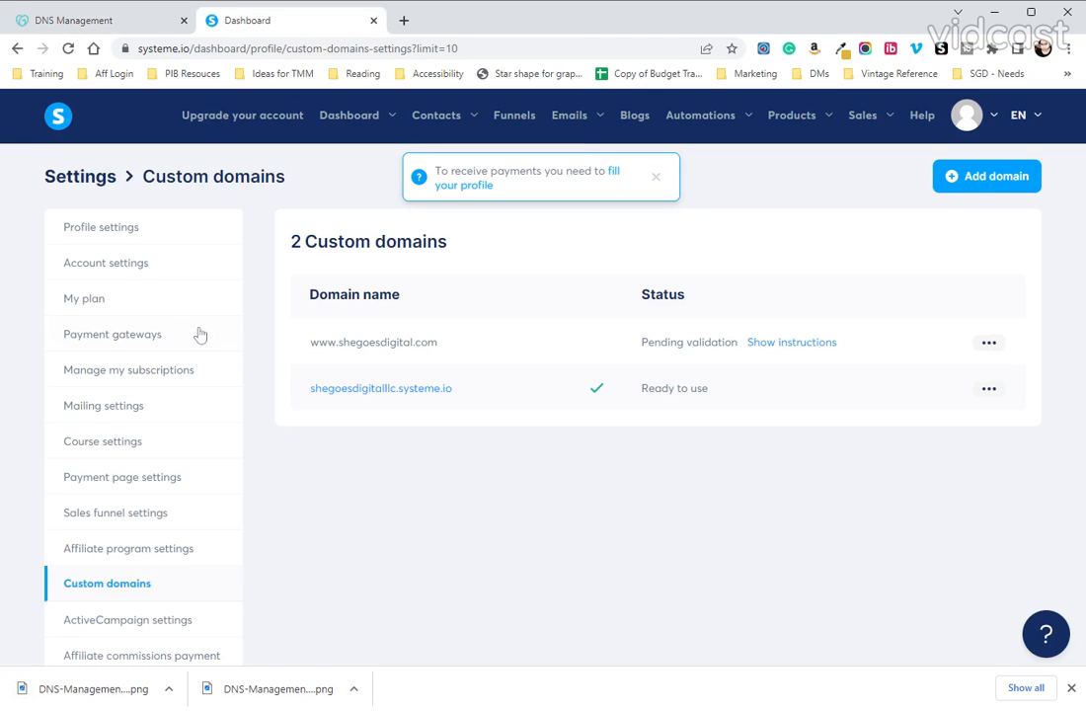
mouse_move(541, 349)
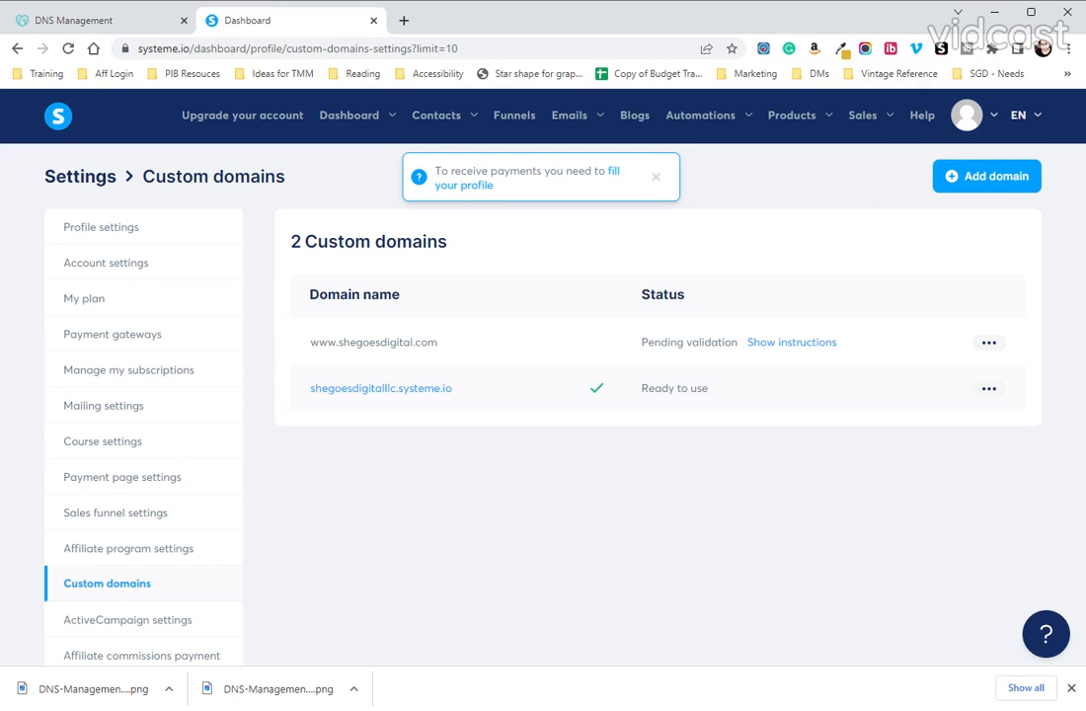
mouse_move(920, 103)
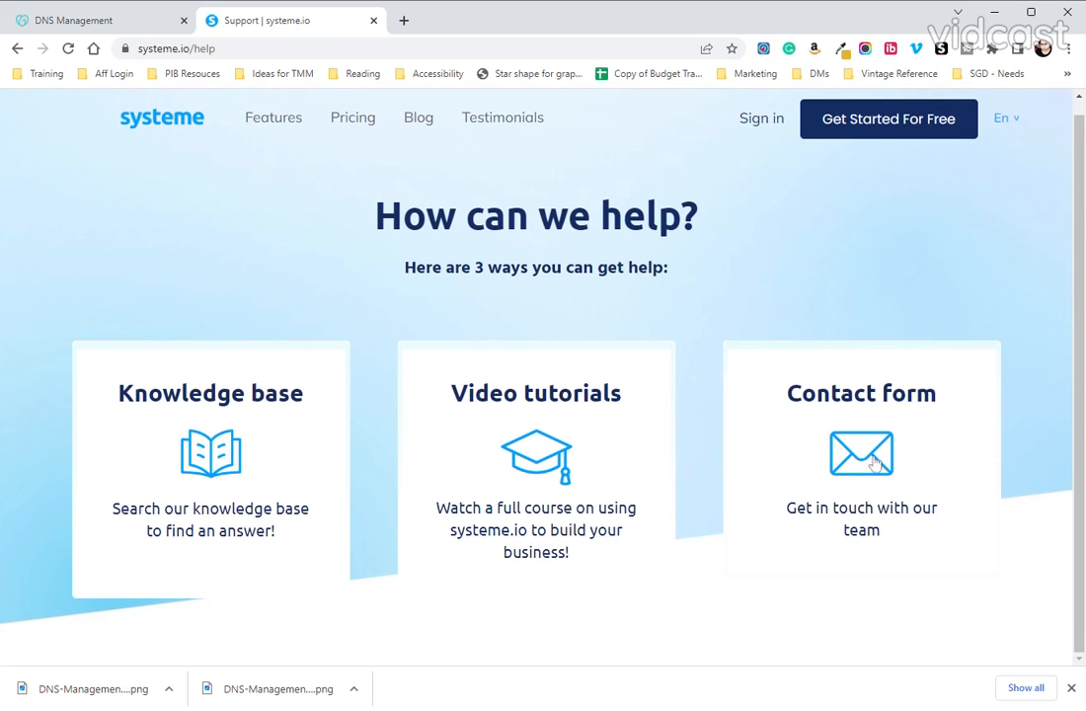
Step: Fill the contact form with name Abi, email and a message asking for help with the unready domain, noting the attached DNS settings screenshot
click(861, 454)
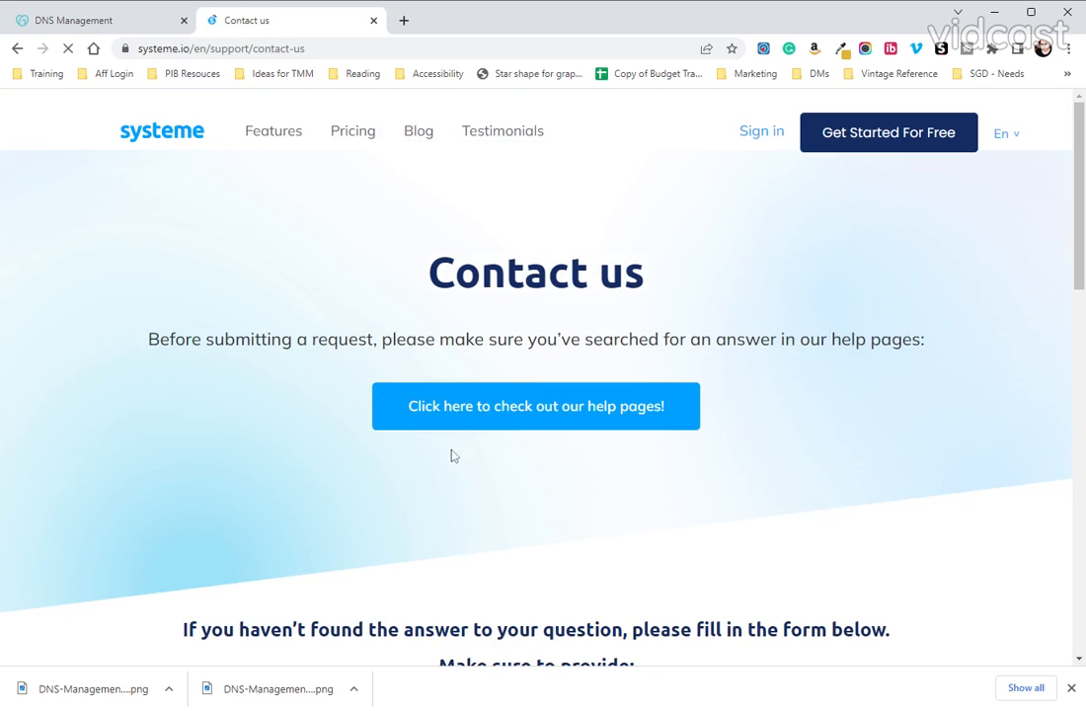
scroll(down, 3)
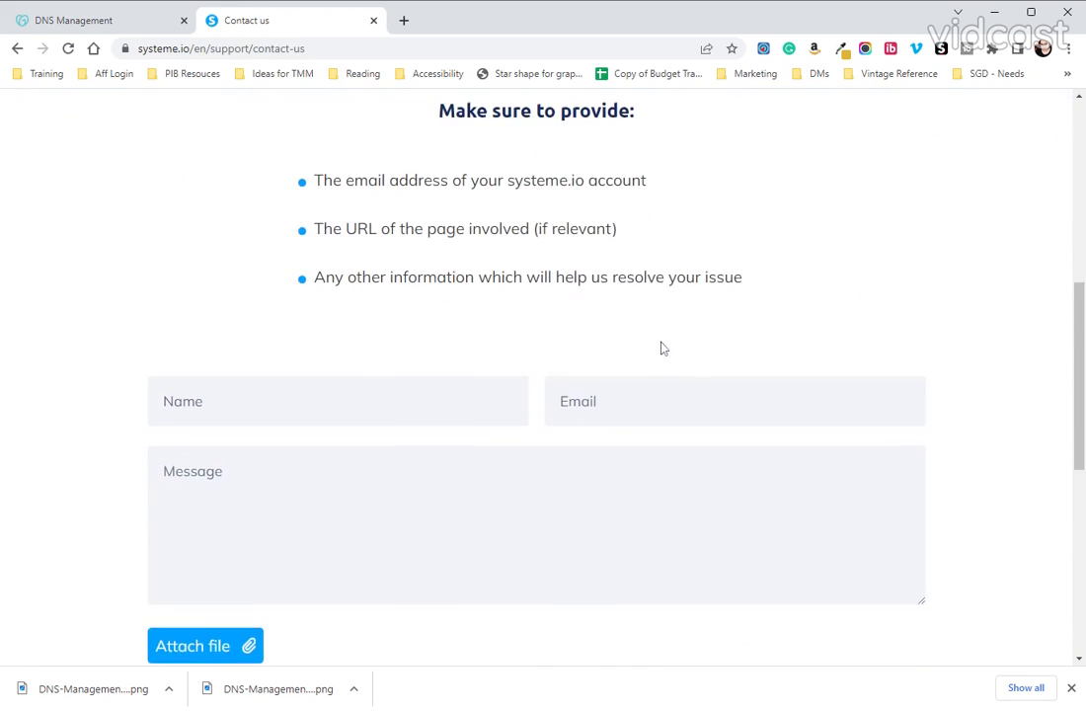
scroll(down, 3)
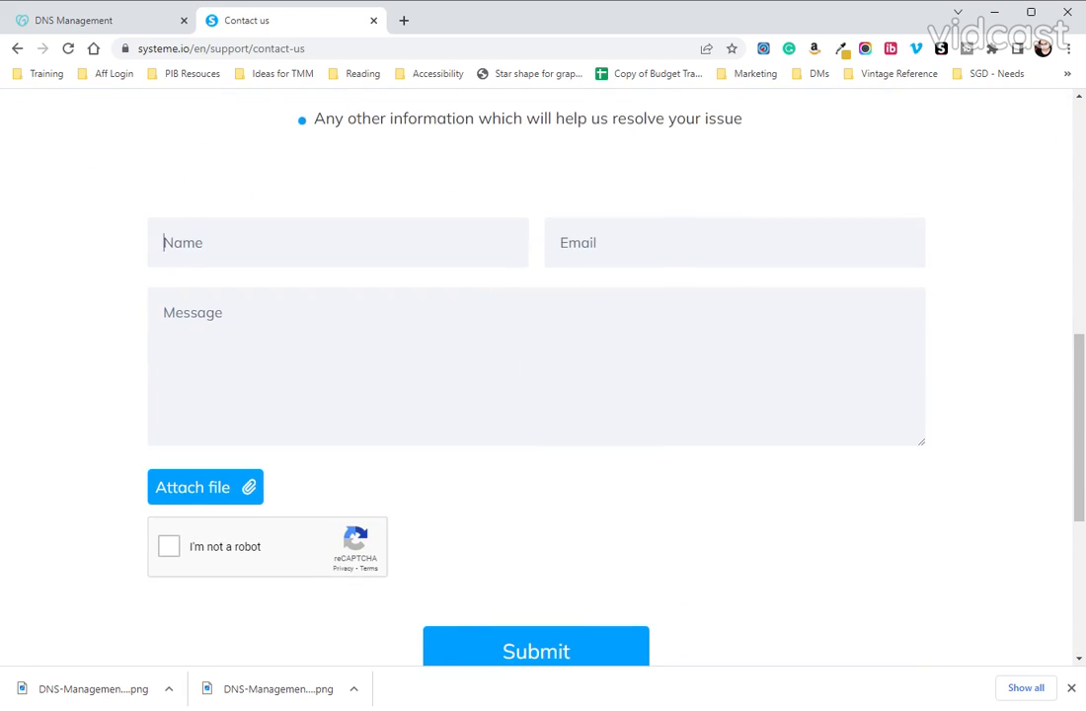
text(Abi)
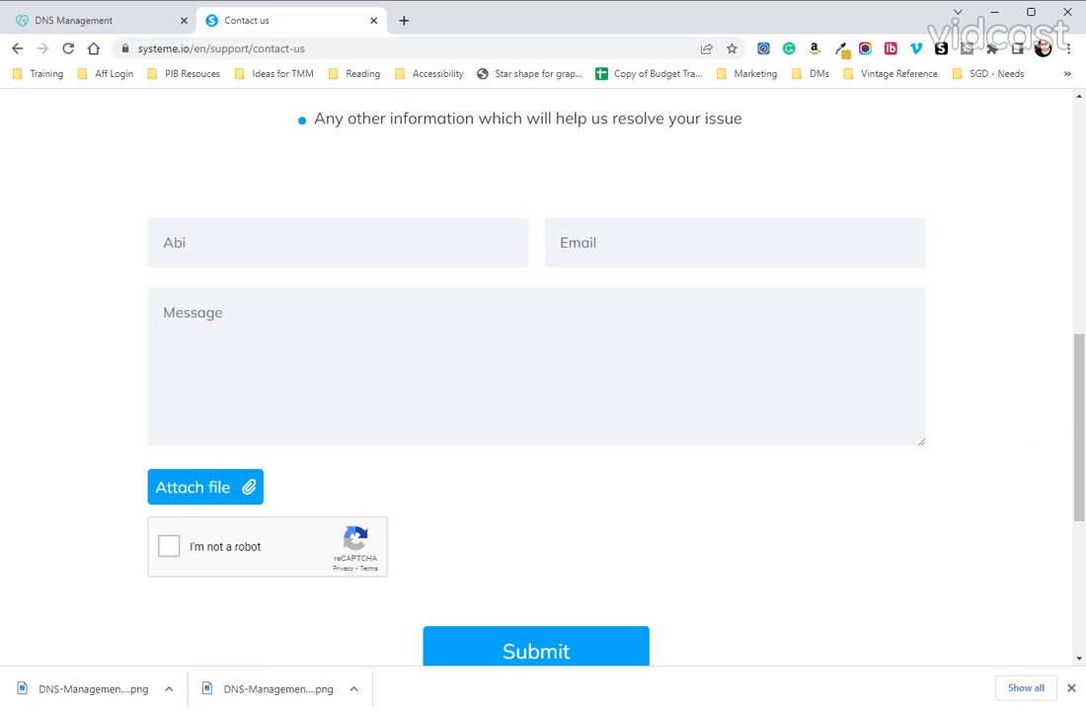
text(email@email.com)
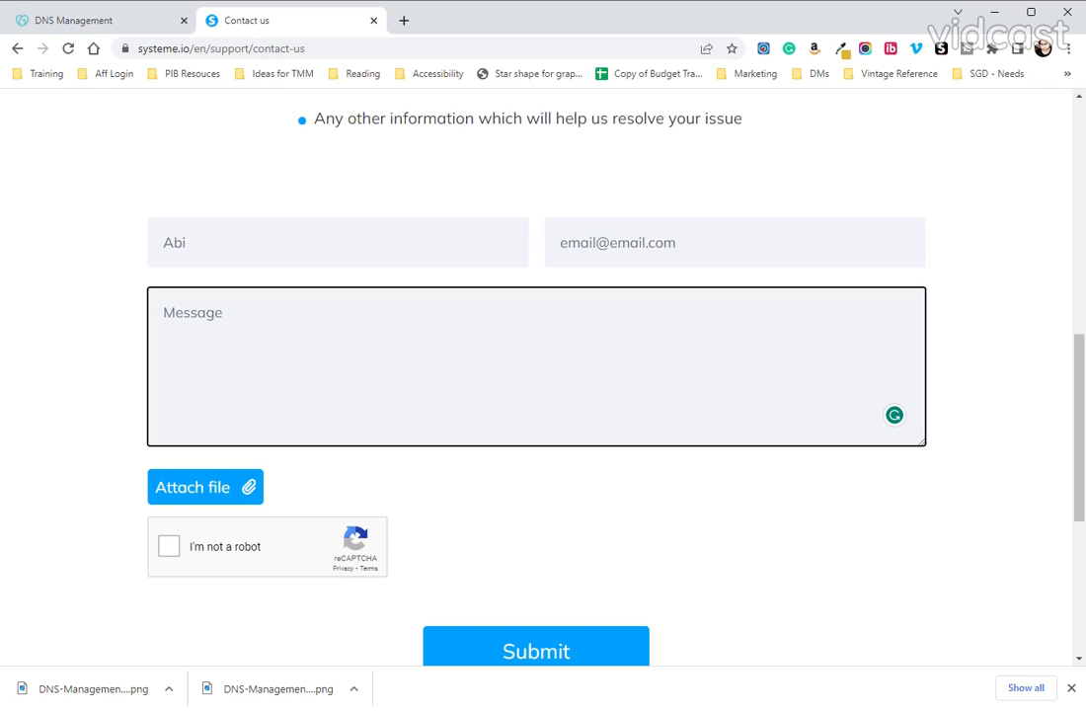
text(My domain is still not ready after 48 hour)
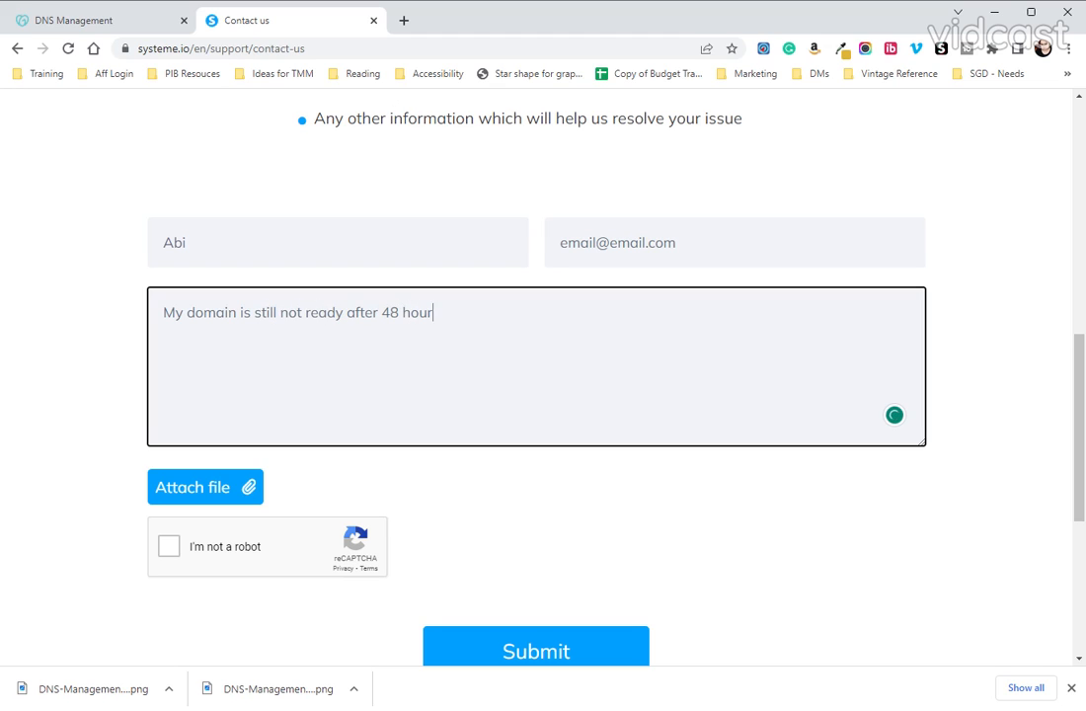
text(s. Can you please)
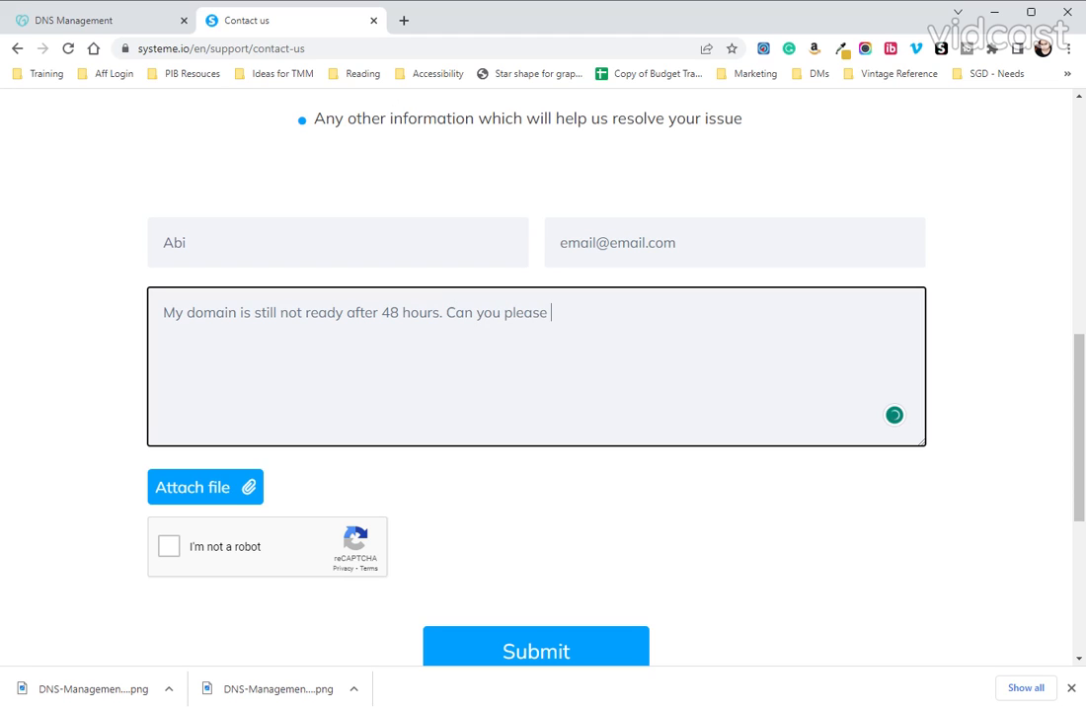
text(help?)
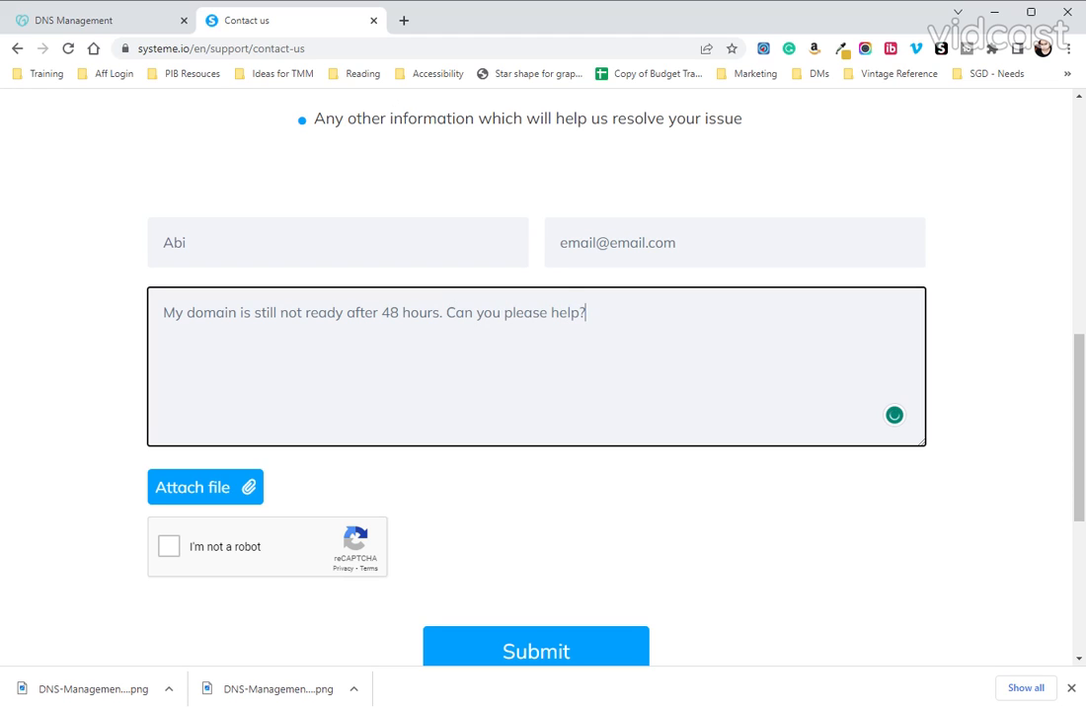
text(I'm)
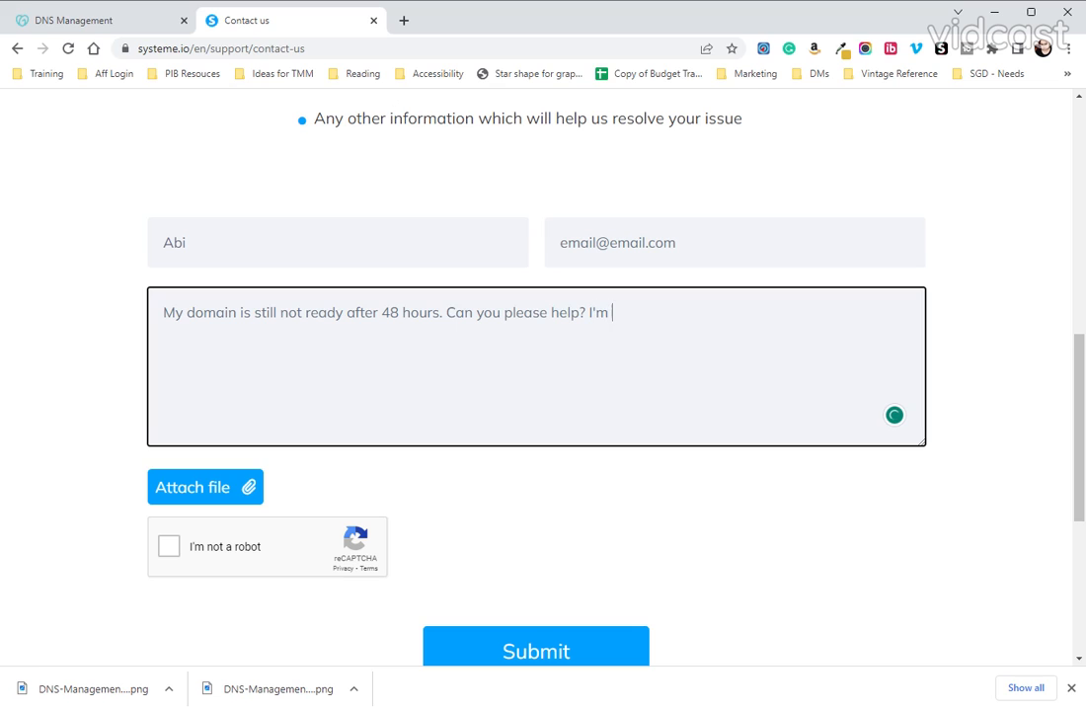
text(attaching a)
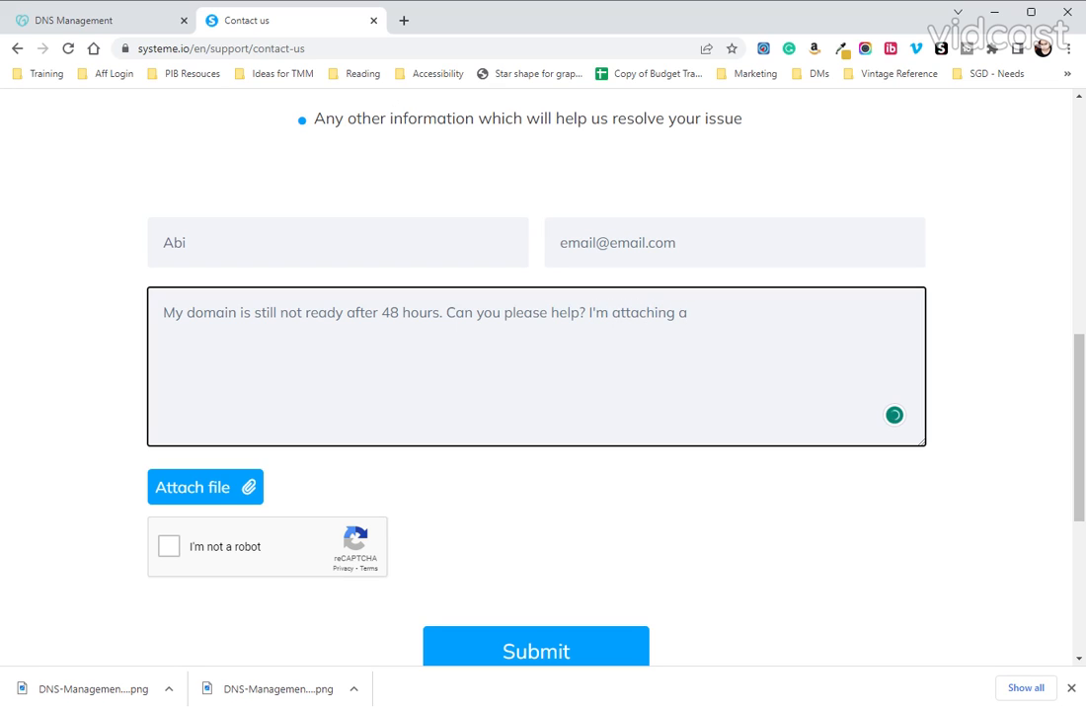
text(screenshot of my dn)
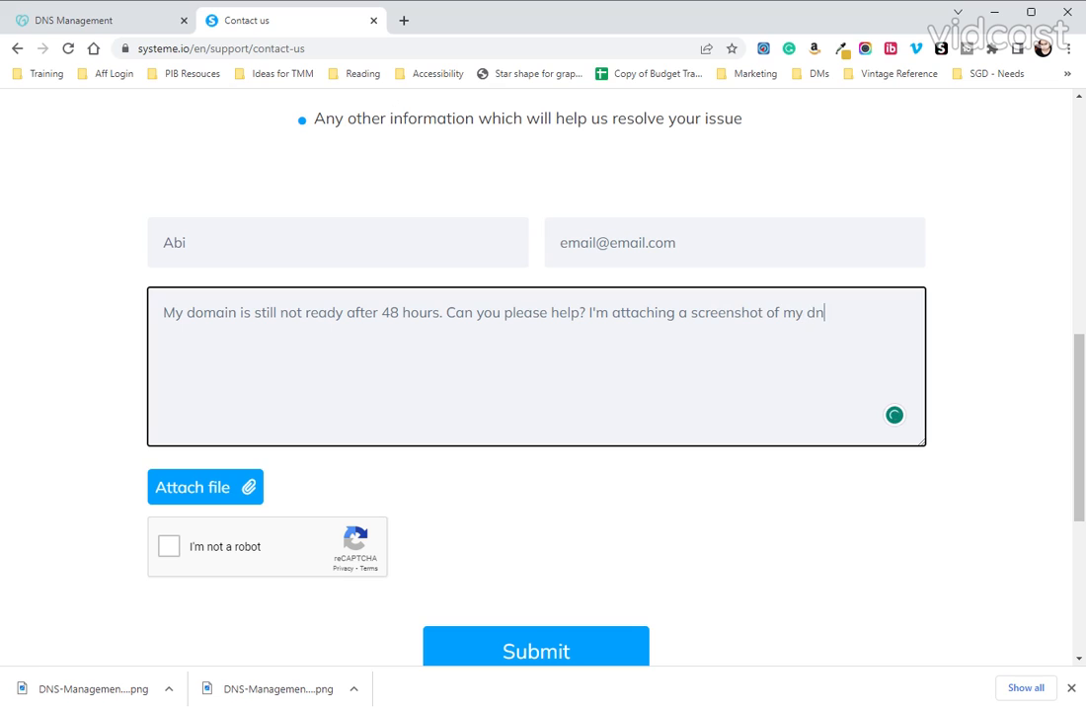
text(DNS setting for reference)
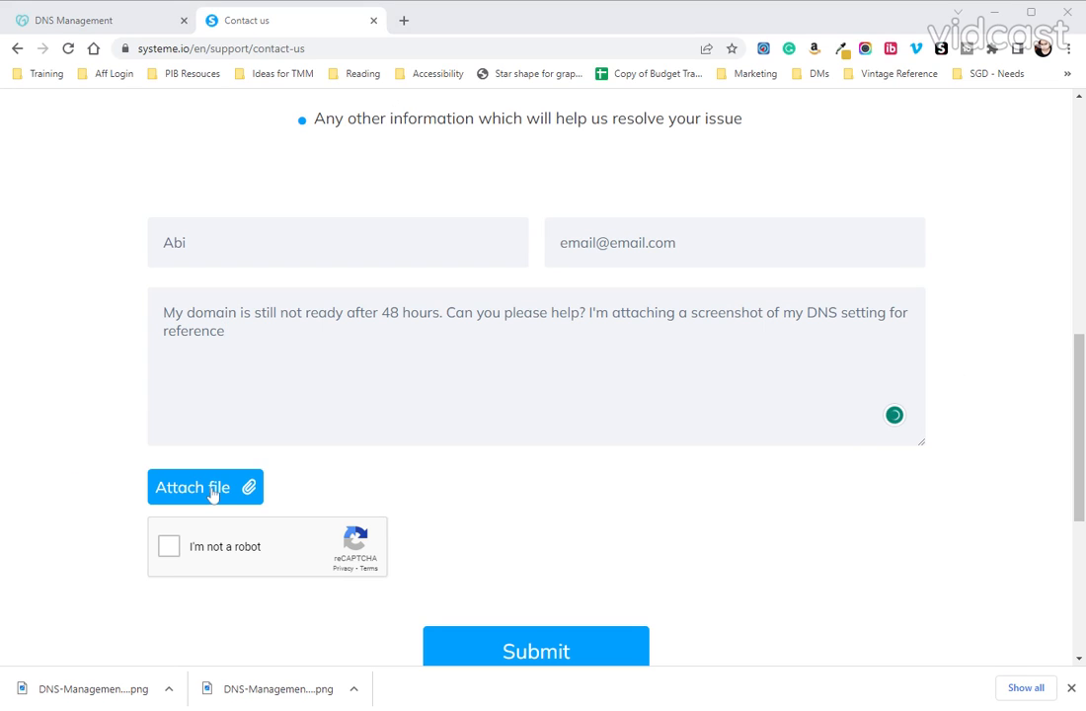
Step: Attach the DNS settings screenshot and tick the reCAPTCHA
click(206, 485)
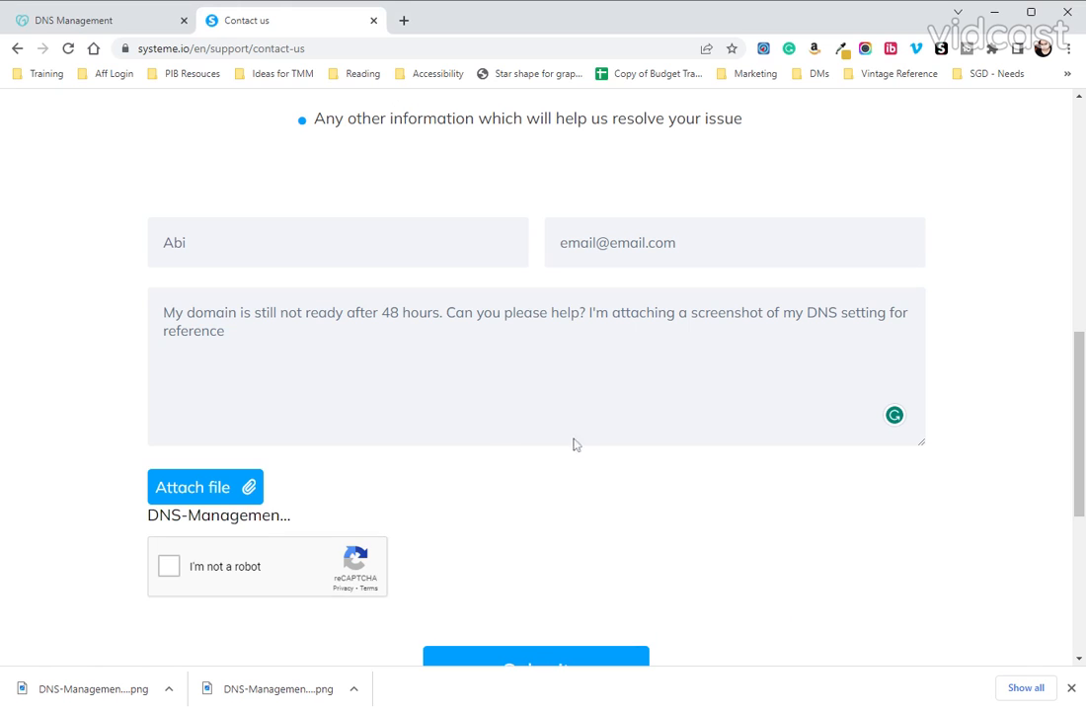
click(167, 566)
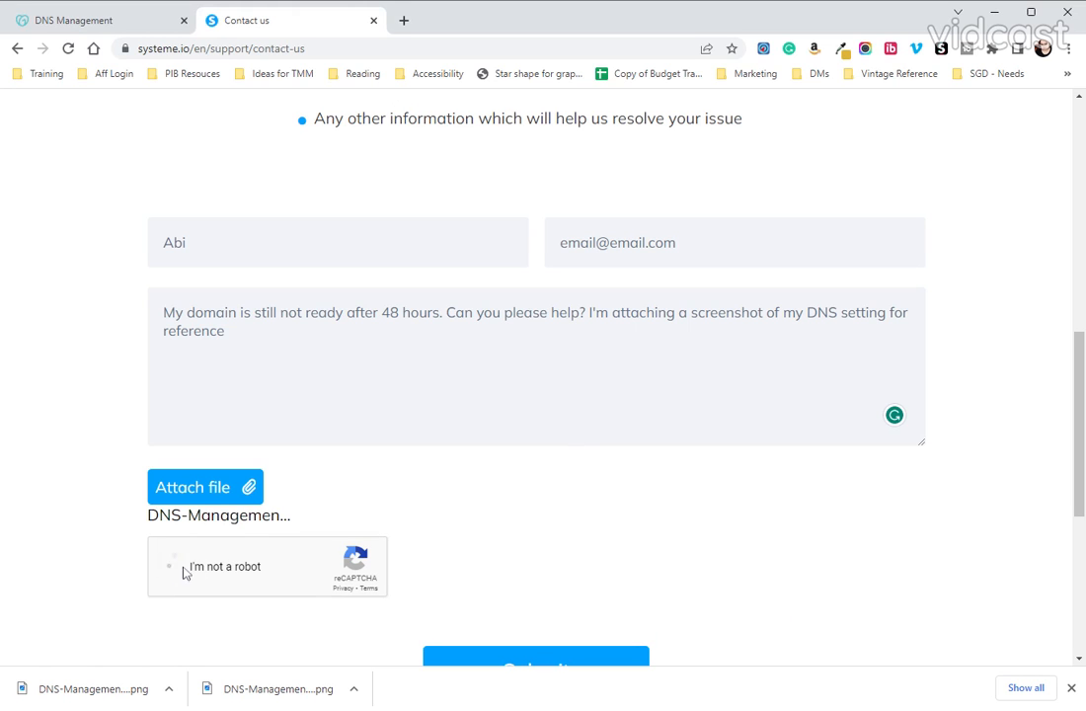
click(172, 567)
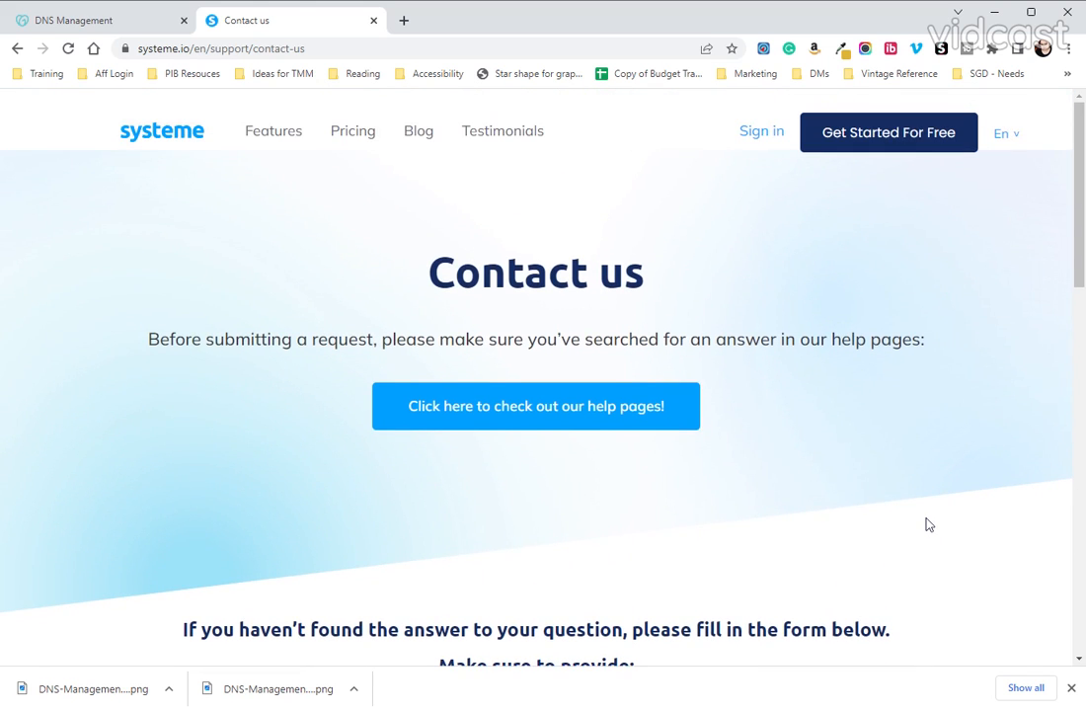
mouse_move(746, 312)
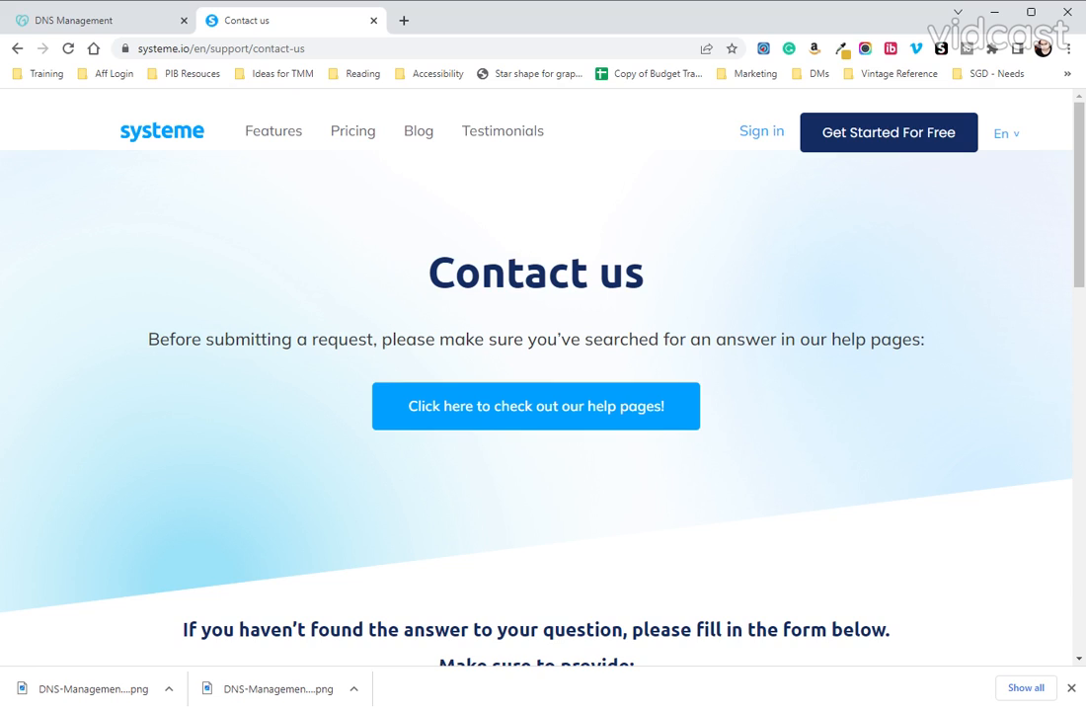
mouse_move(683, 297)
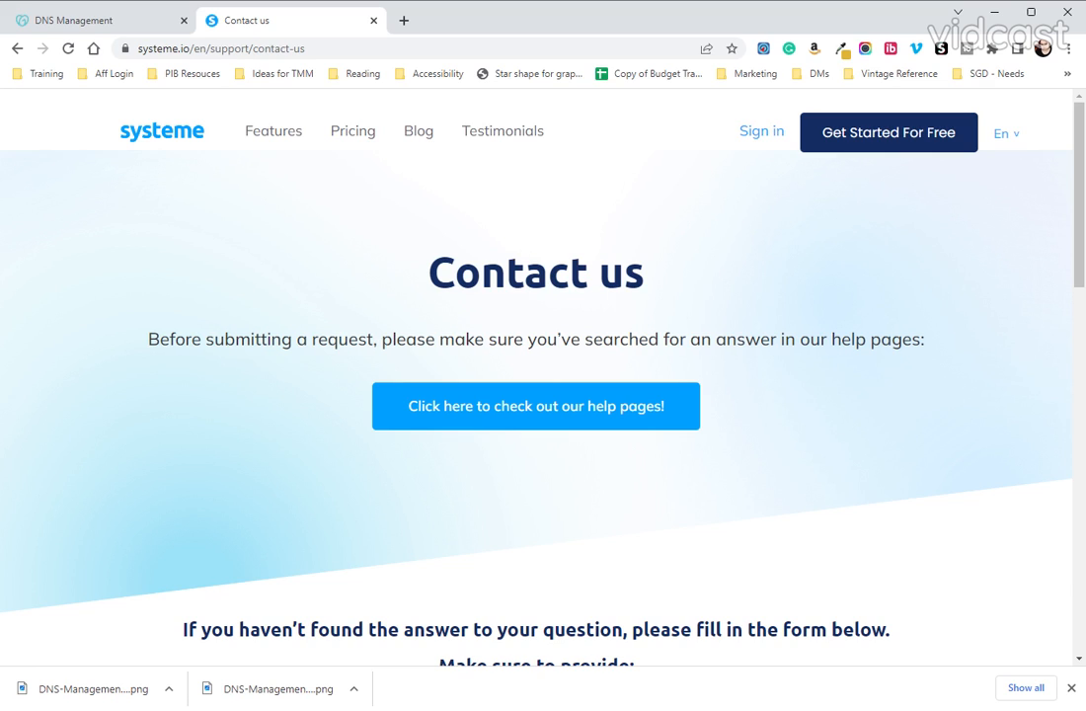
mouse_move(732, 241)
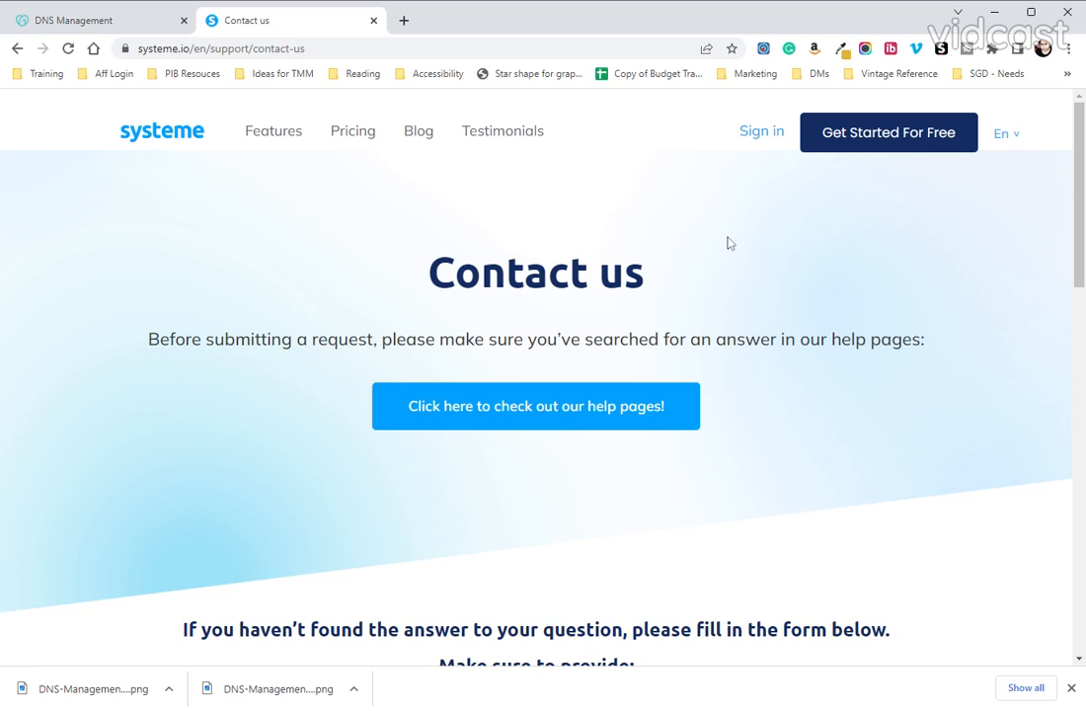
mouse_move(461, 215)
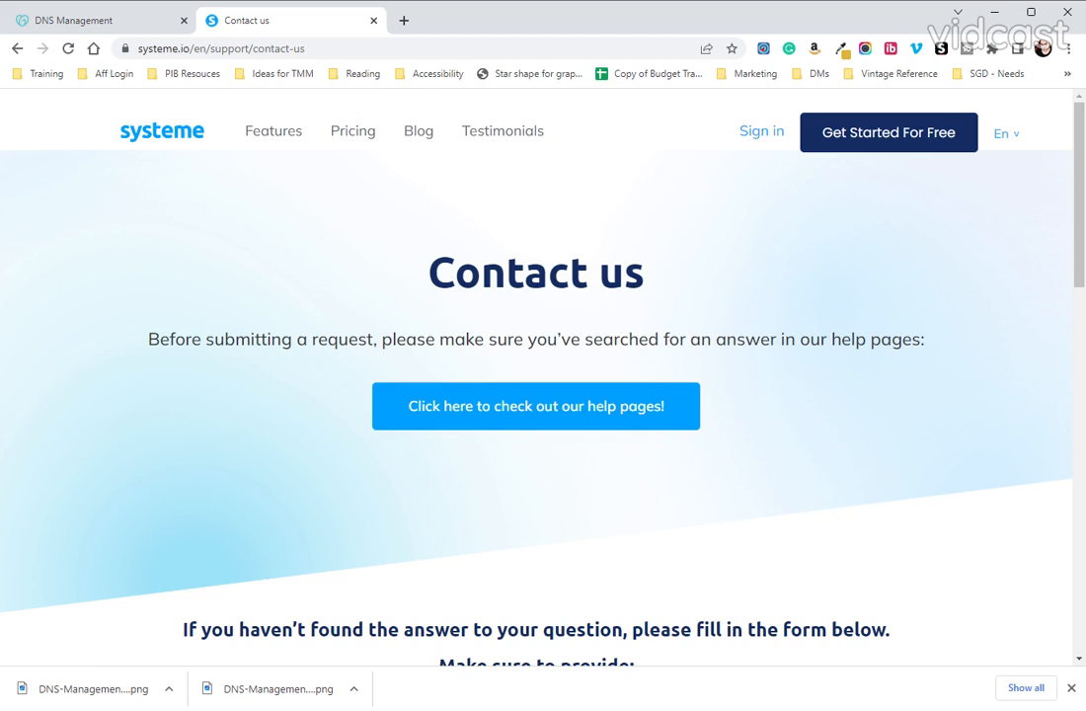
Step: Review the plan comparison table for funnels, blogs, courses and automation rules, briefly checking the GoDaddy DNS records
click(352, 131)
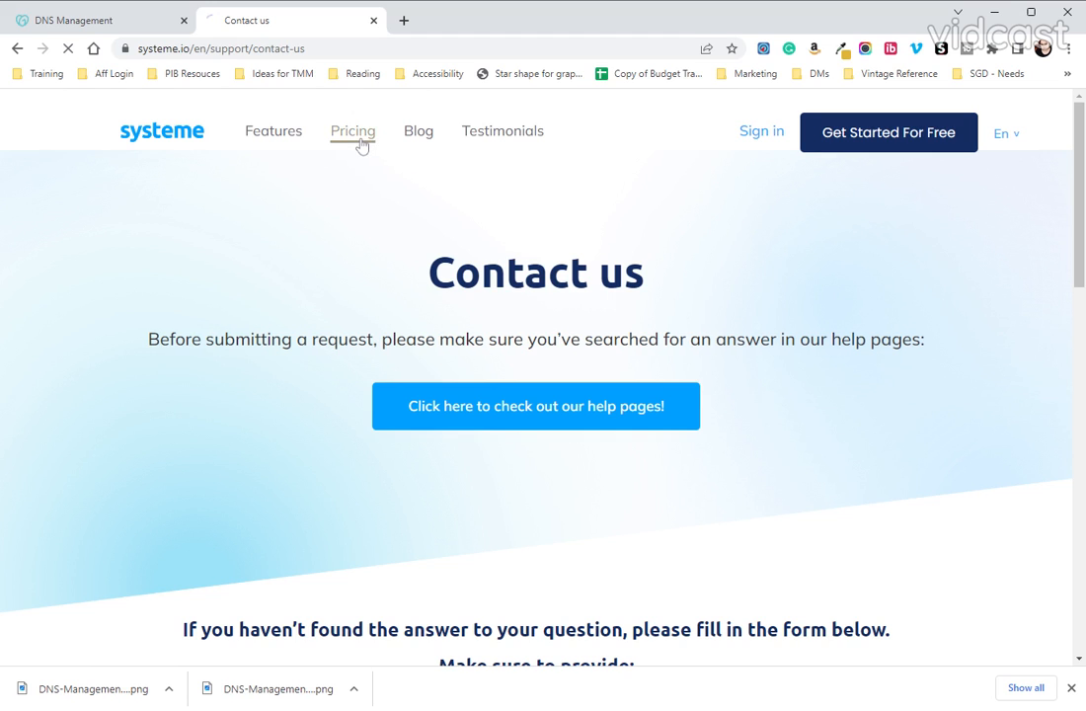
click(352, 131)
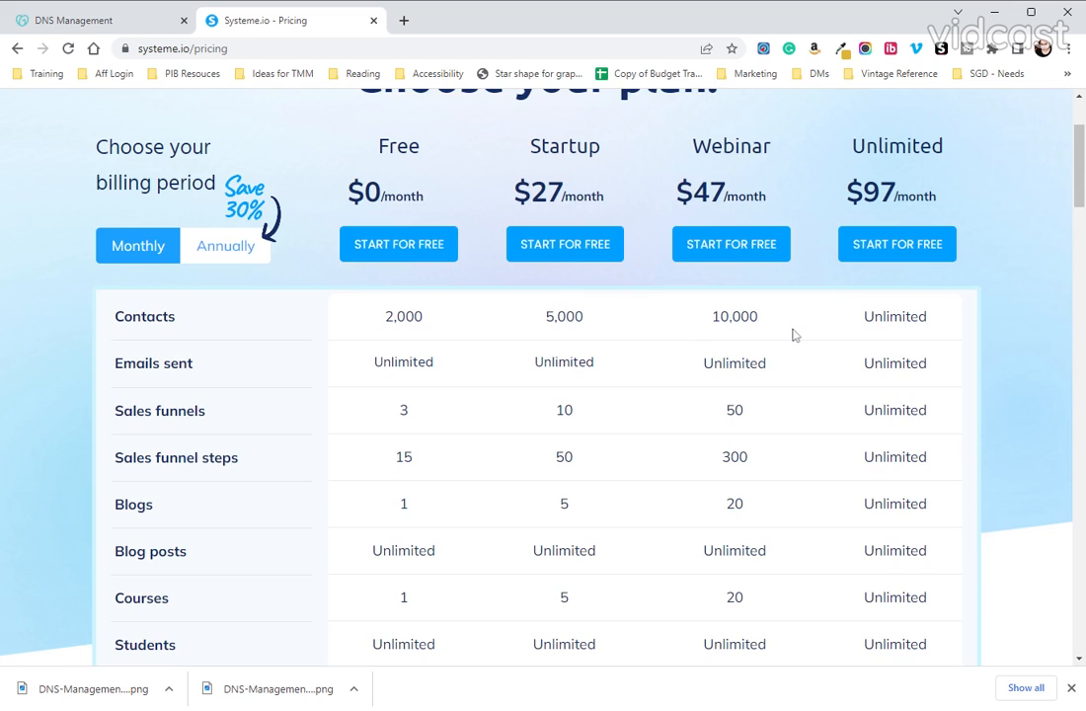
scroll(down, 3)
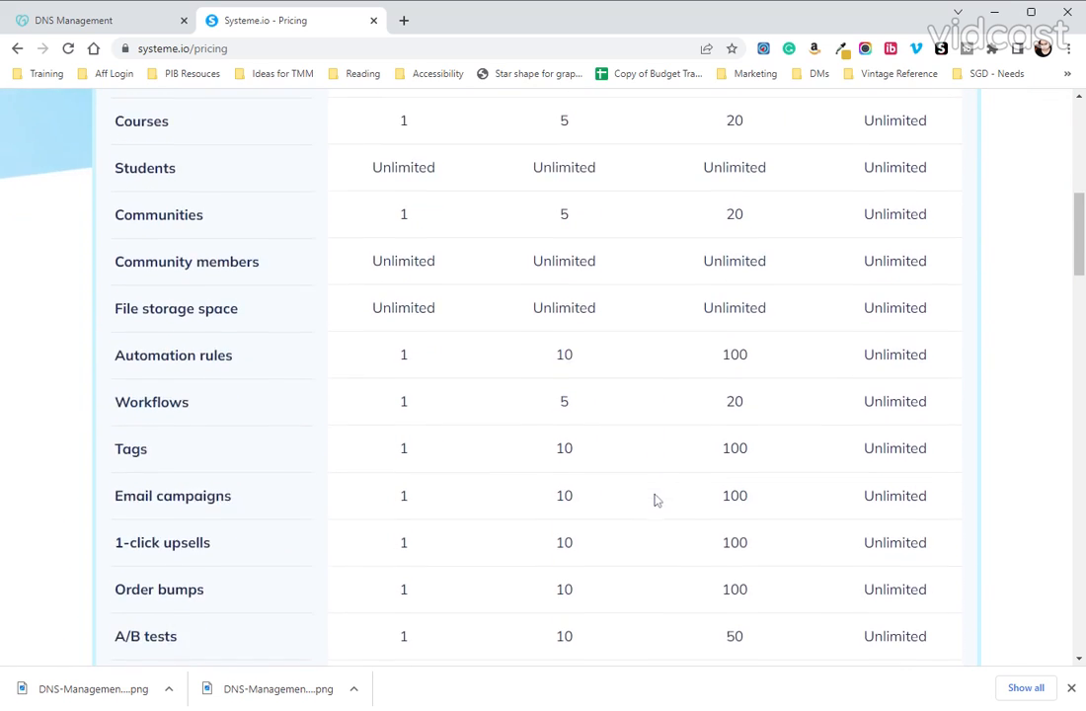
scroll(down, 3)
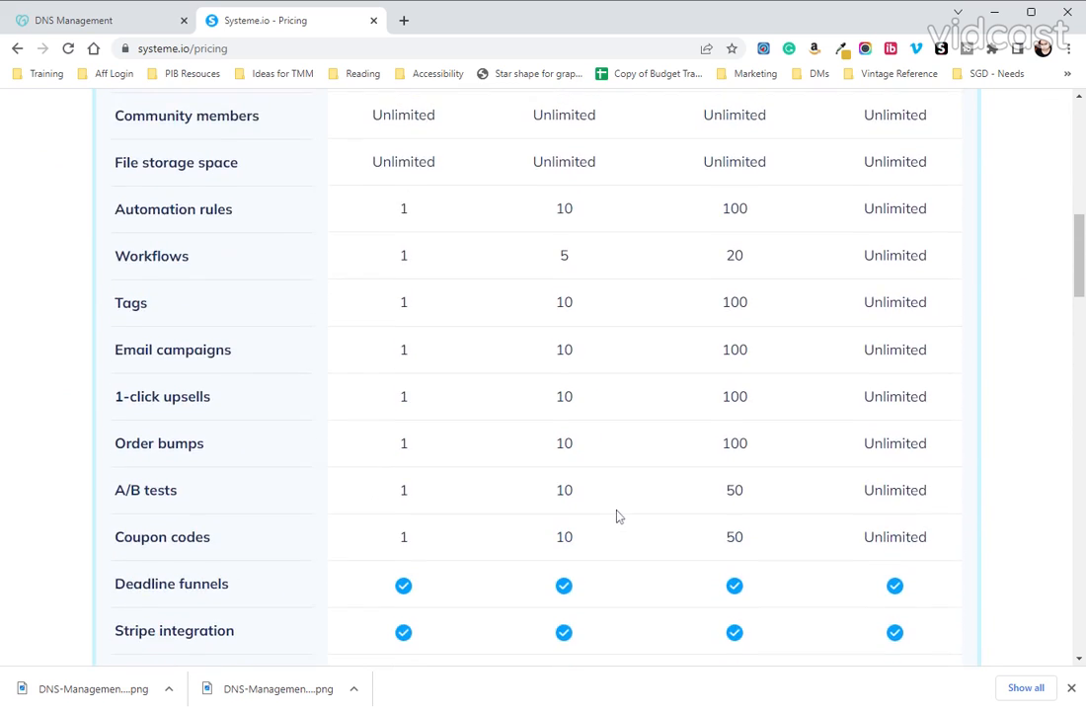
click(75, 21)
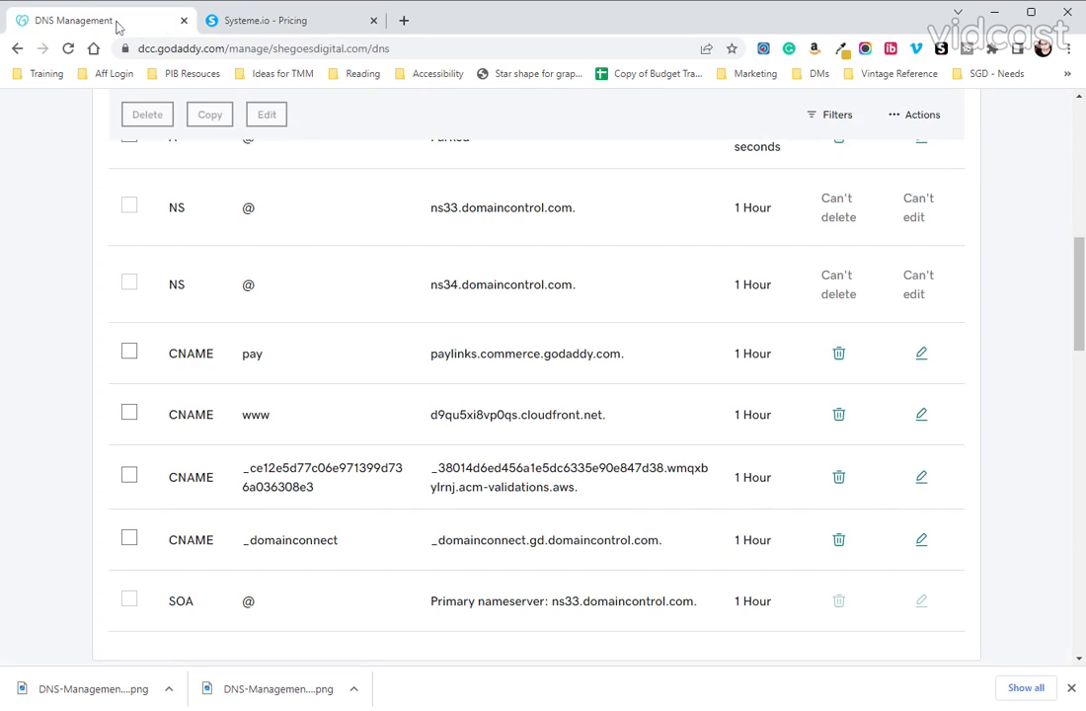
click(280, 20)
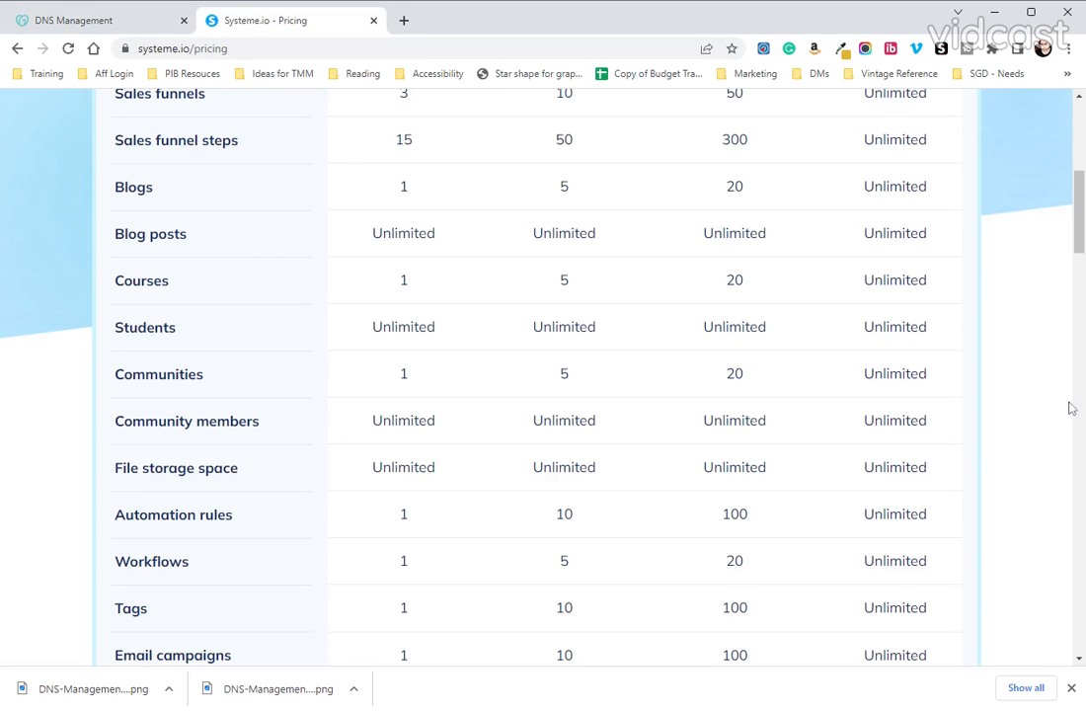